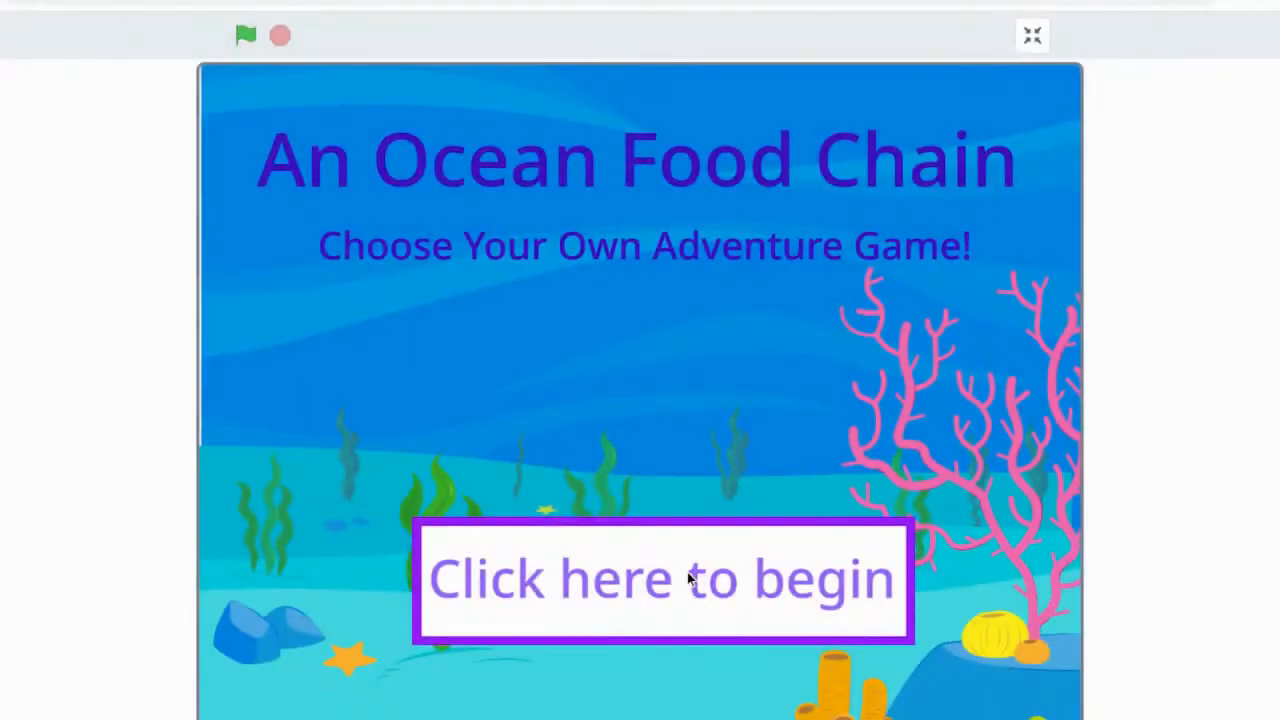
Step: Start the game, answer Giant Squid for the sharks, and restart after the wrong answer
{"action": "left_click", "coordinate": [662, 578]}
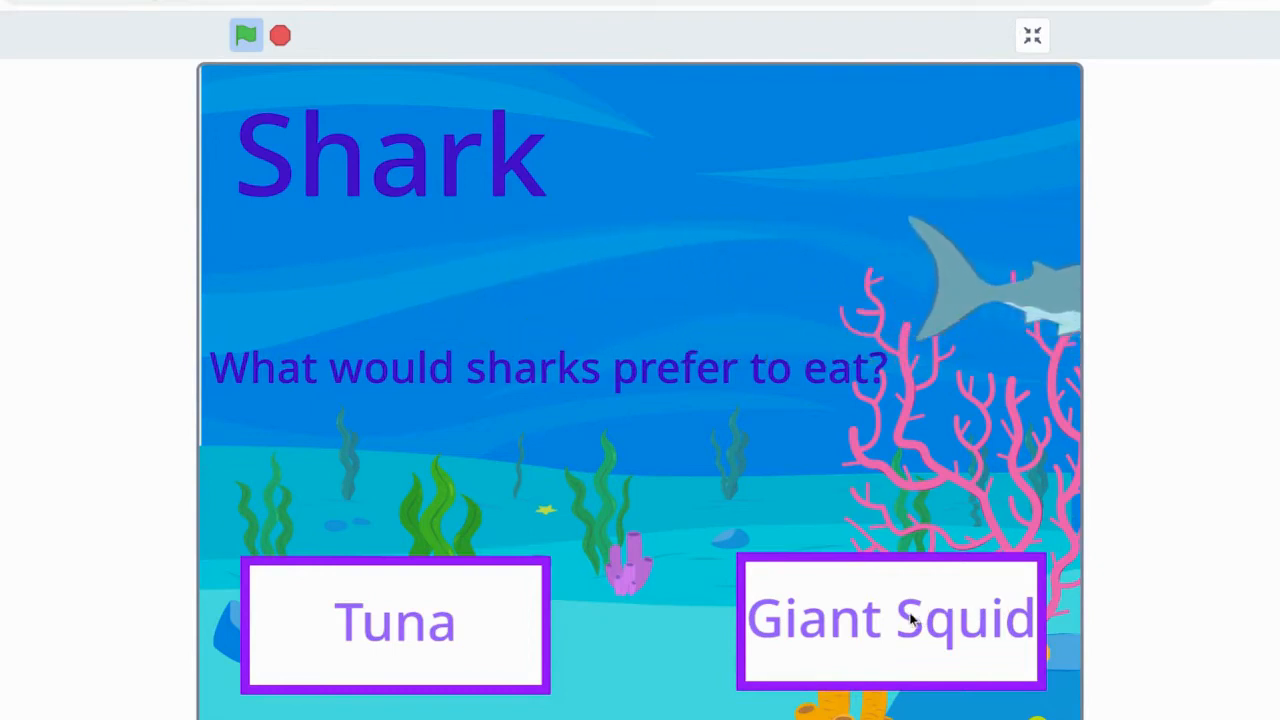
{"action": "left_click", "coordinate": [890, 618]}
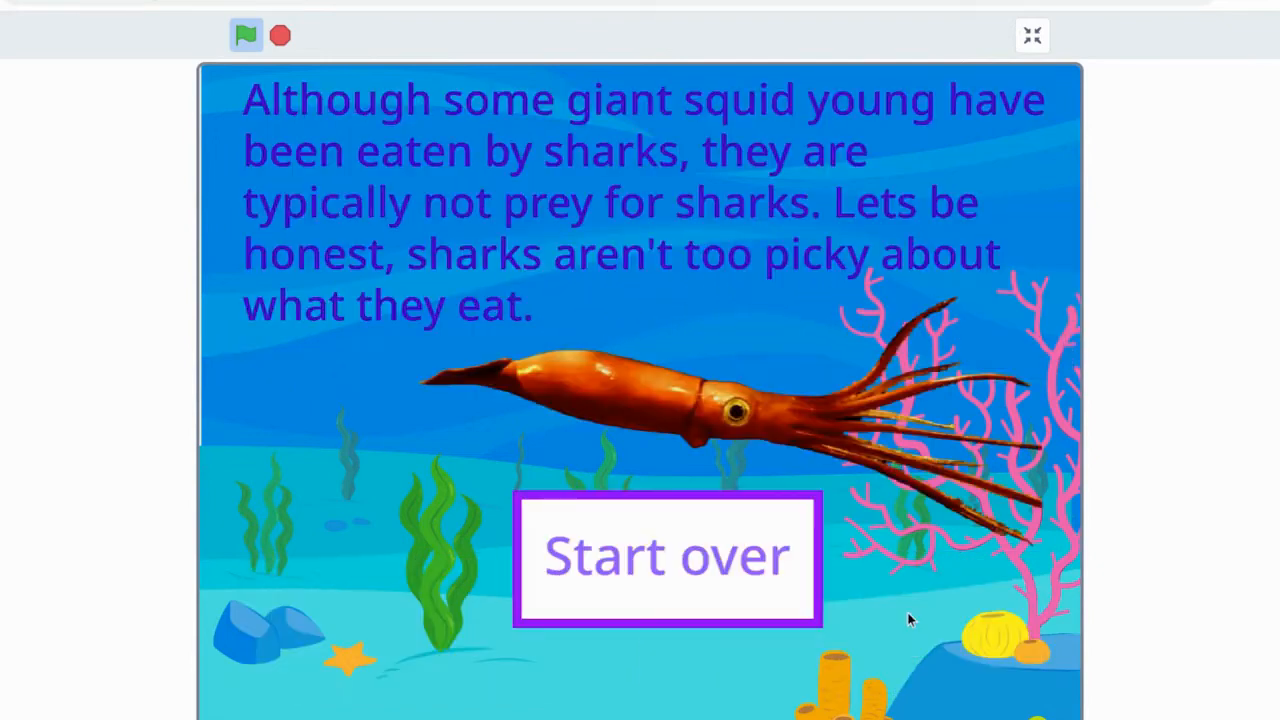
{"action": "mouse_move", "coordinate": [664, 572]}
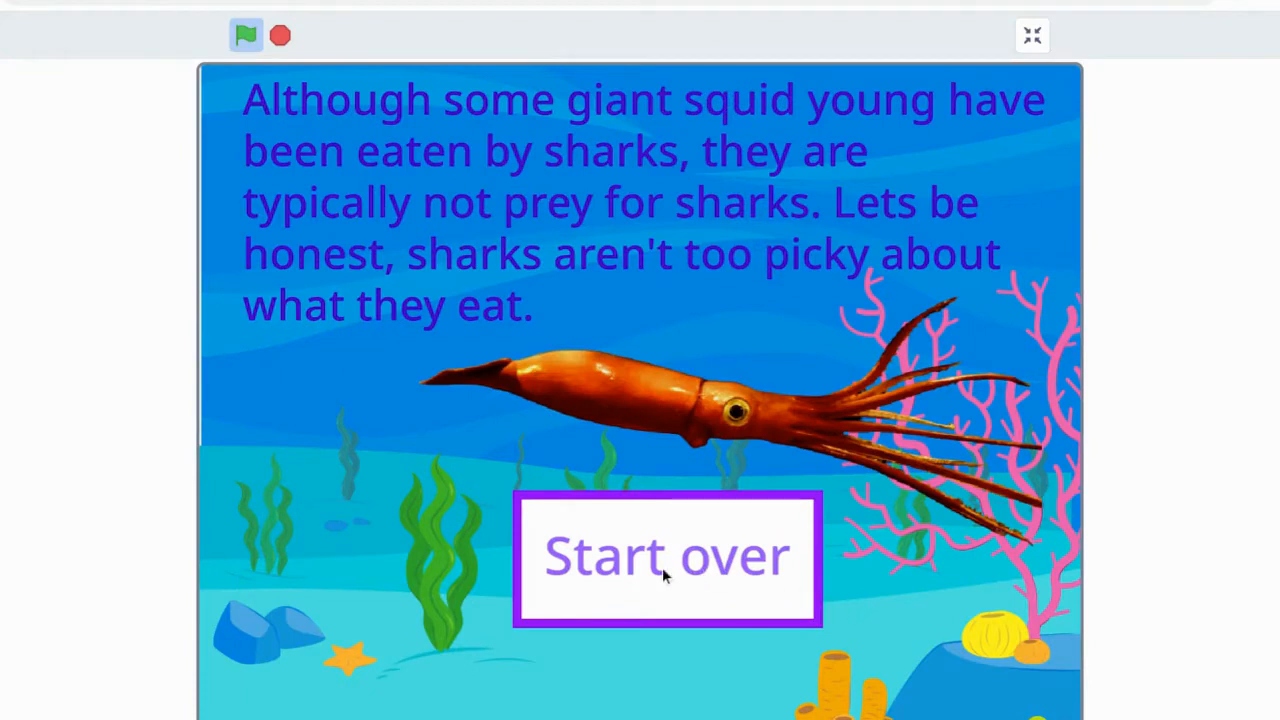
{"action": "left_click", "coordinate": [668, 556]}
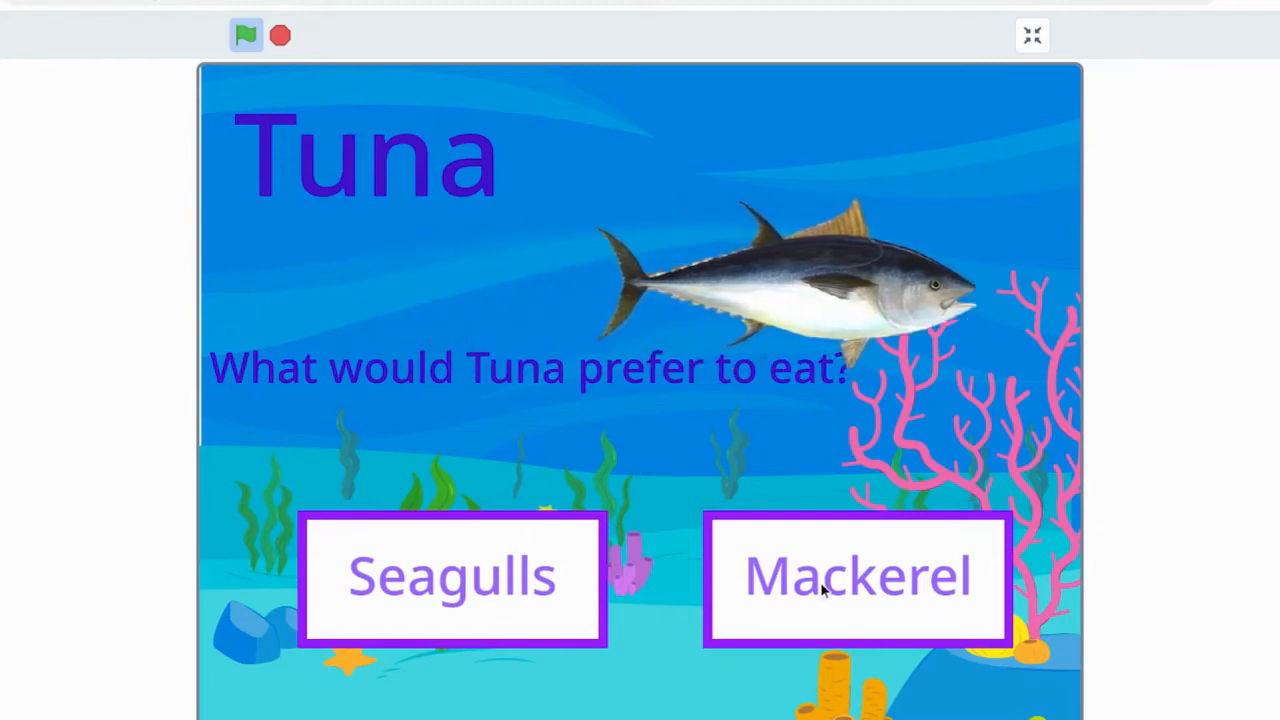
Step: Answer that tuna prefer Mackerel to reach the You Win! screen, then start a new project
{"action": "left_click", "coordinate": [856, 576]}
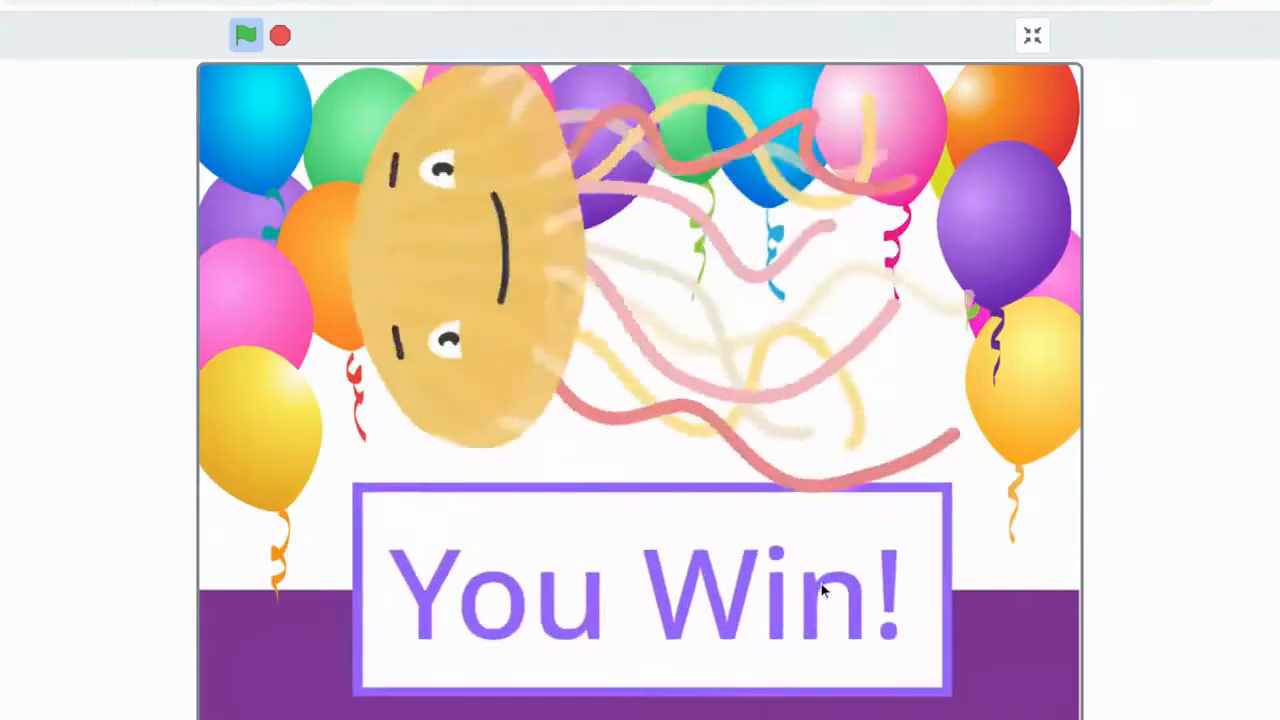
{"action": "left_click", "coordinate": [1032, 36]}
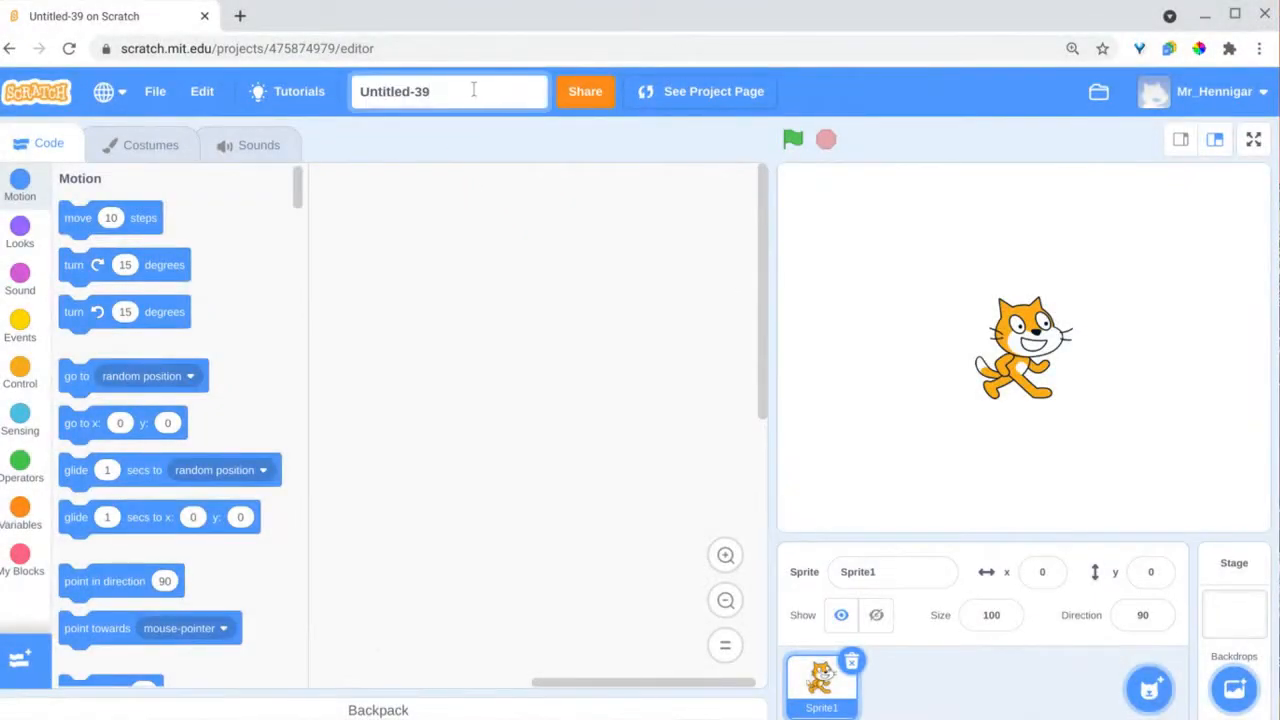
Step: Title the project Food Chain
{"action": "type", "text": "Food Cah"}
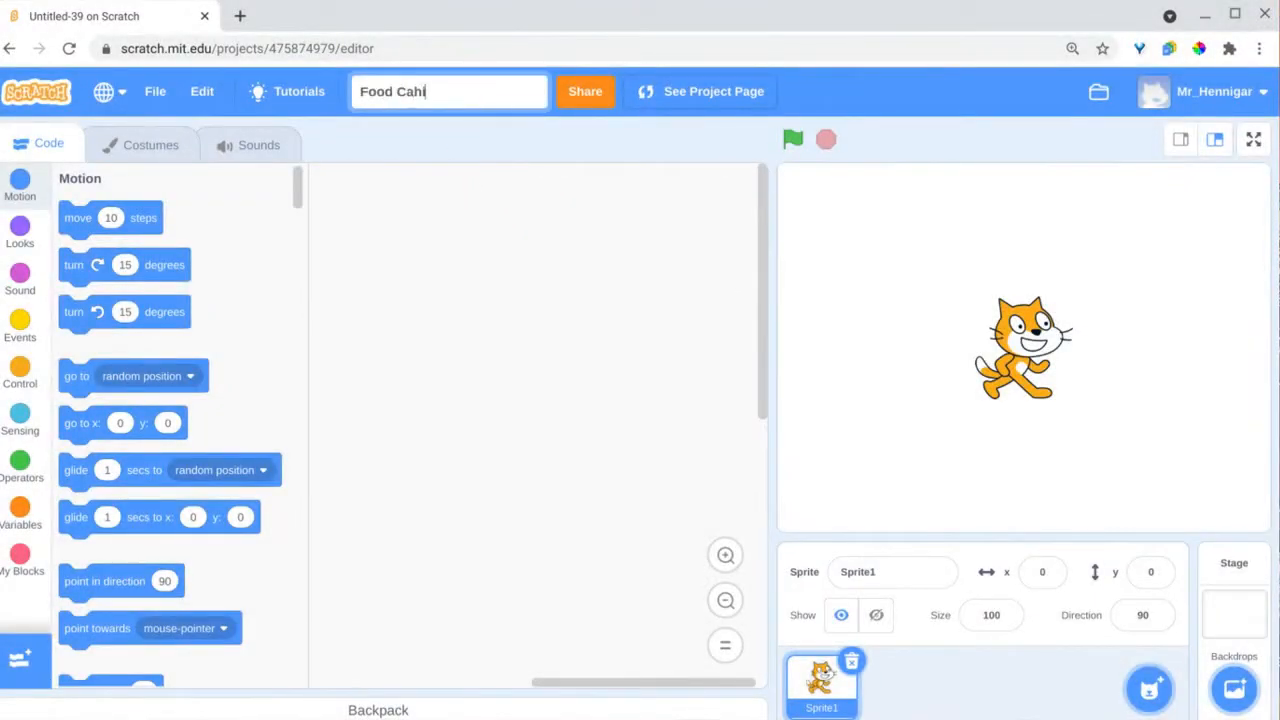
{"action": "type", "text": "in"}
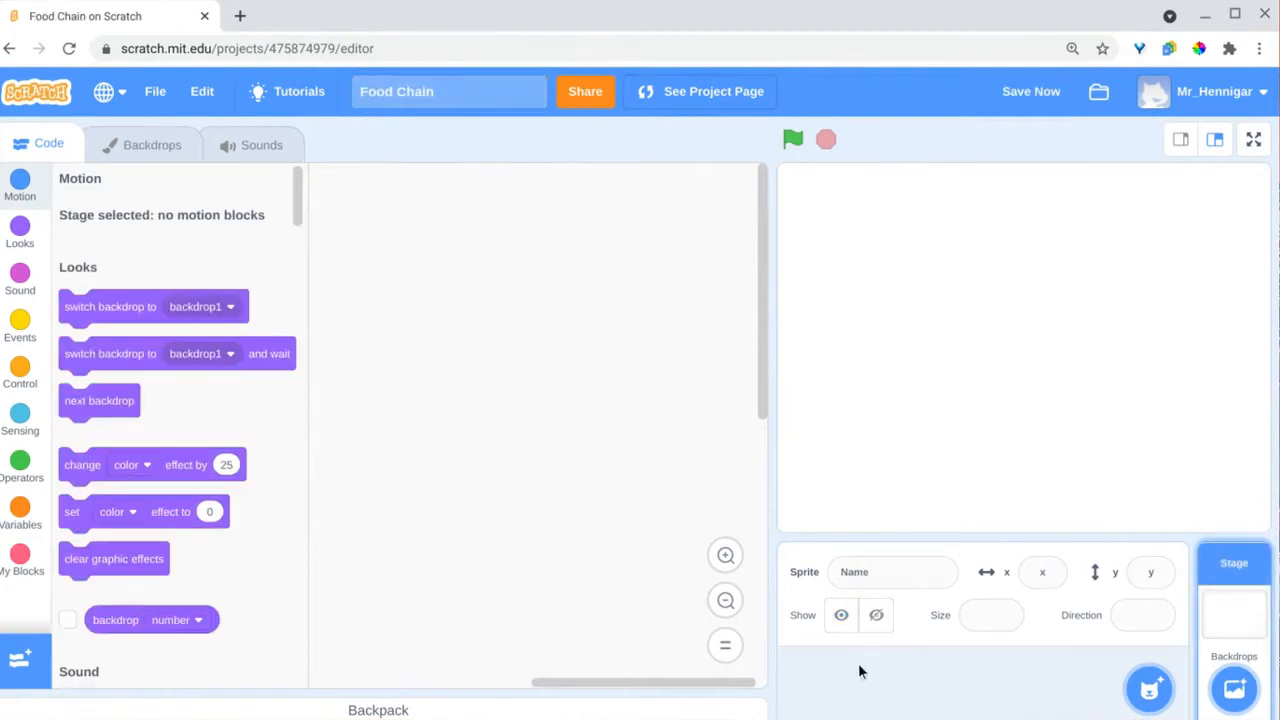
Step: Give the stage the Underwater 1 backdrop from an 'ocean' library search
{"action": "left_click", "coordinate": [1234, 688]}
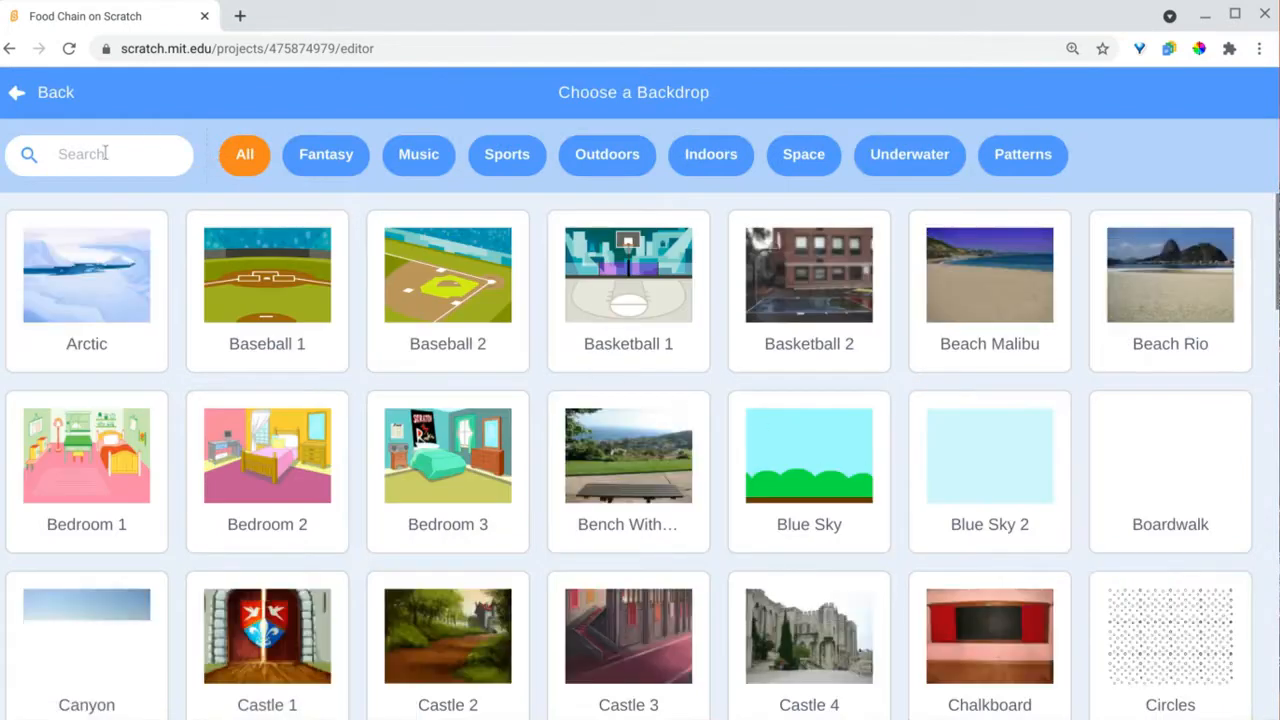
{"action": "type", "text": "ocean"}
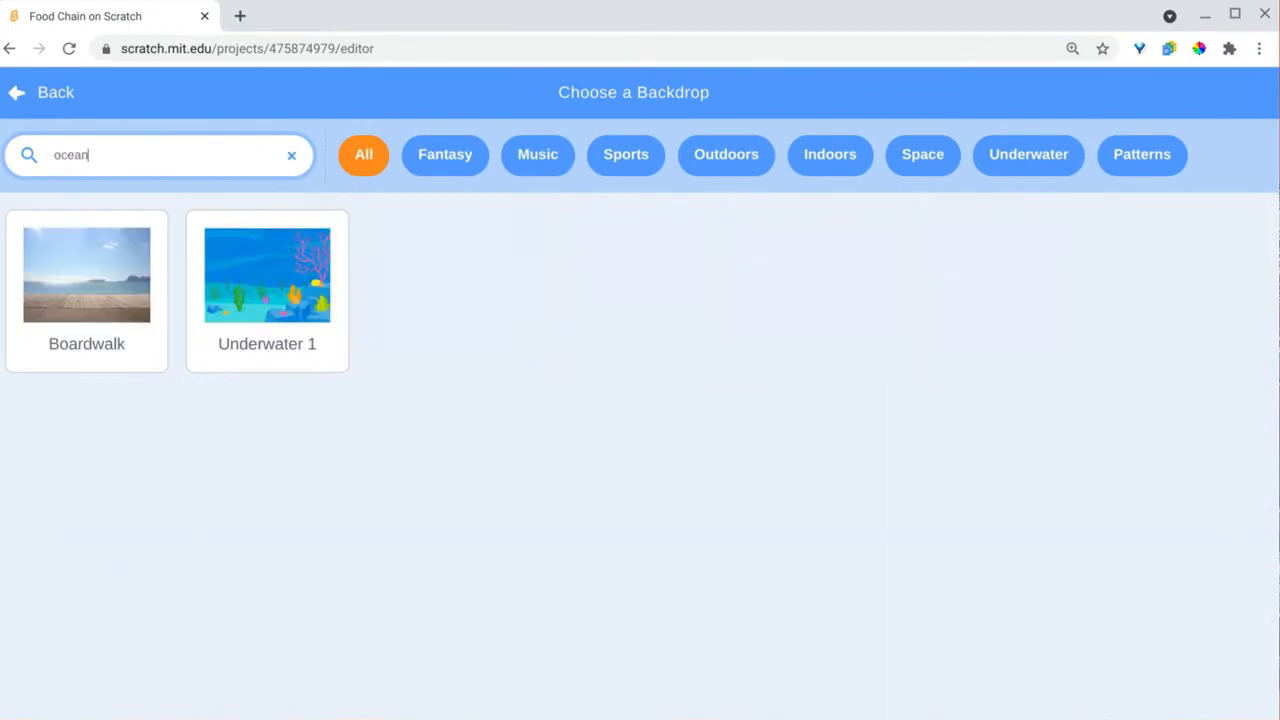
{"action": "left_click", "coordinate": [268, 274]}
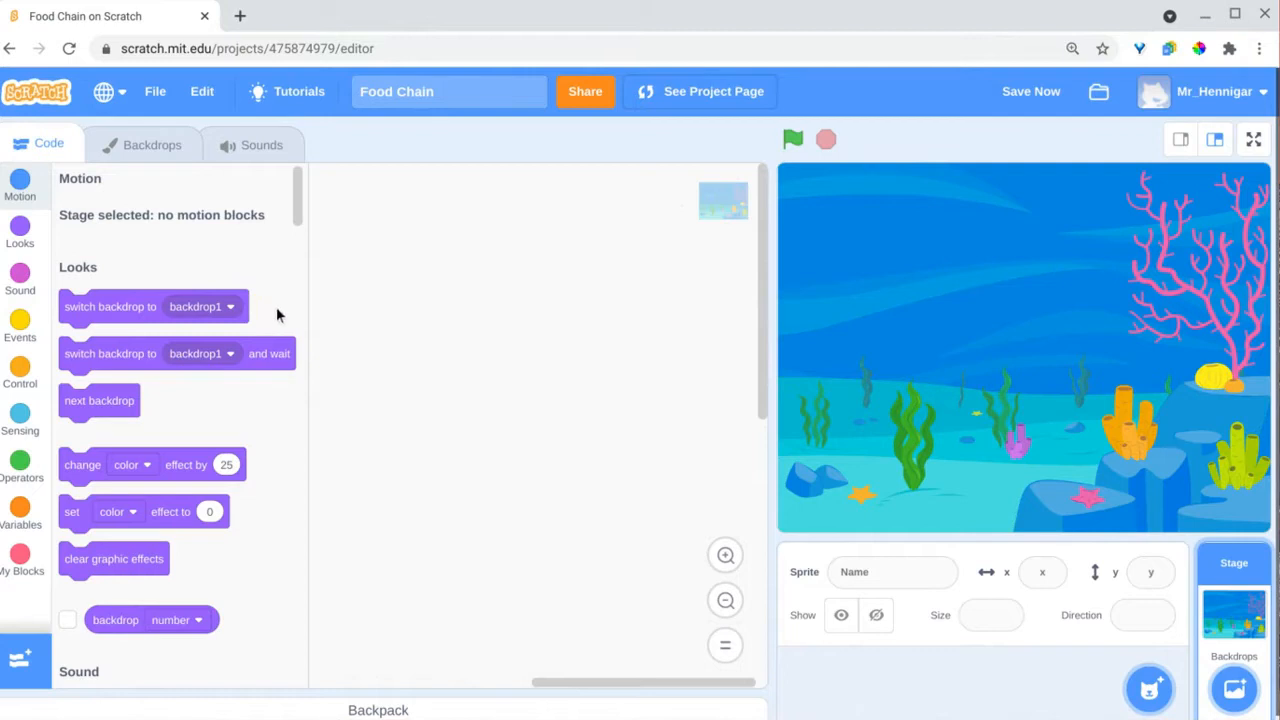
{"action": "mouse_move", "coordinate": [152, 144]}
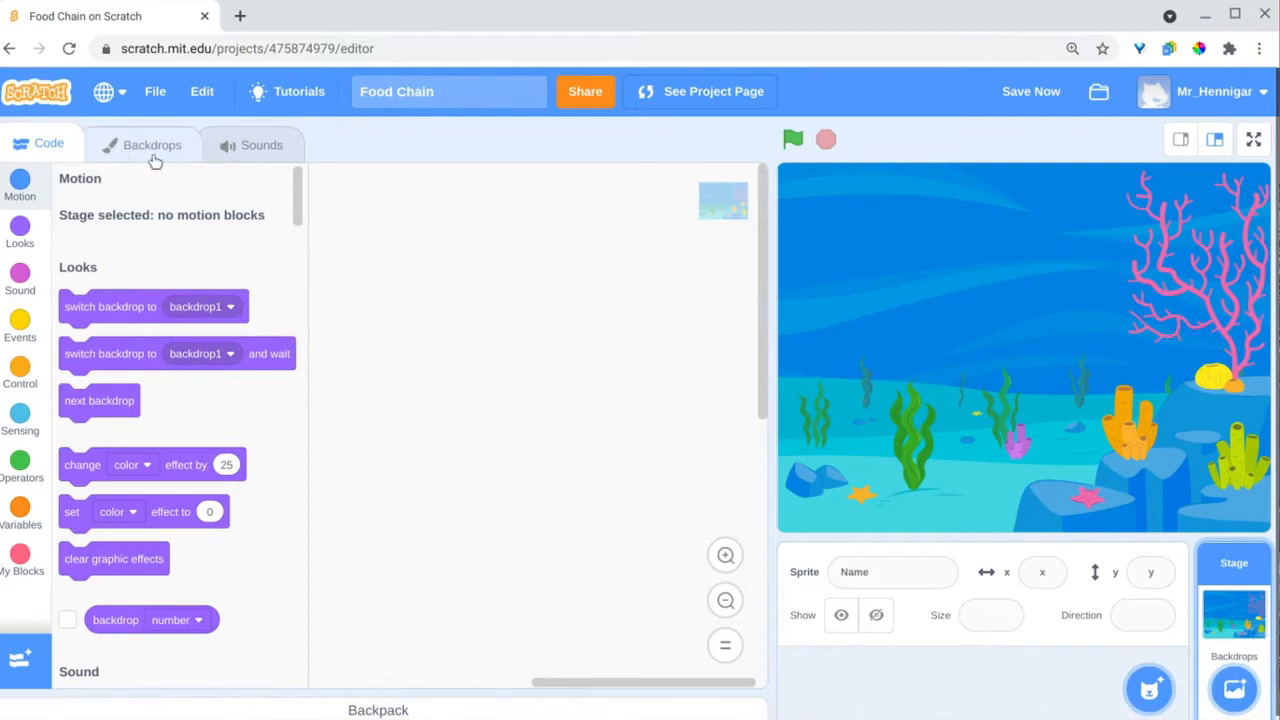
Step: Add purple title 'An Ocean Food Chain' and subtitle 'A choose your own adventure game' to the Start backdrop
{"action": "left_click", "coordinate": [152, 144]}
{"action": "type", "text": "Start"}
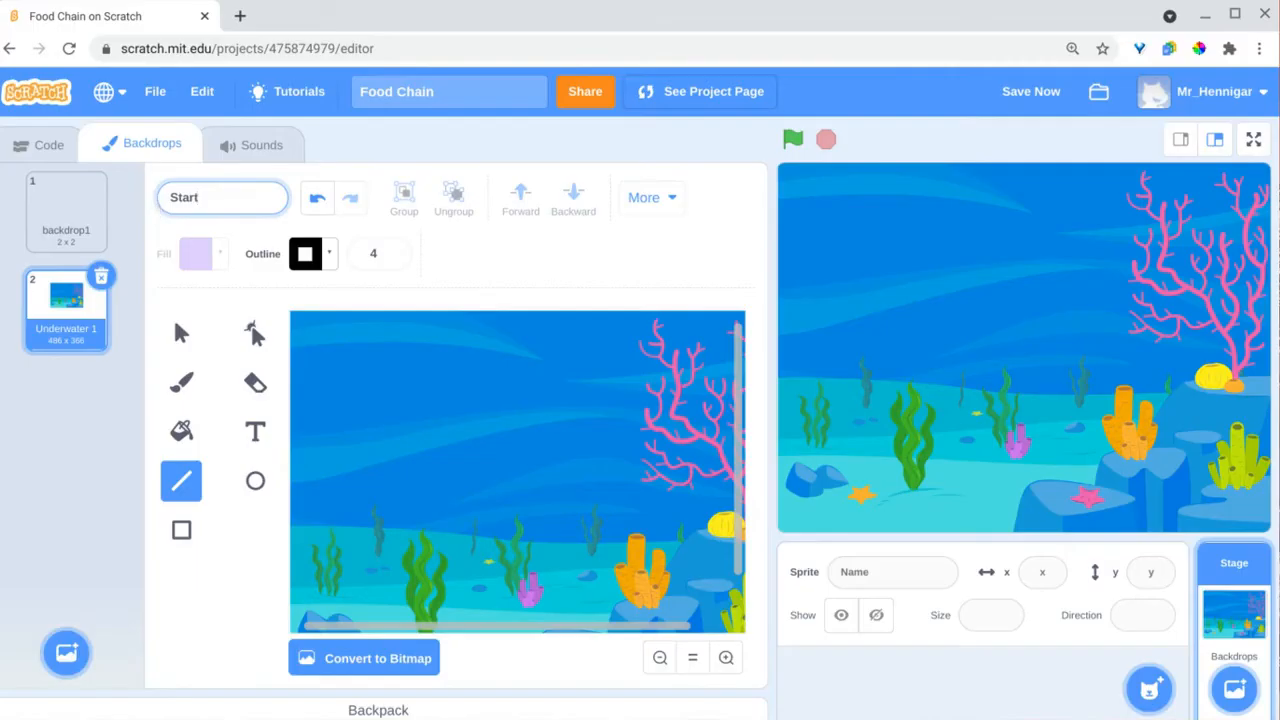
{"action": "left_click", "coordinate": [256, 432]}
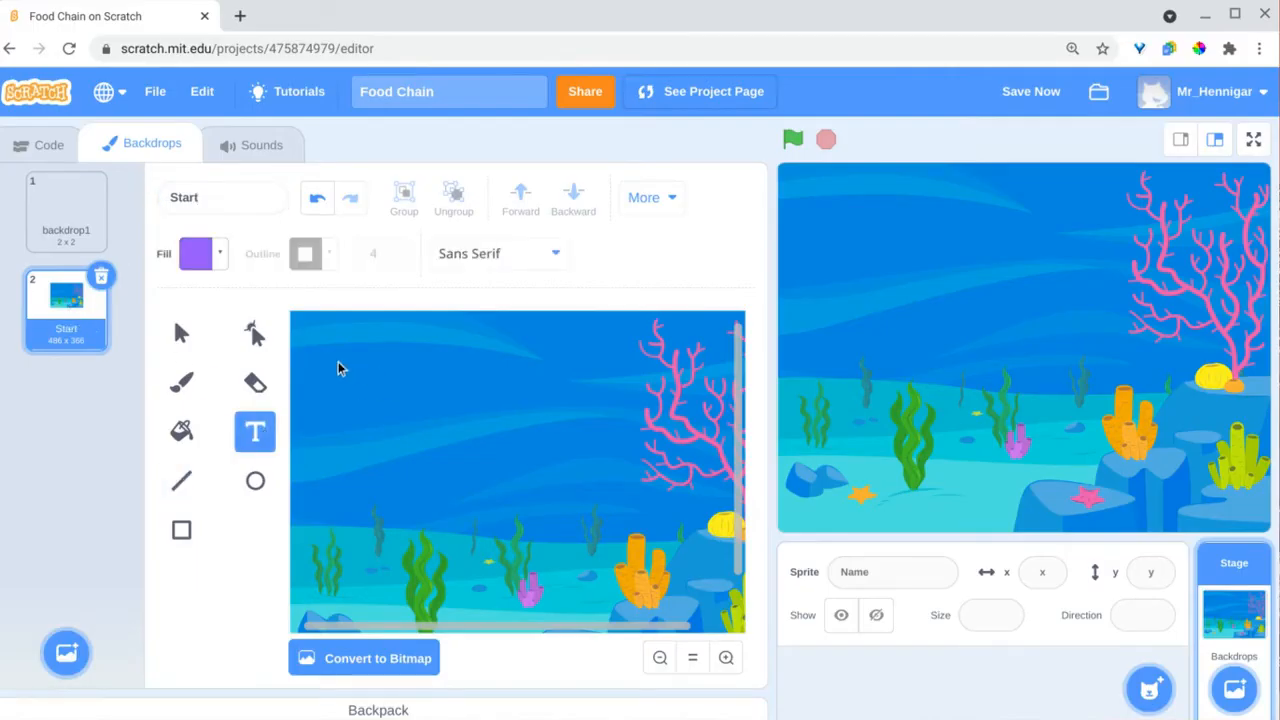
{"action": "left_click", "coordinate": [196, 252]}
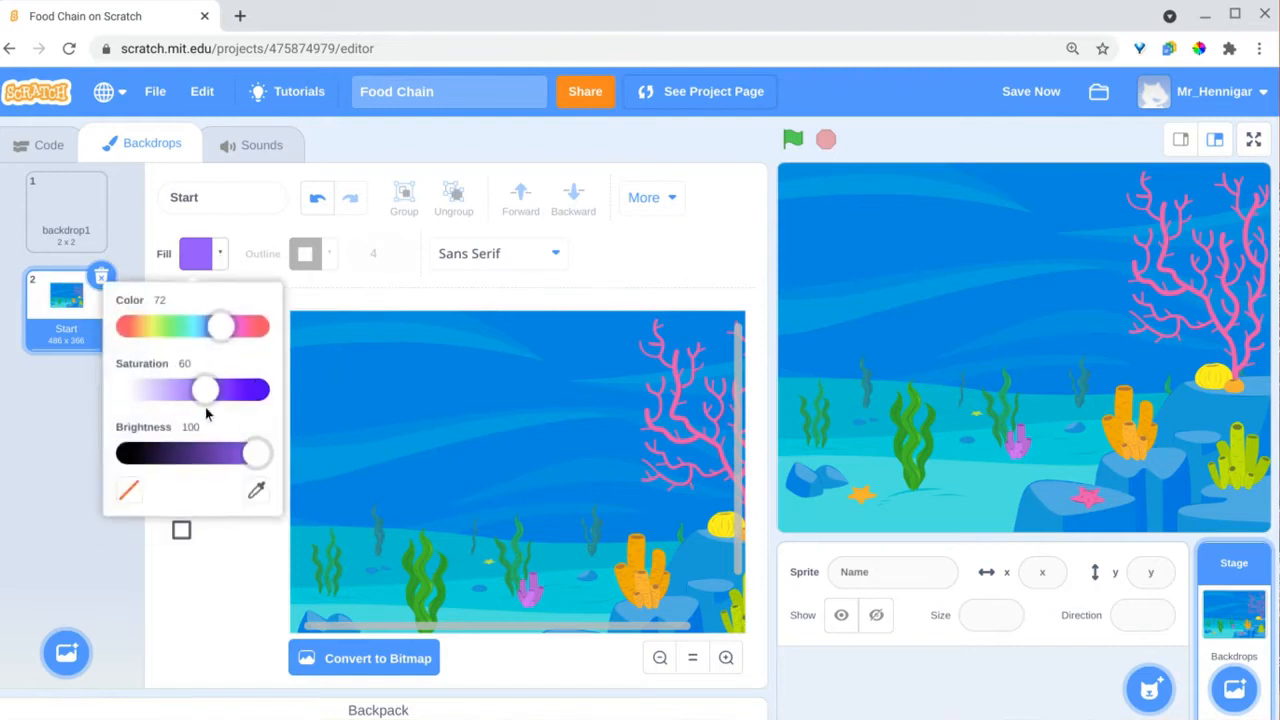
{"action": "left_click_drag", "start_coordinate": [204, 390], "coordinate": [250, 390]}
{"action": "type", "text": "An Ocean Food Chain"}
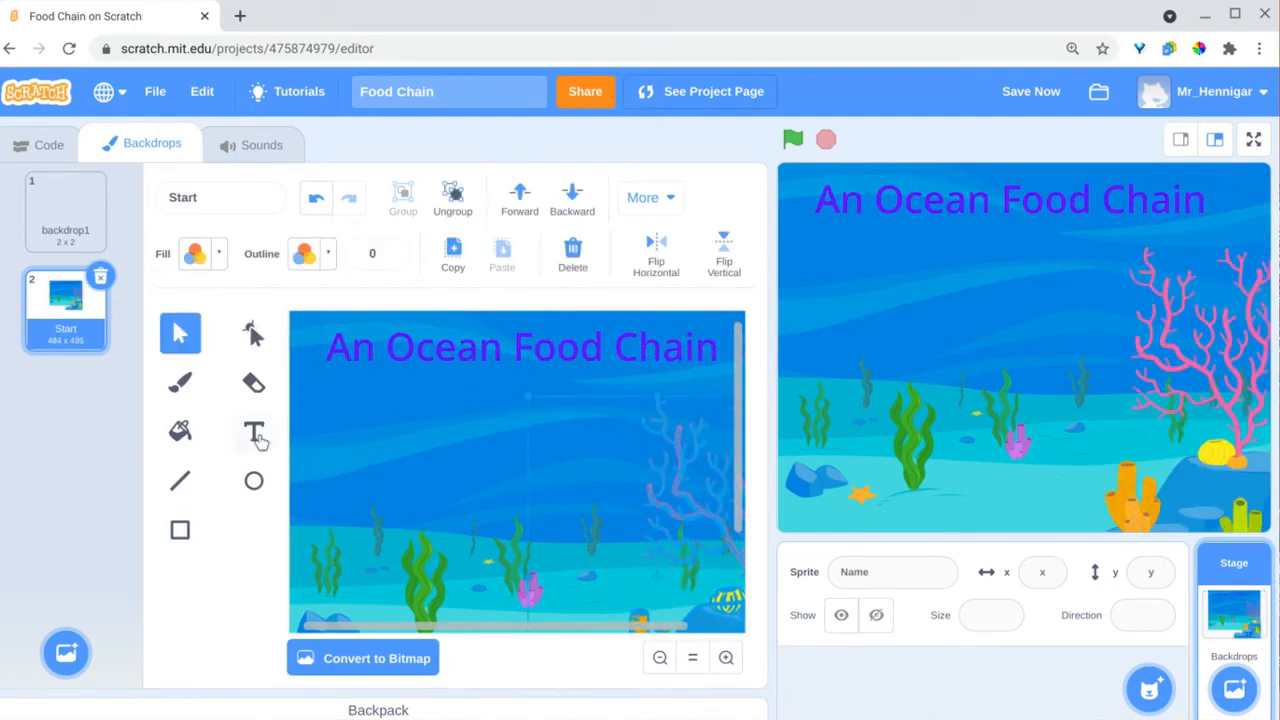
{"action": "left_click", "coordinate": [254, 432]}
{"action": "type", "text": "A choose your own adventure game"}
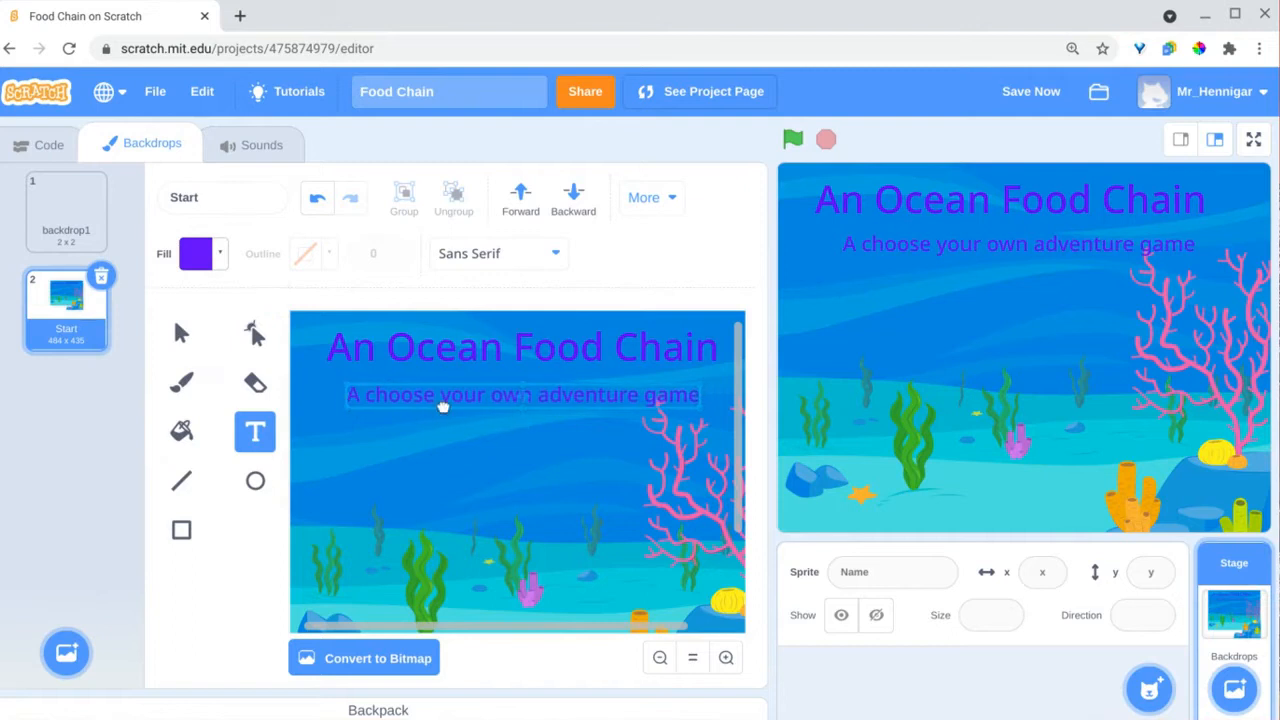
Step: Duplicate the Start backdrop as Introduction with an Introduction heading
{"action": "right_click", "coordinate": [66, 300]}
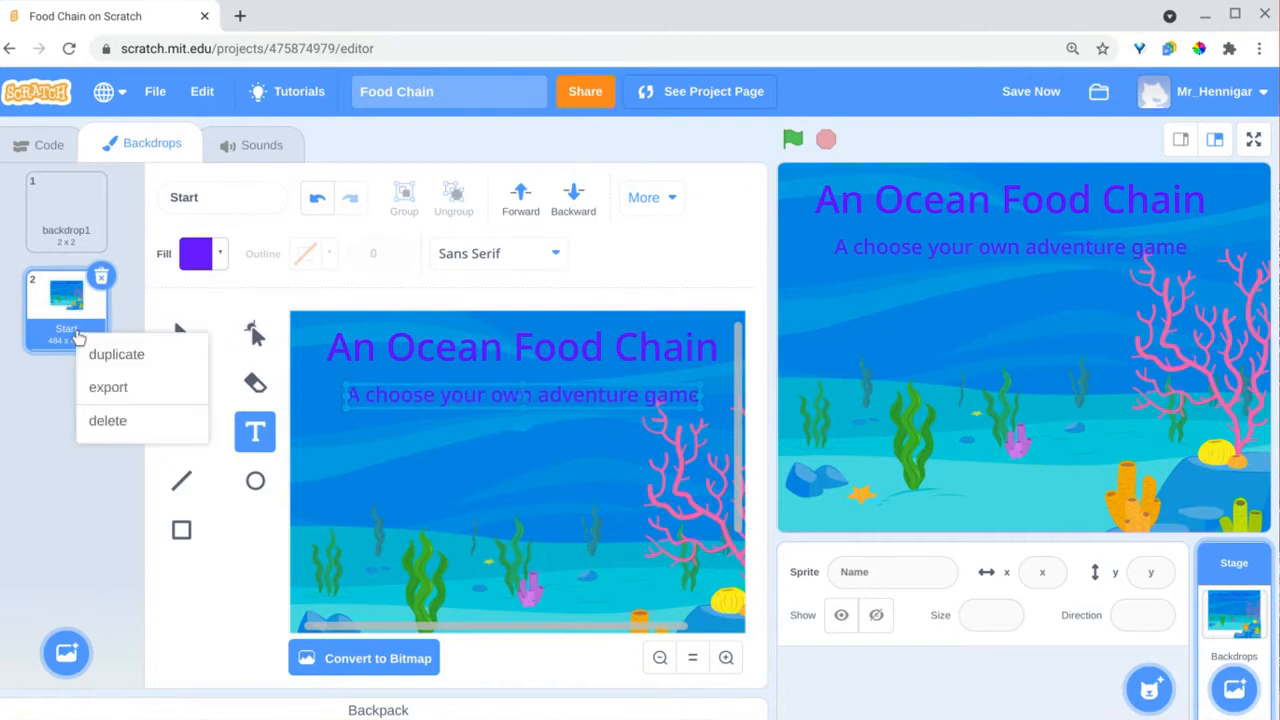
{"action": "mouse_move", "coordinate": [116, 354]}
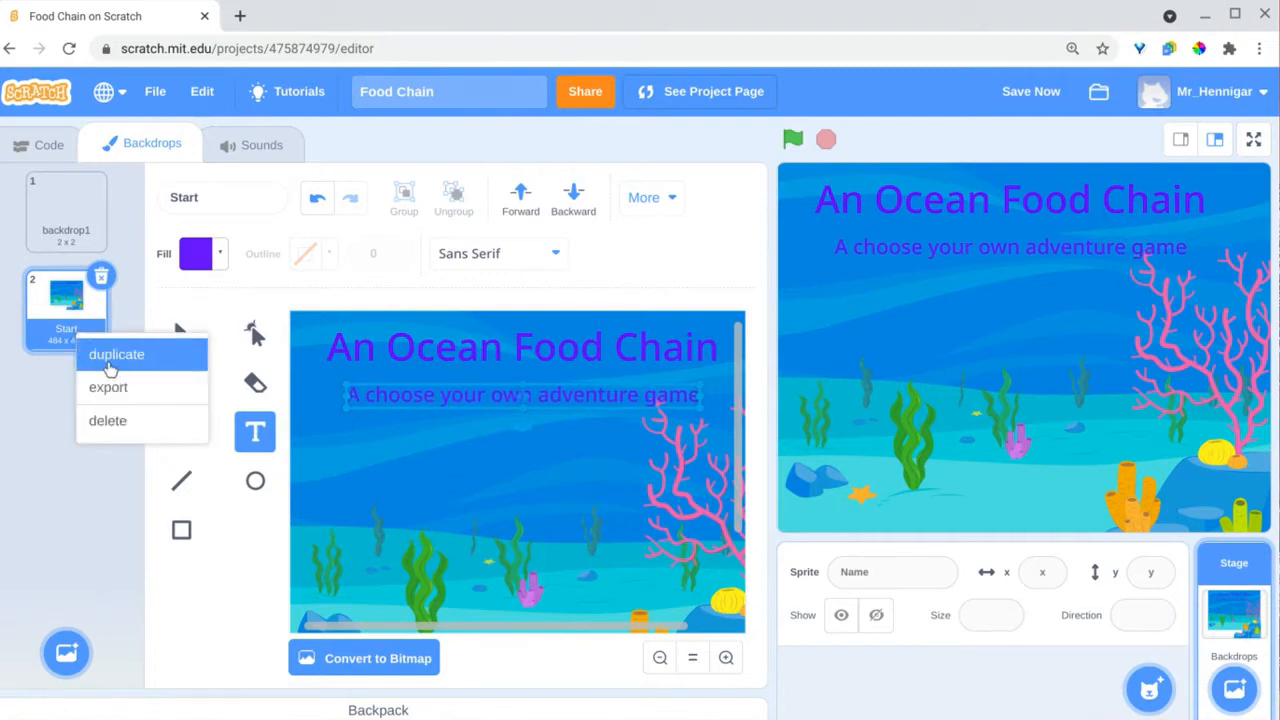
{"action": "left_click", "coordinate": [116, 354]}
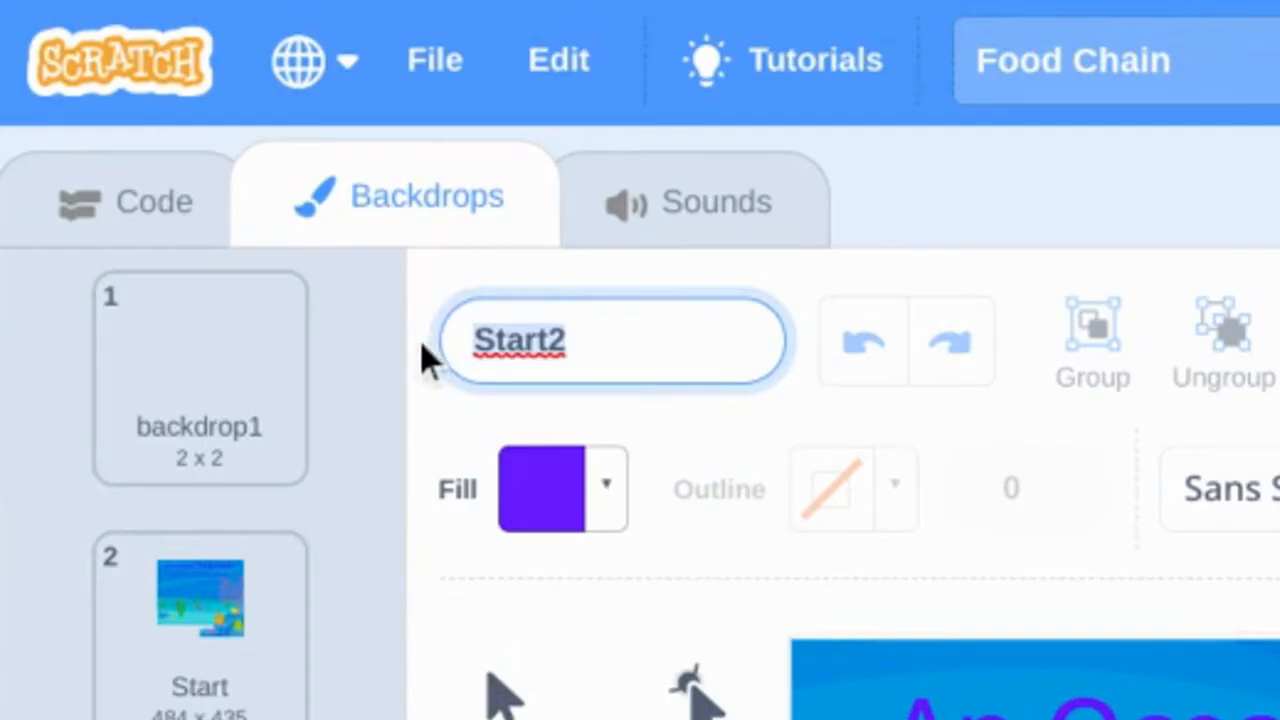
{"action": "type", "text": "Introduction"}
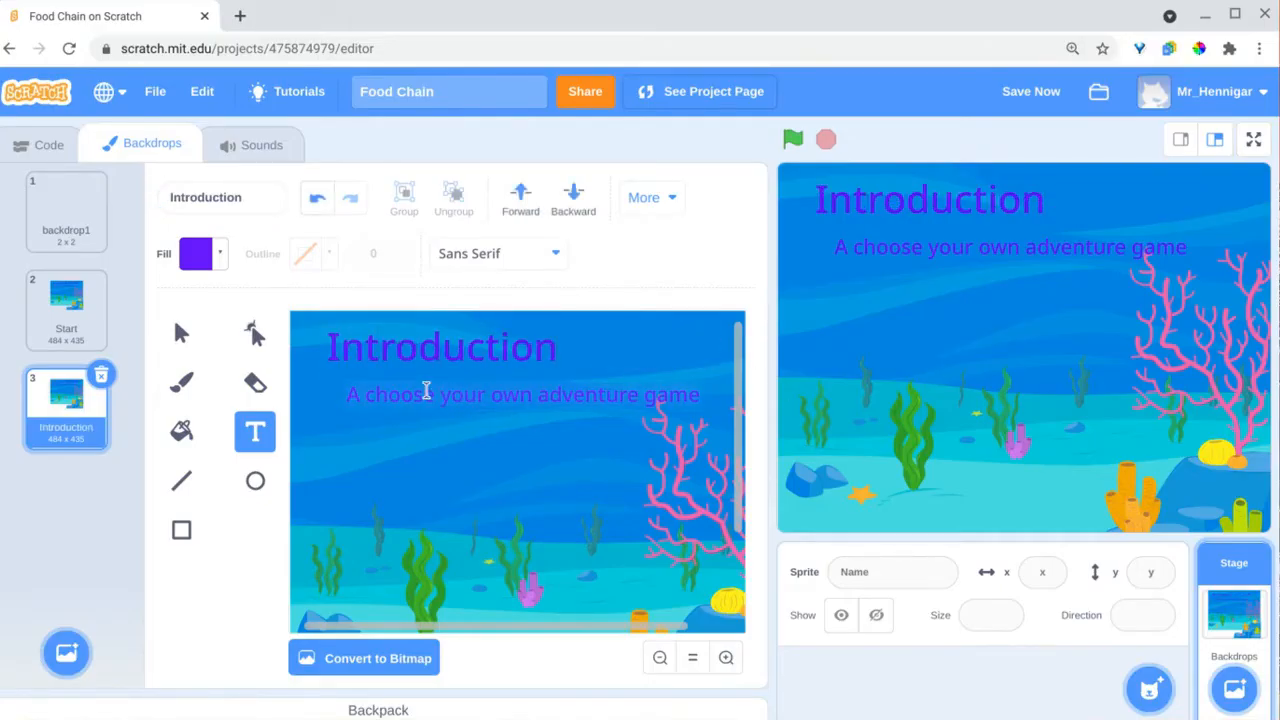
Step: Write the intro paragraph asking what ocean creatures eat and about learning one food chain
{"action": "type", "text": "Our oceans are home to countless"}
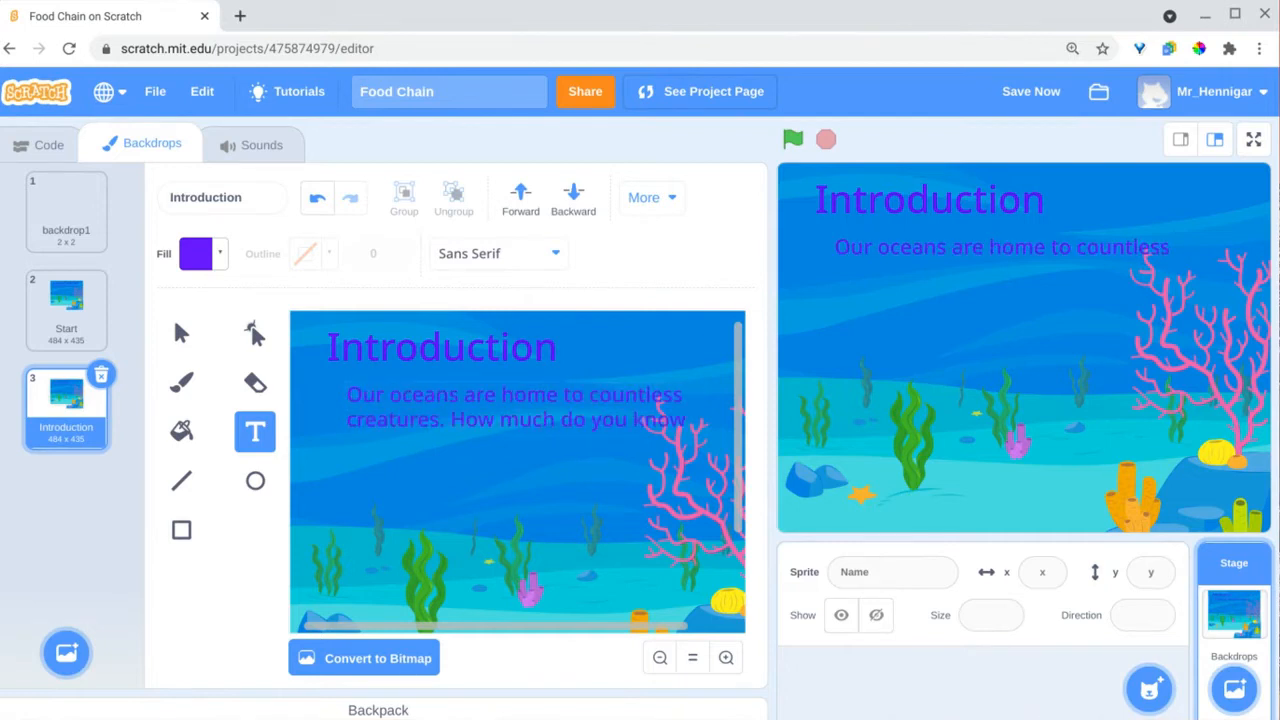
{"action": "type", "text": "about what they eat?"}
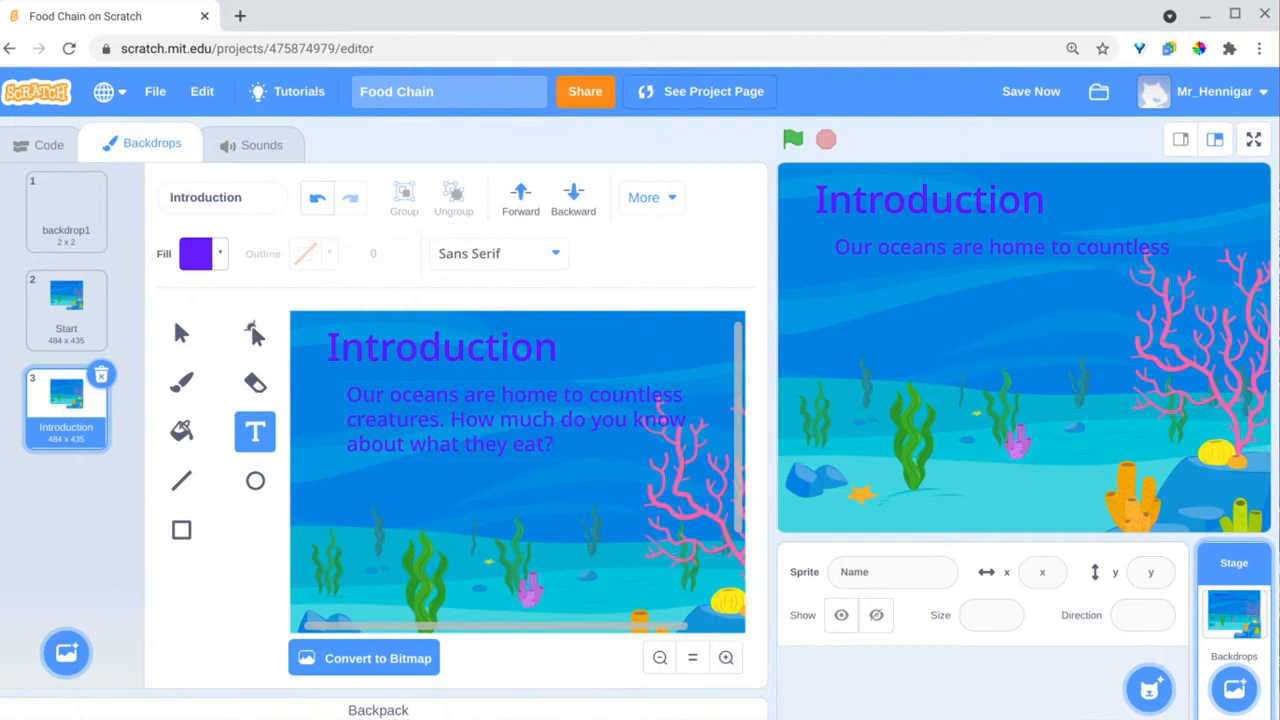
{"action": "type", "text": "Let's learn more about one of the many food chains in the ocean"}
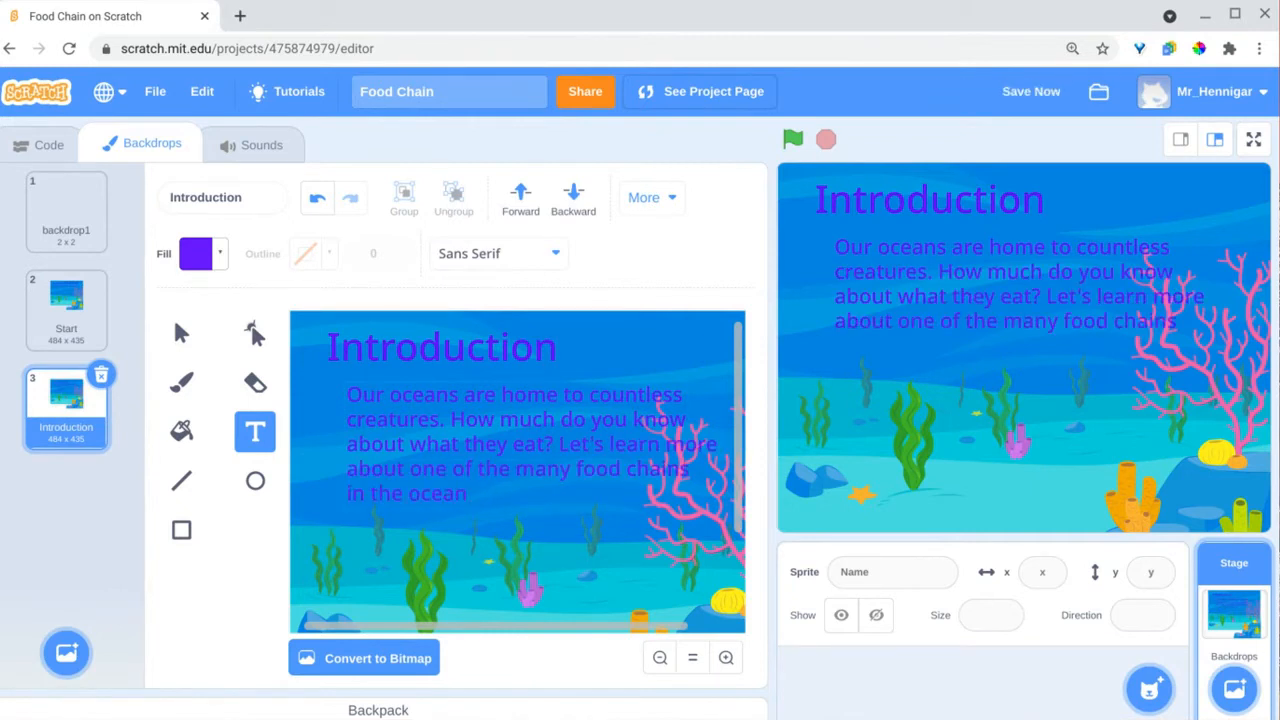
{"action": "left_click", "coordinate": [180, 332]}
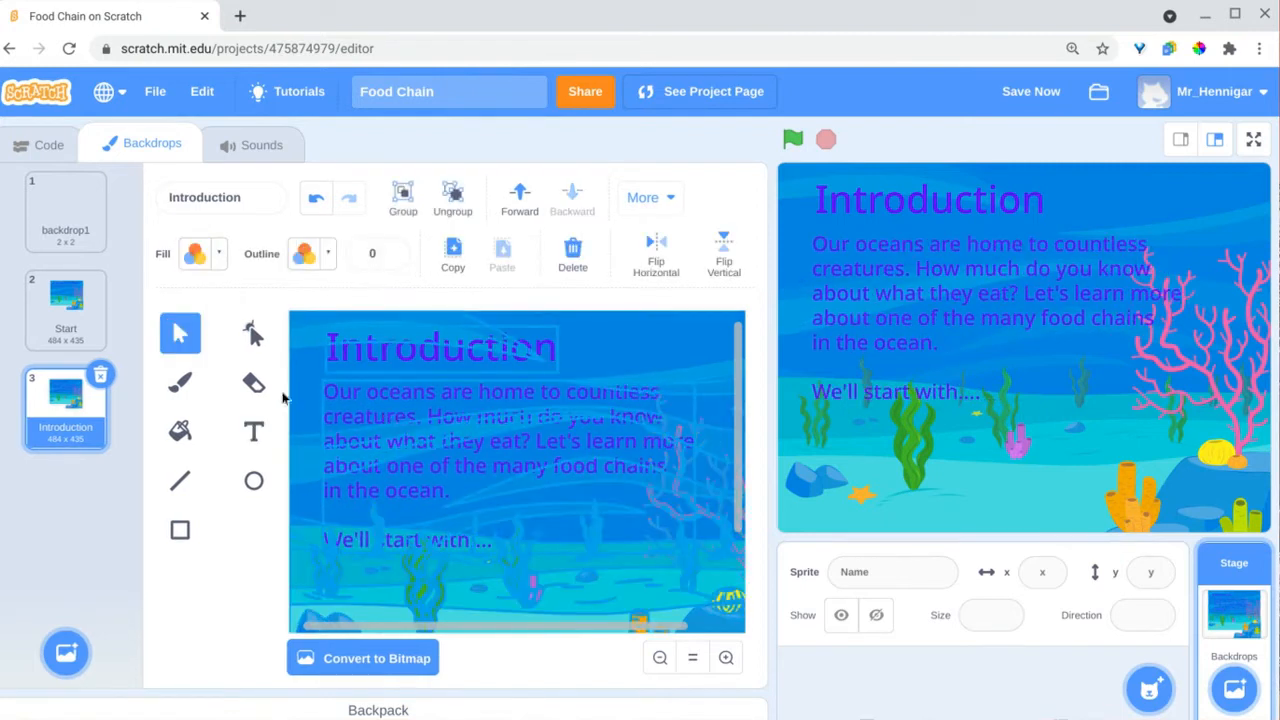
{"action": "left_click", "coordinate": [196, 252]}
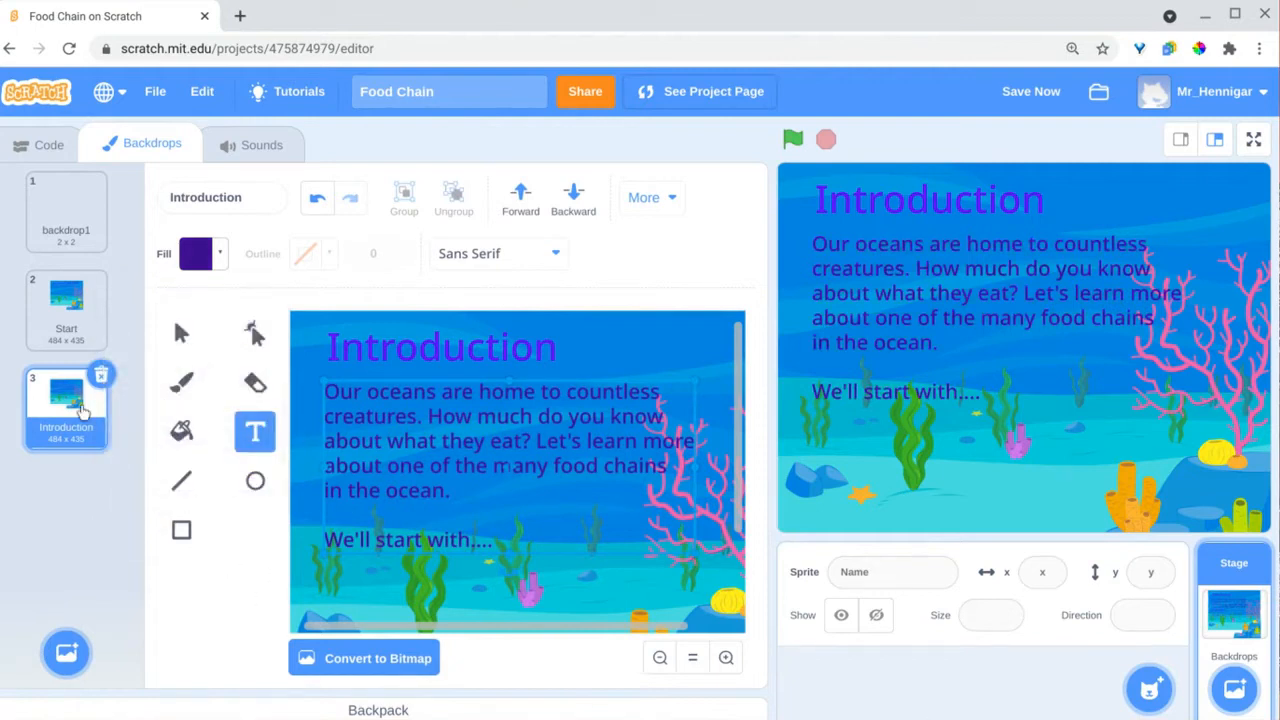
Step: Retitle the duplicated backdrop's heading to Sharks
{"action": "left_click", "coordinate": [66, 404]}
{"action": "type", "text": "S"}
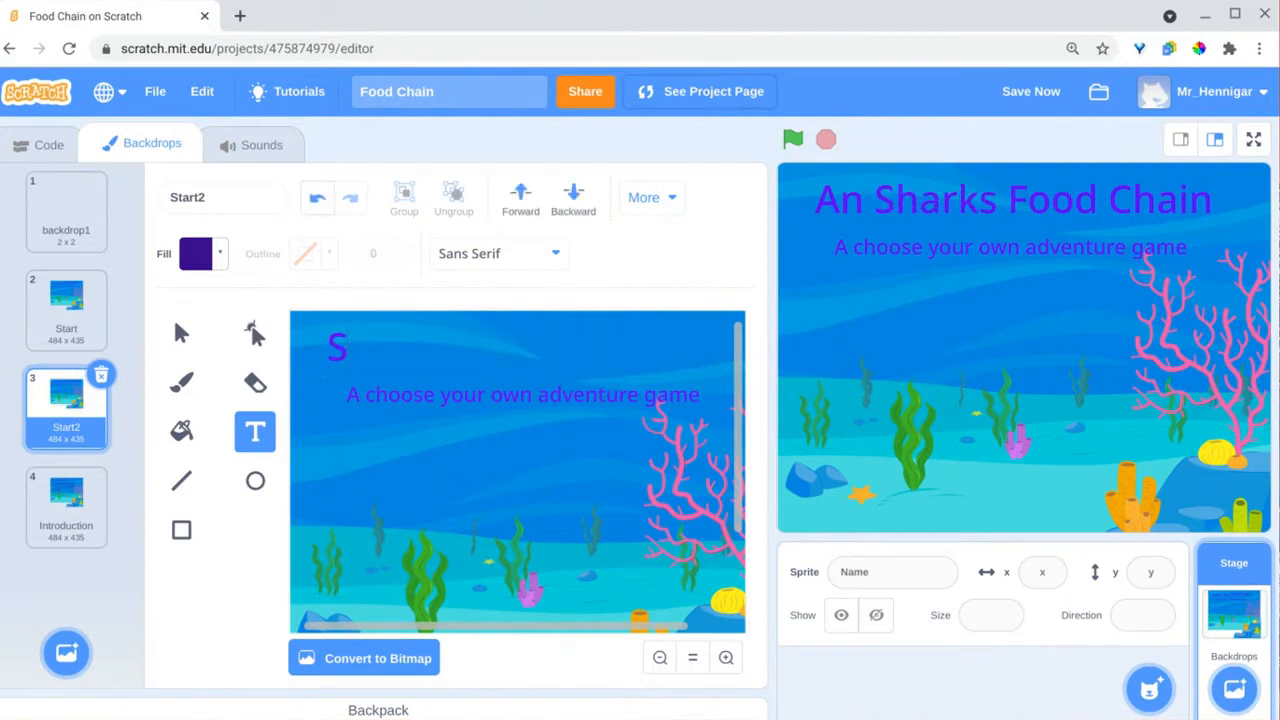
{"action": "type", "text": "harks"}
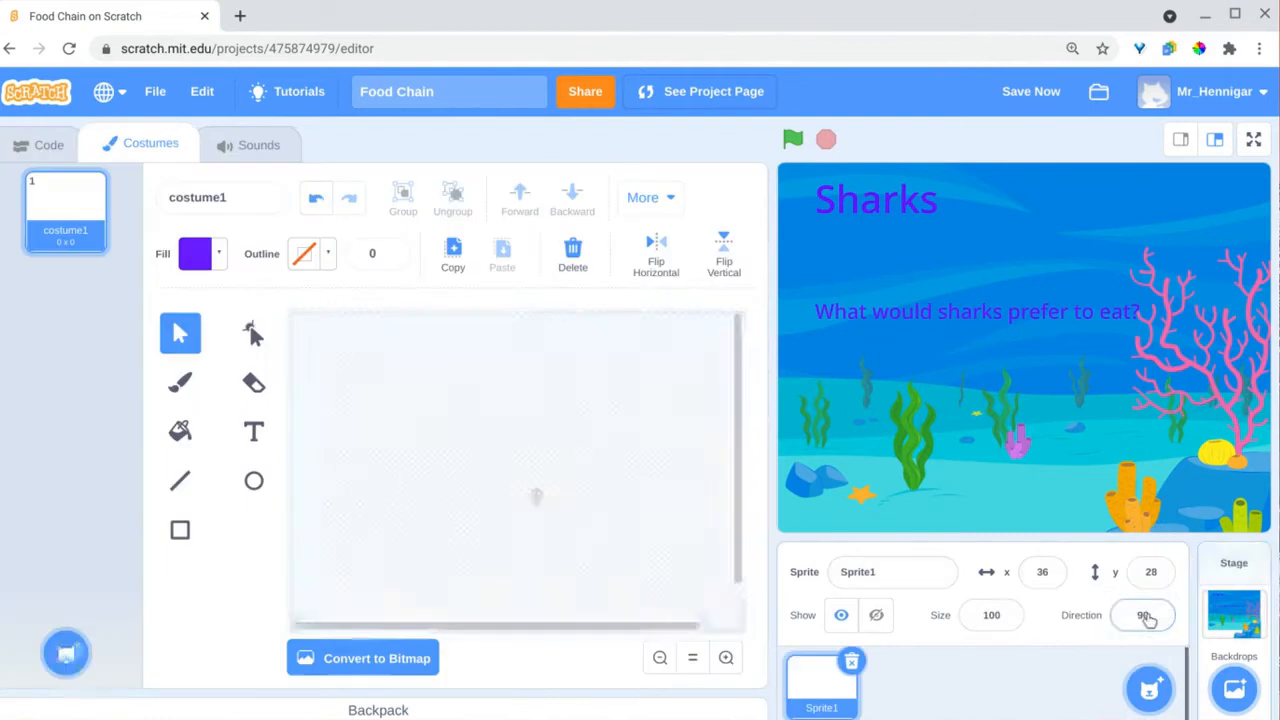
Step: Draw a red-outlined white rectangle button reading 'Click here to begin' on the sprite
{"action": "left_click", "coordinate": [304, 252]}
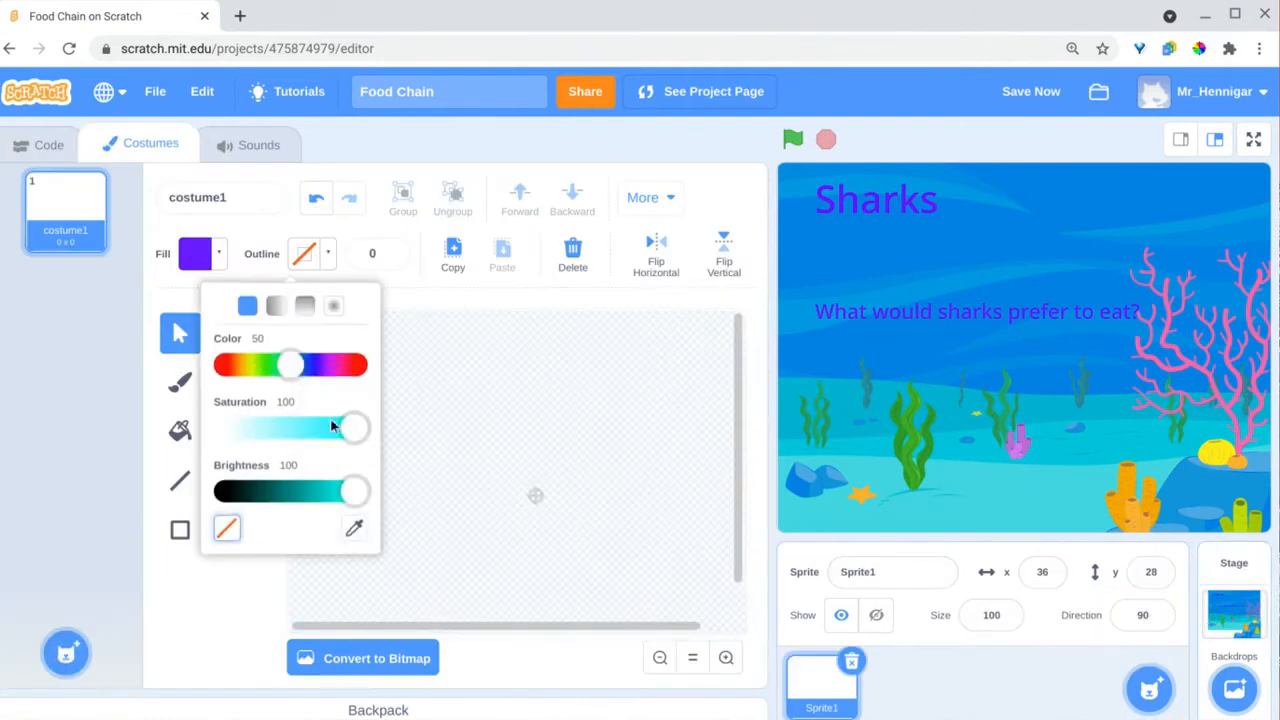
{"action": "left_click", "coordinate": [304, 252]}
{"action": "type", "text": "10"}
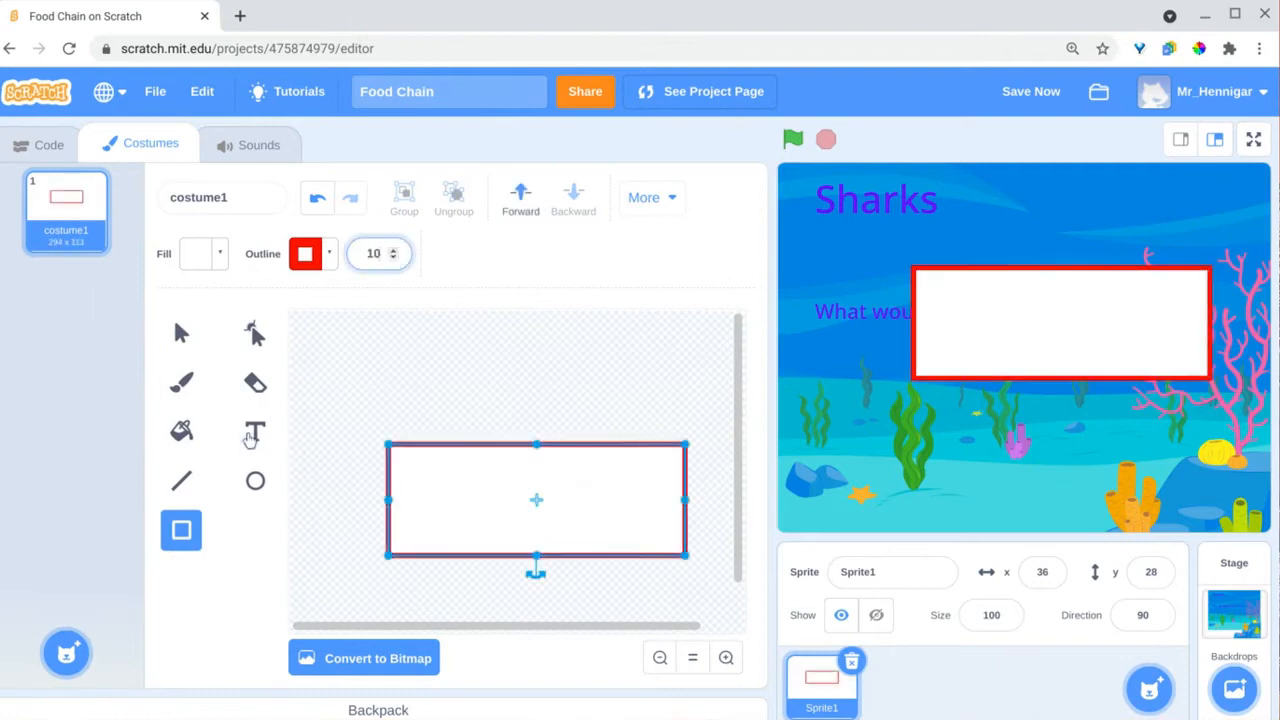
{"action": "left_click", "coordinate": [256, 432]}
{"action": "type", "text": "Click here to begin"}
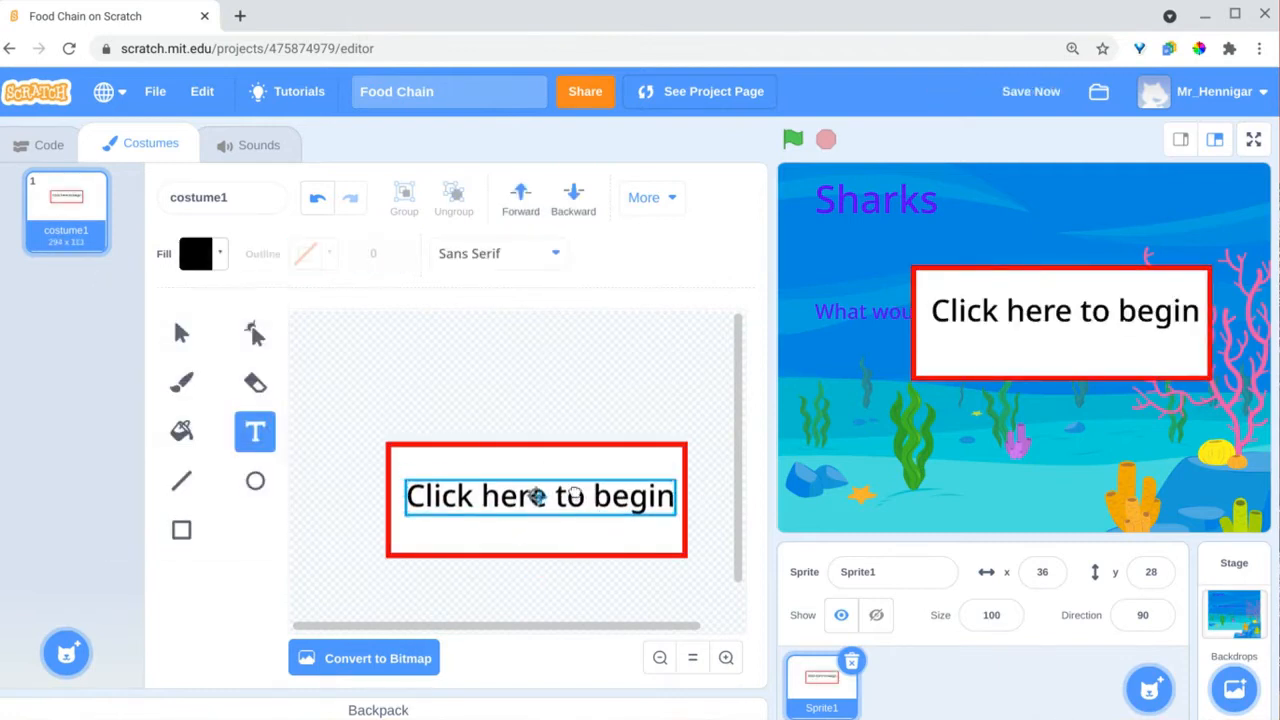
{"action": "left_click", "coordinate": [180, 332]}
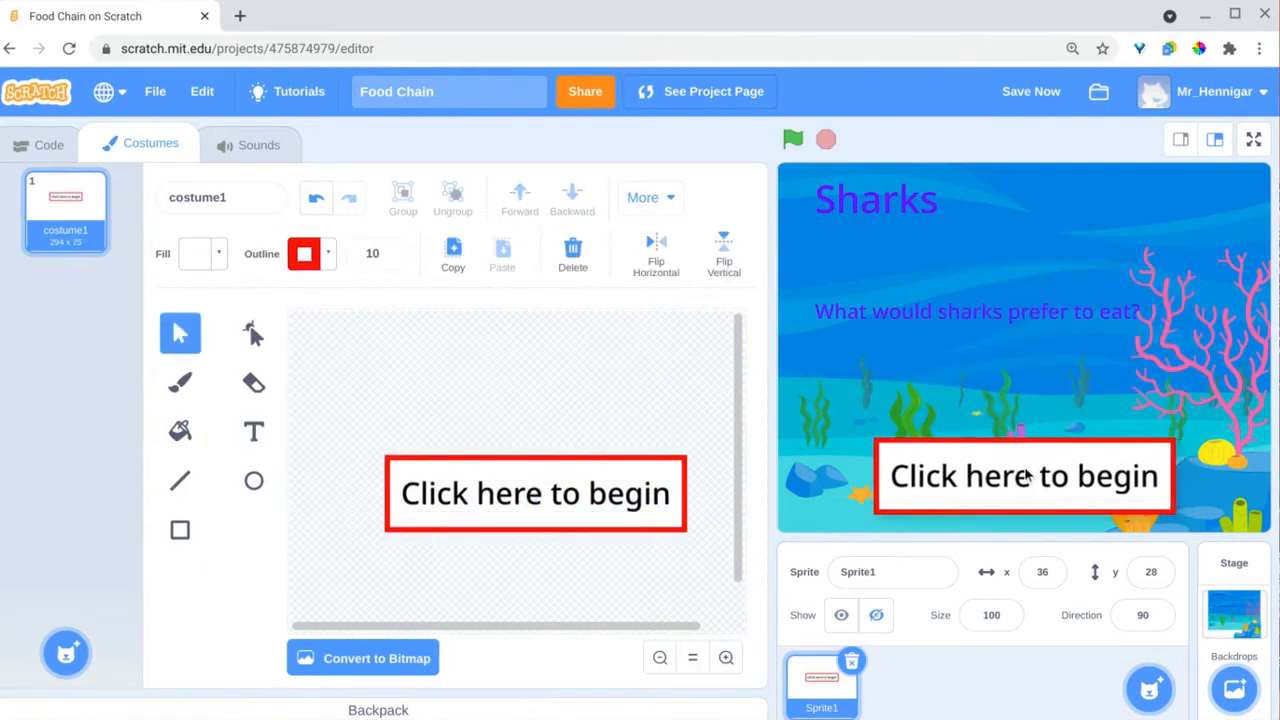
Step: Duplicate the button sprite as Sprite2 and go to Sprite1's code
{"action": "right_click", "coordinate": [820, 680]}
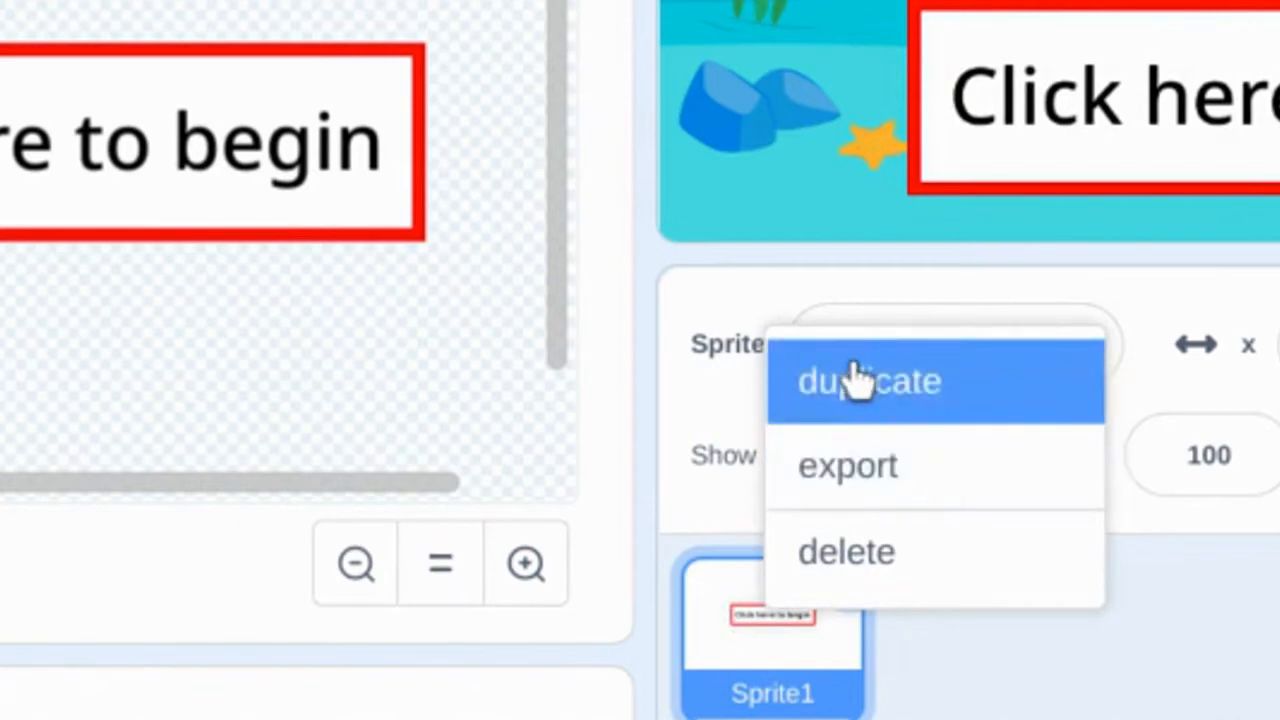
{"action": "left_click", "coordinate": [868, 380]}
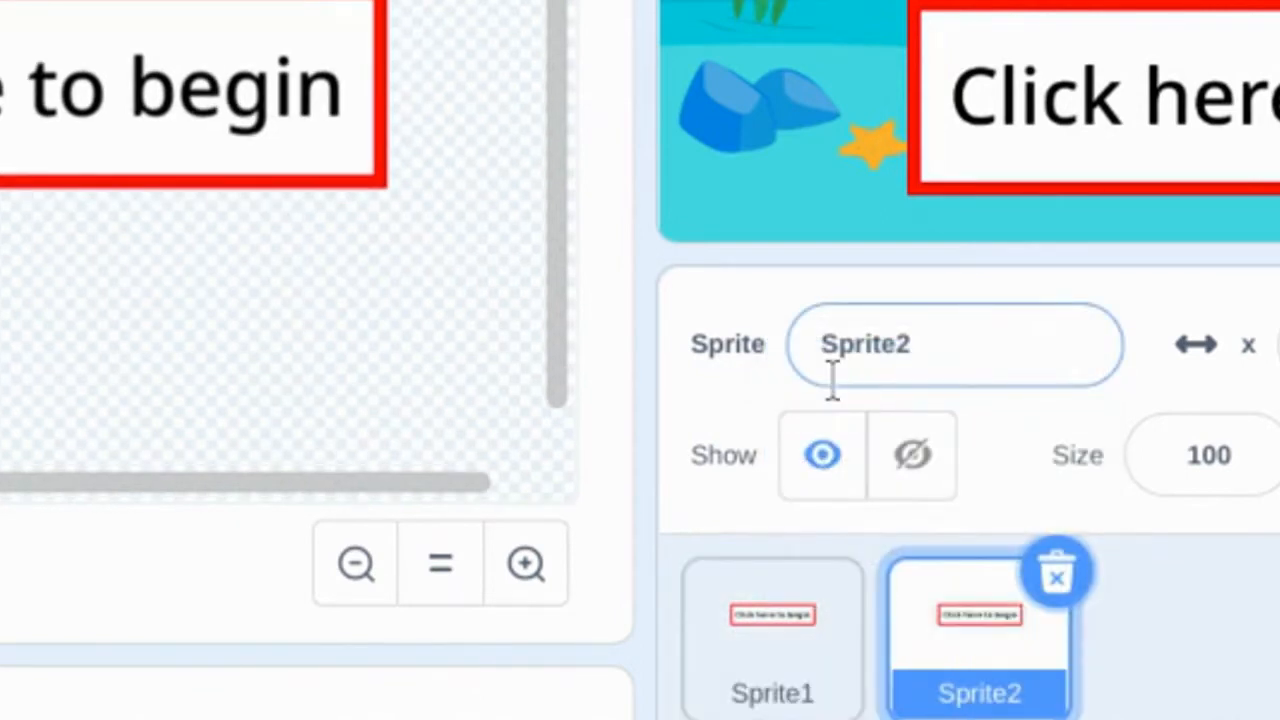
{"action": "left_click", "coordinate": [156, 144]}
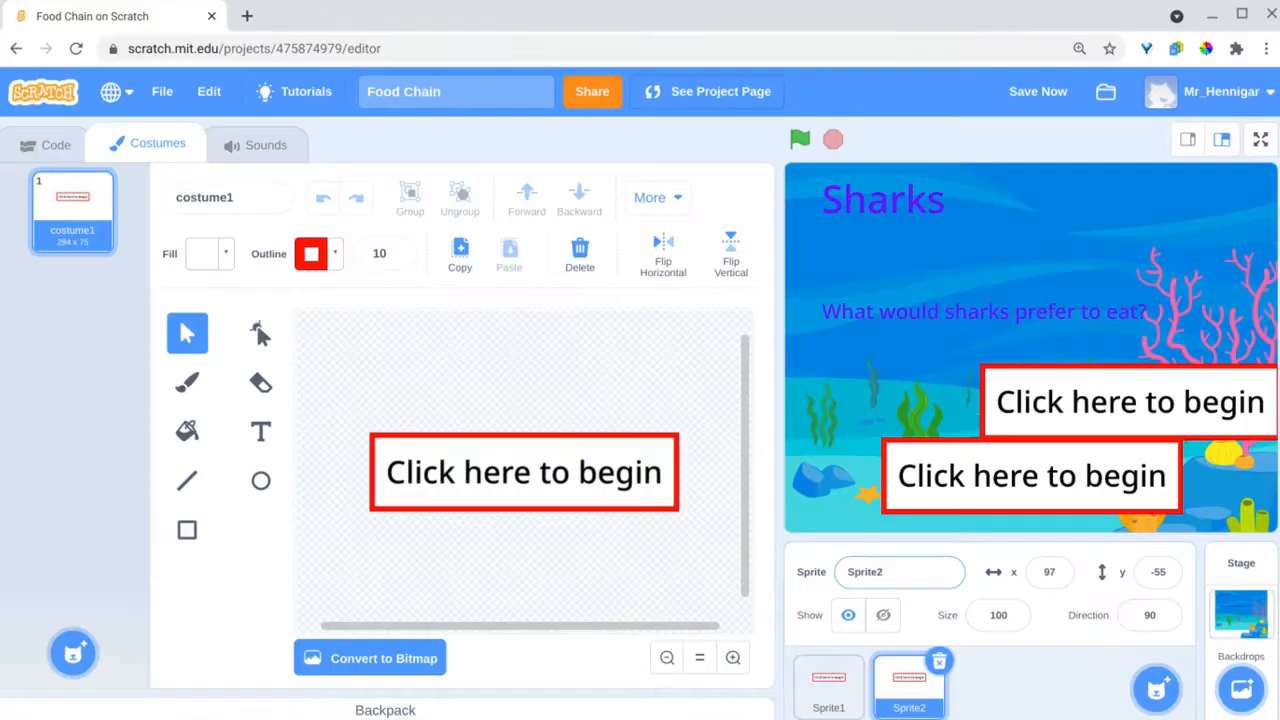
{"action": "left_click", "coordinate": [48, 144]}
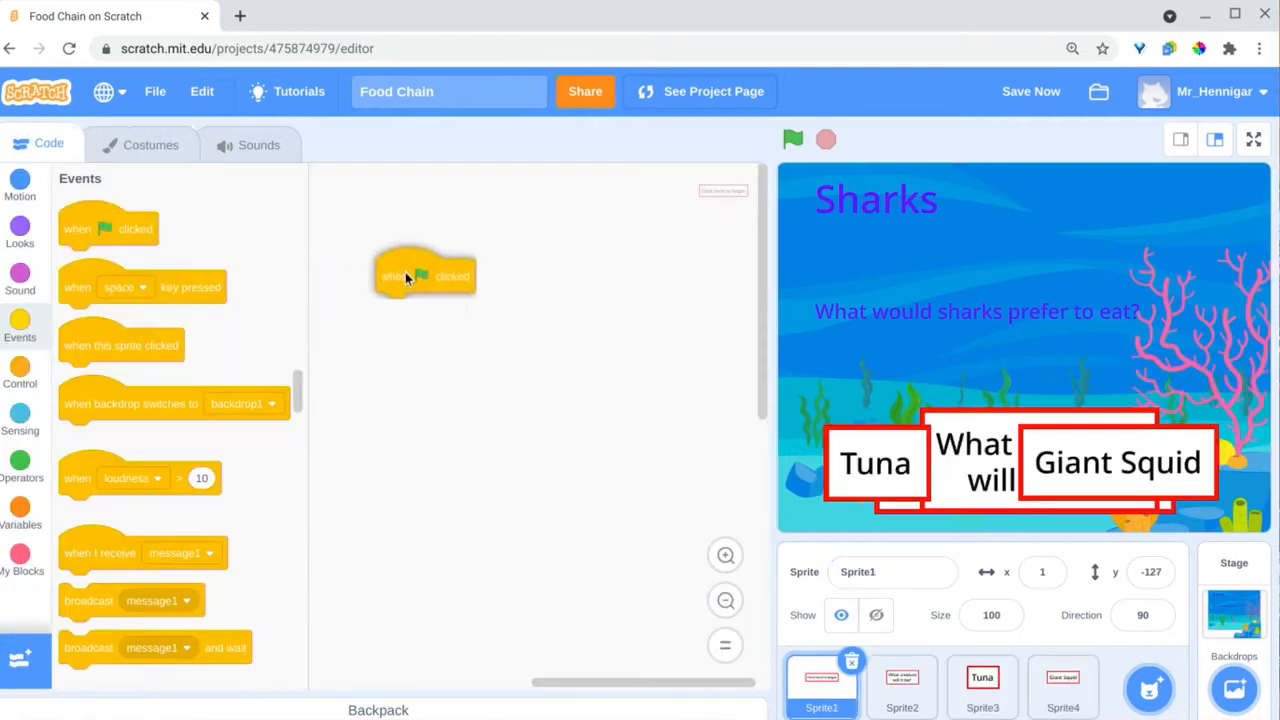
Step: Make Sprite1 hide on green flag, on sprite click, and on the backdrop-switch script
{"action": "left_click_drag", "start_coordinate": [120, 344], "coordinate": [580, 272]}
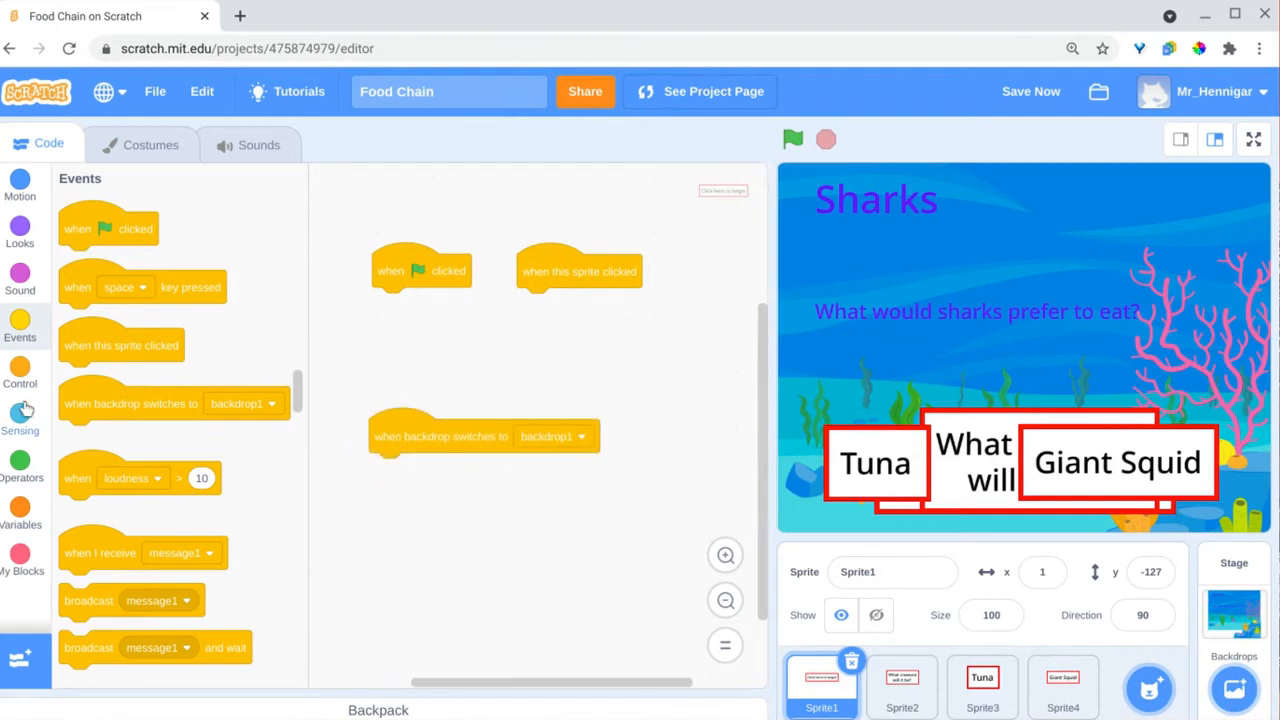
{"action": "left_click", "coordinate": [20, 230]}
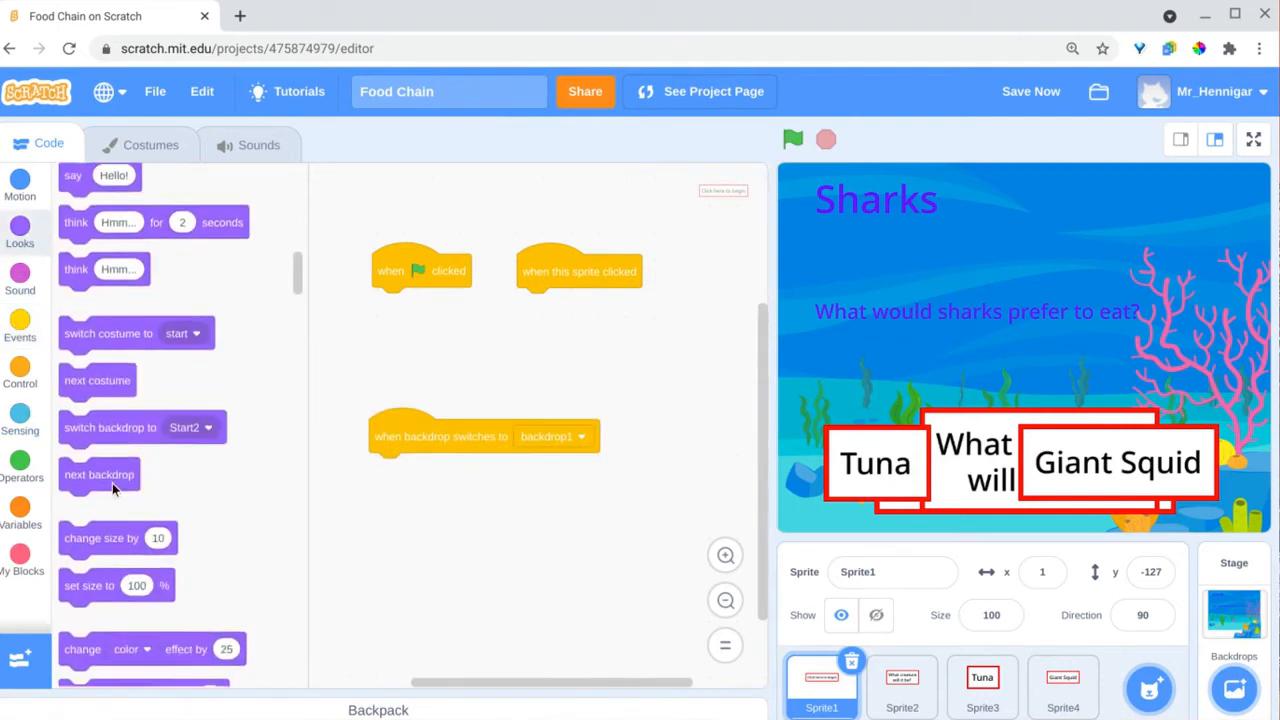
{"action": "scroll", "scroll_direction": "down", "scroll_amount": 3}
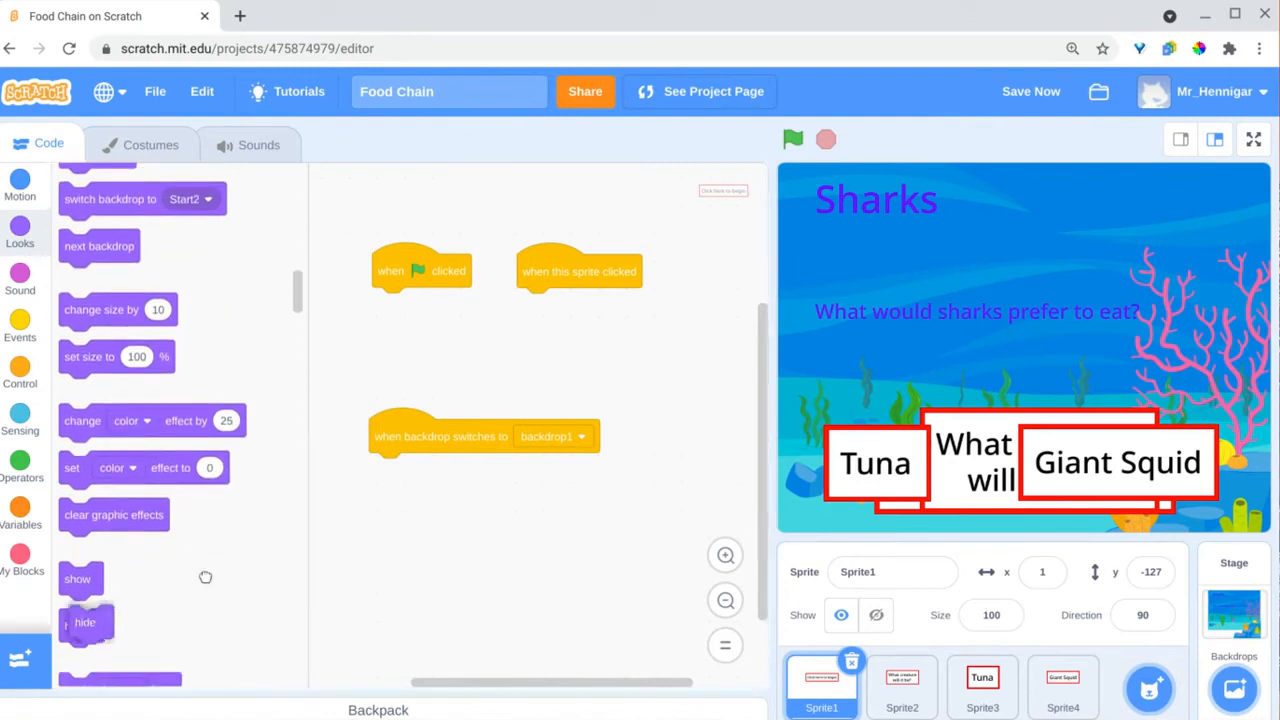
{"action": "left_click_drag", "start_coordinate": [84, 622], "coordinate": [388, 304]}
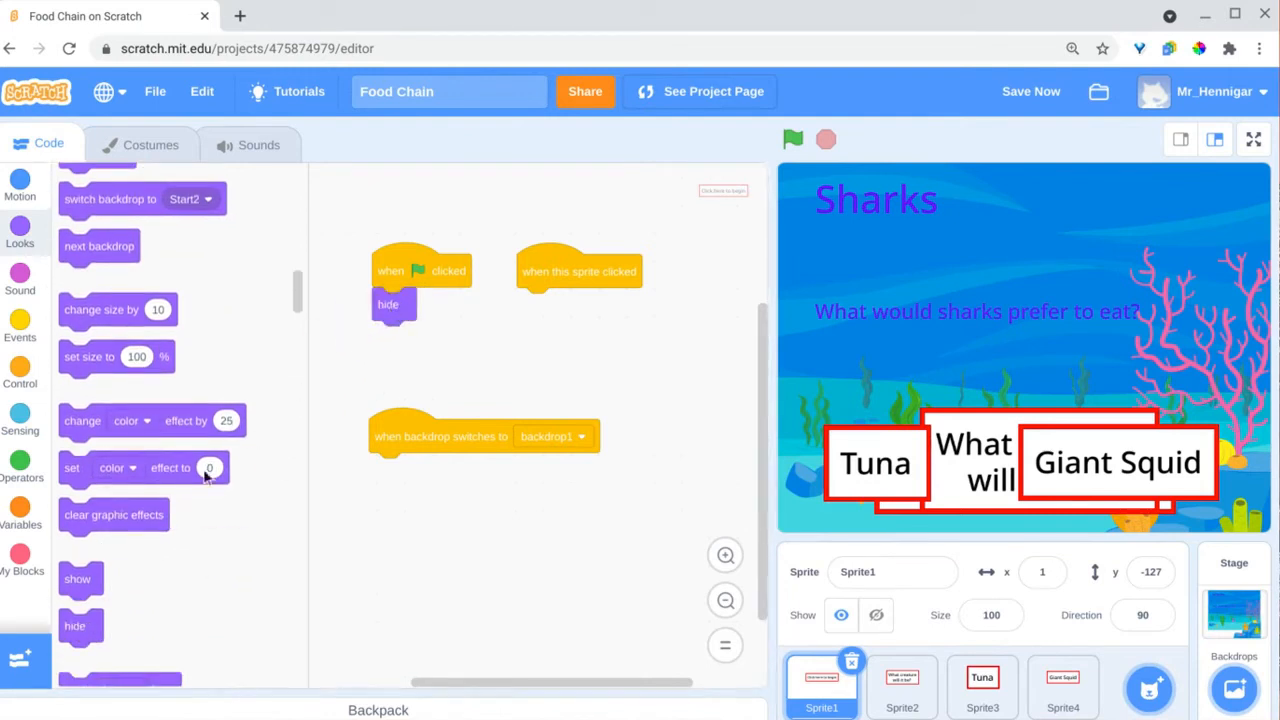
{"action": "left_click_drag", "start_coordinate": [388, 304], "coordinate": [532, 302]}
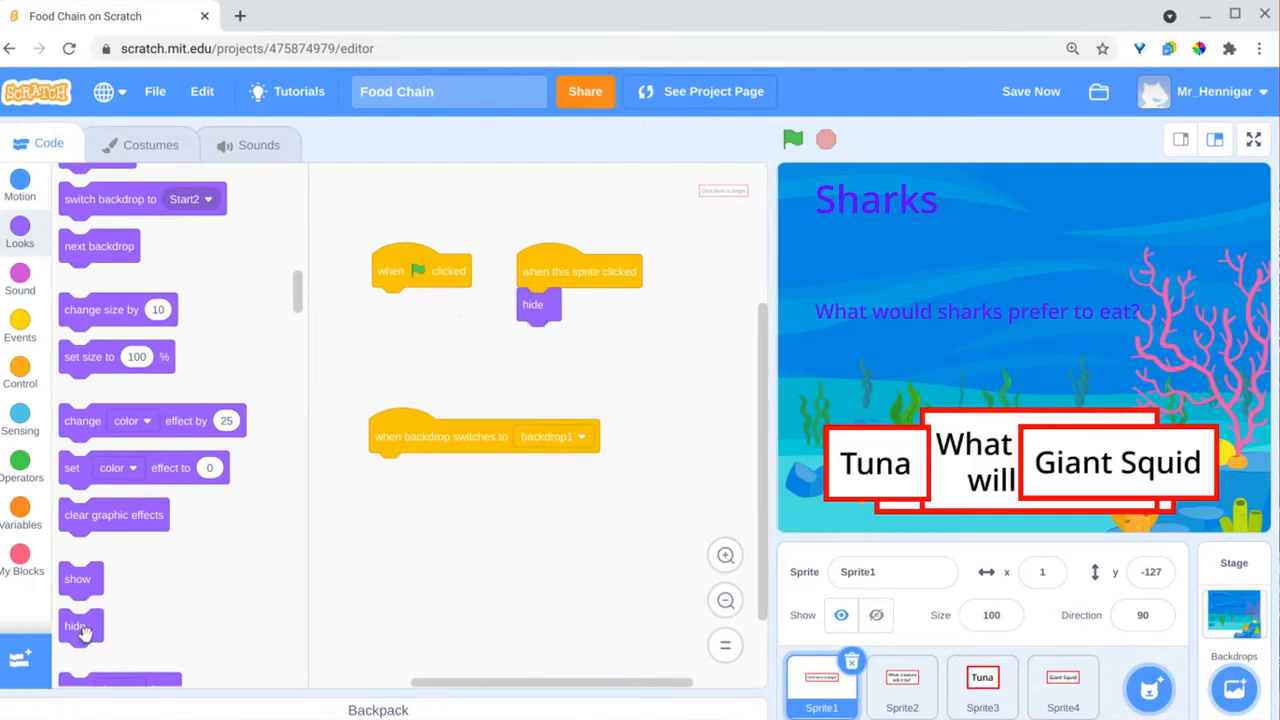
{"action": "left_click_drag", "start_coordinate": [76, 580], "coordinate": [318, 376]}
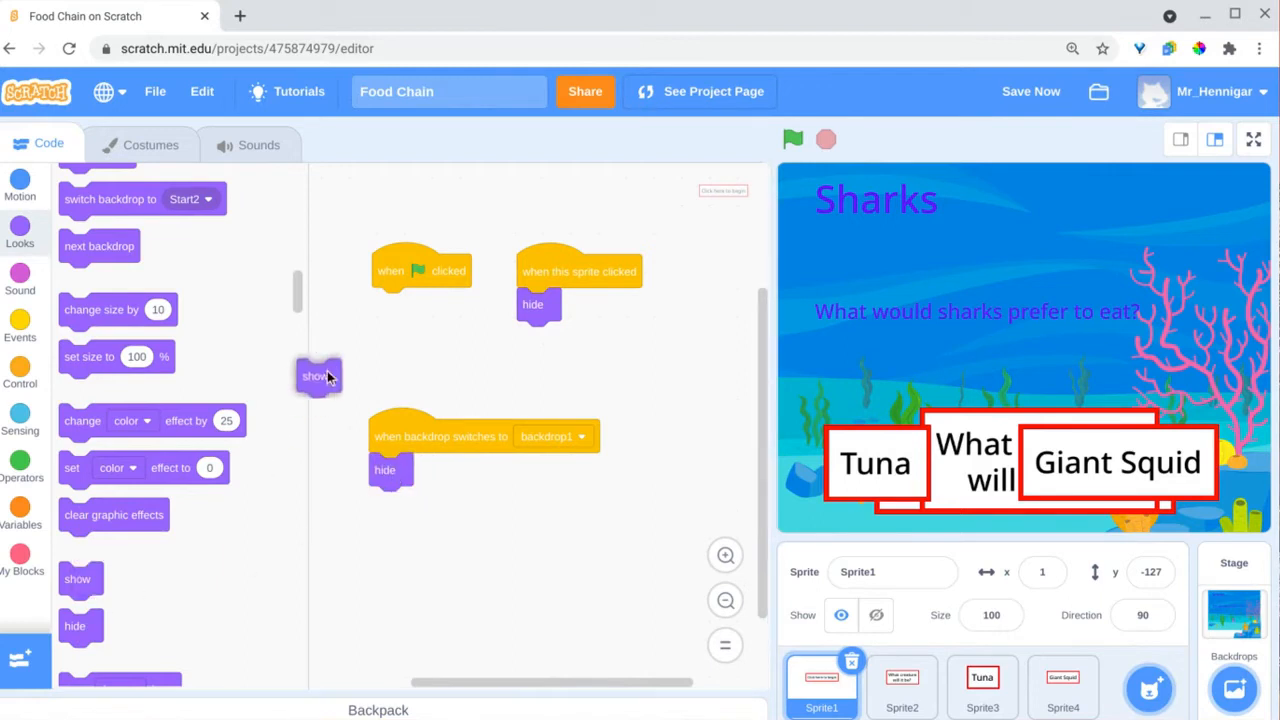
{"action": "left_click", "coordinate": [900, 684]}
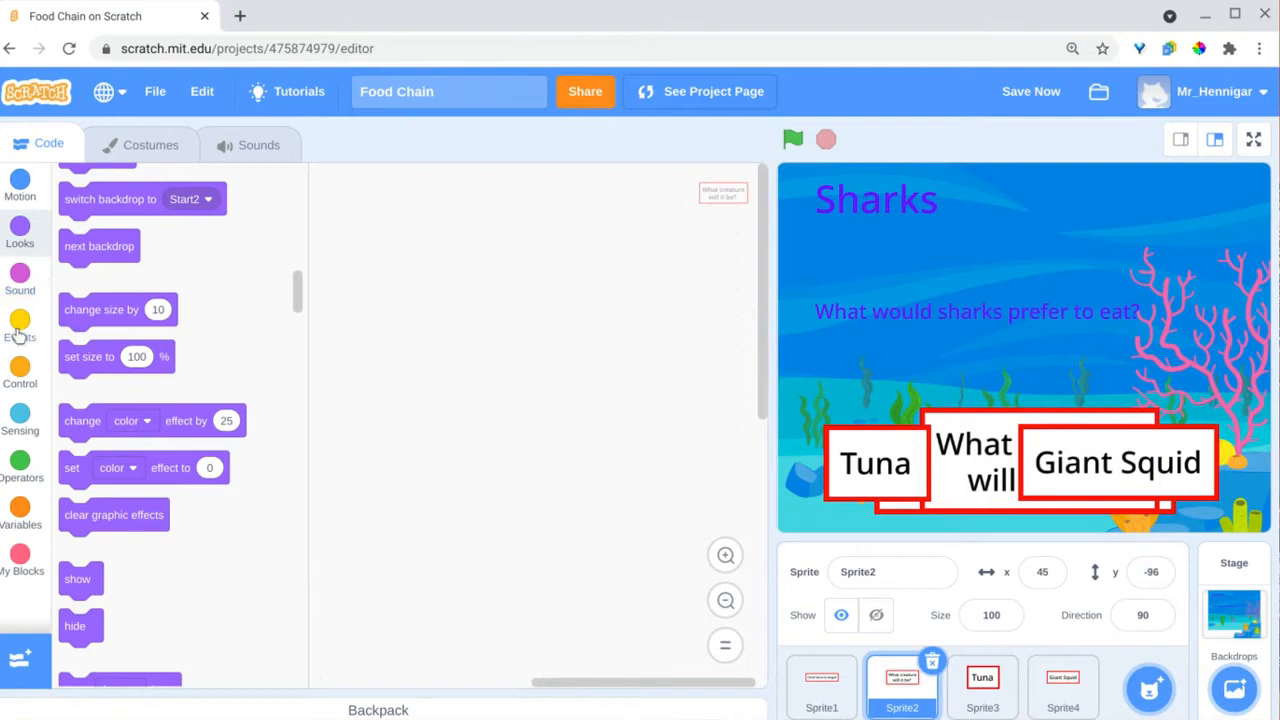
Step: Make Sprite2 hide on flag and click and show when the backdrop switches
{"action": "left_click", "coordinate": [20, 324]}
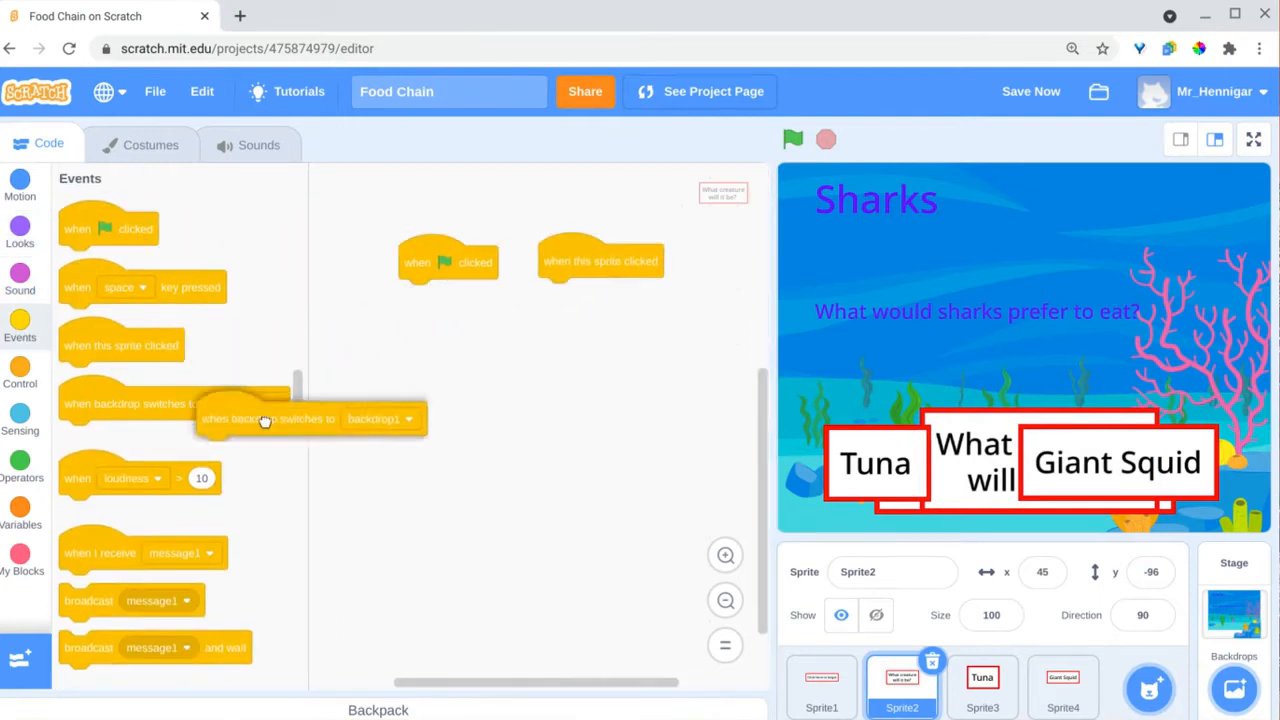
{"action": "left_click", "coordinate": [20, 230]}
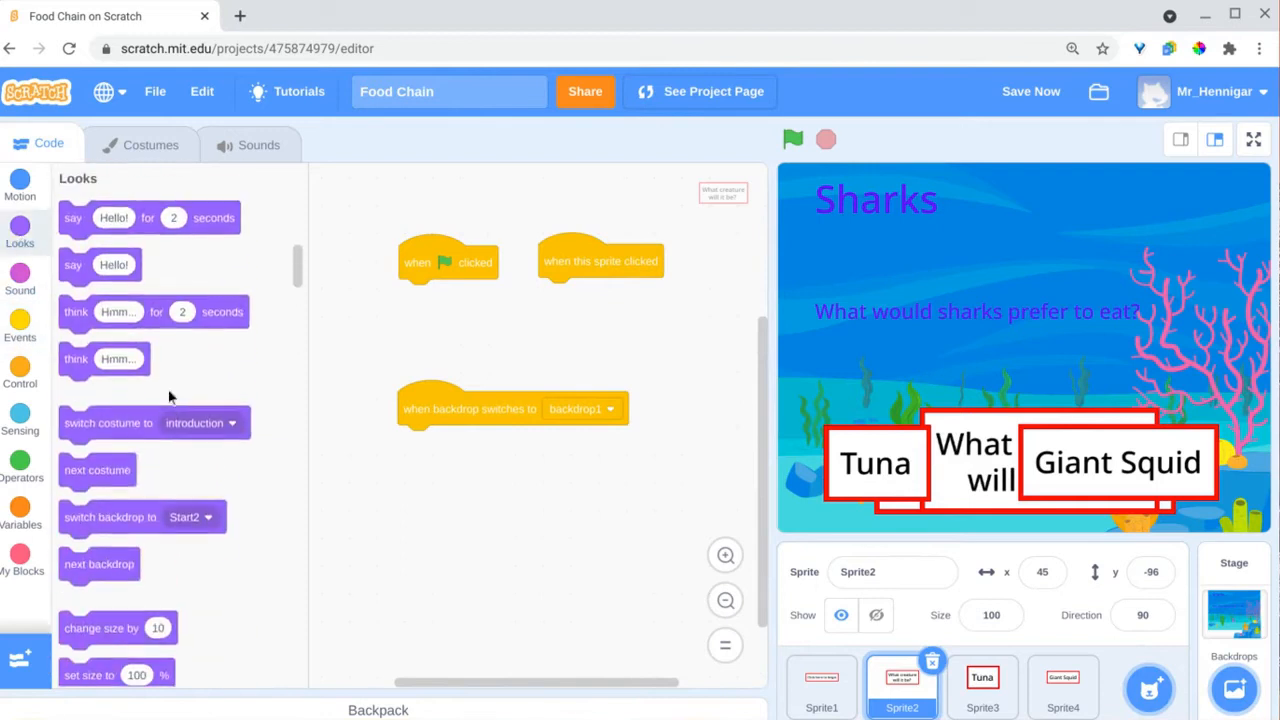
{"action": "scroll", "scroll_direction": "down", "scroll_amount": 3}
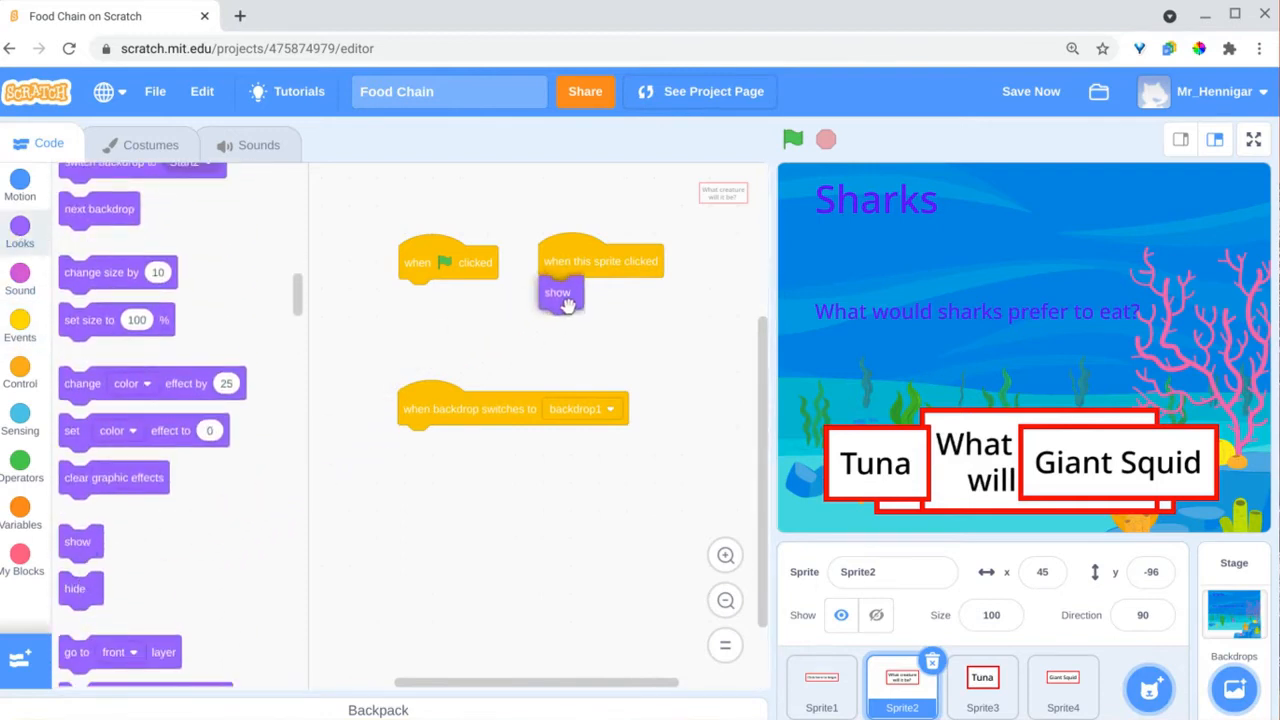
{"action": "left_click_drag", "start_coordinate": [558, 292], "coordinate": [416, 442]}
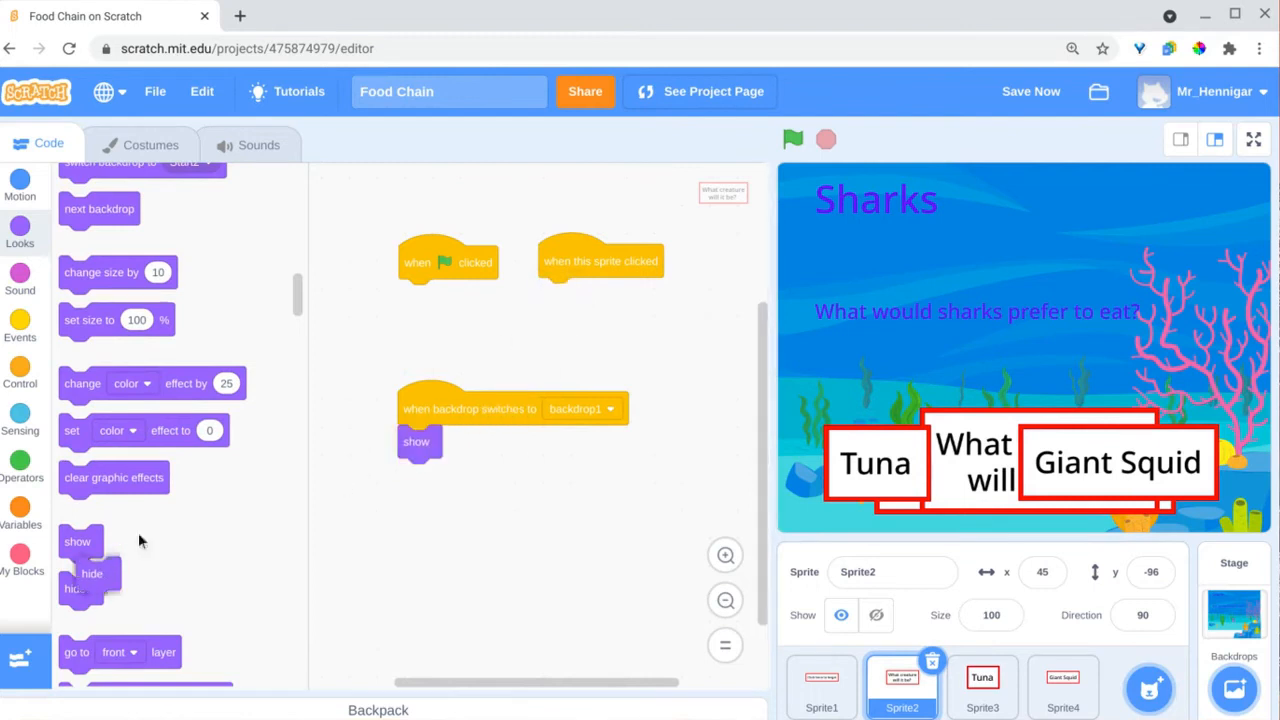
{"action": "left_click_drag", "start_coordinate": [92, 572], "coordinate": [524, 304]}
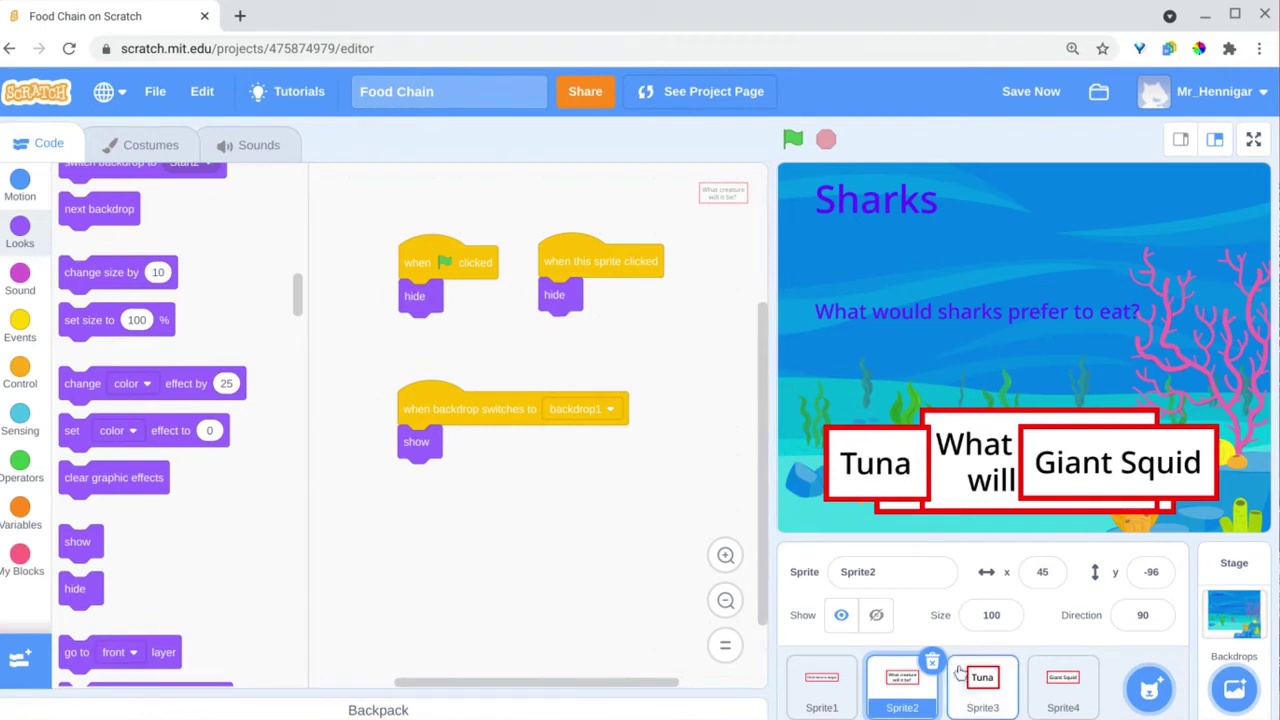
{"action": "left_click", "coordinate": [980, 684]}
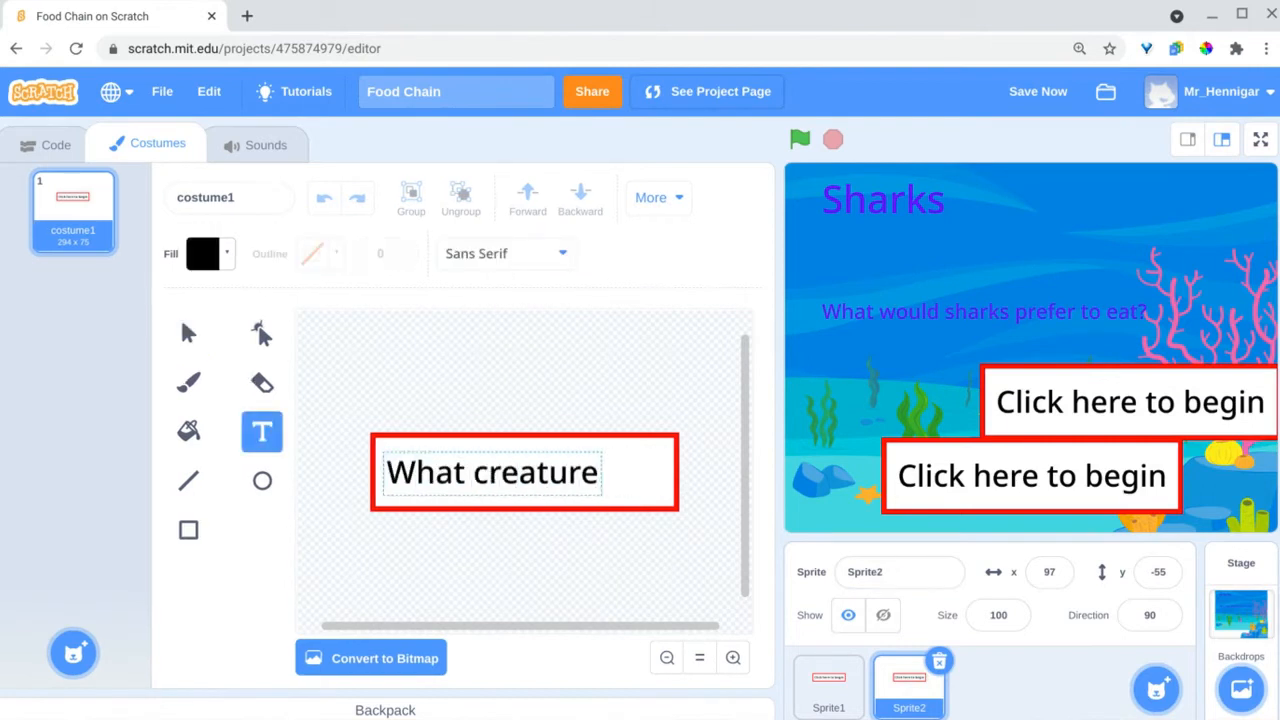
Step: Finish Sprite2's label 'What creature will it be?', relabel Sprite4 Giant Squid and place it lower right
{"action": "type", "text": "will it be?"}
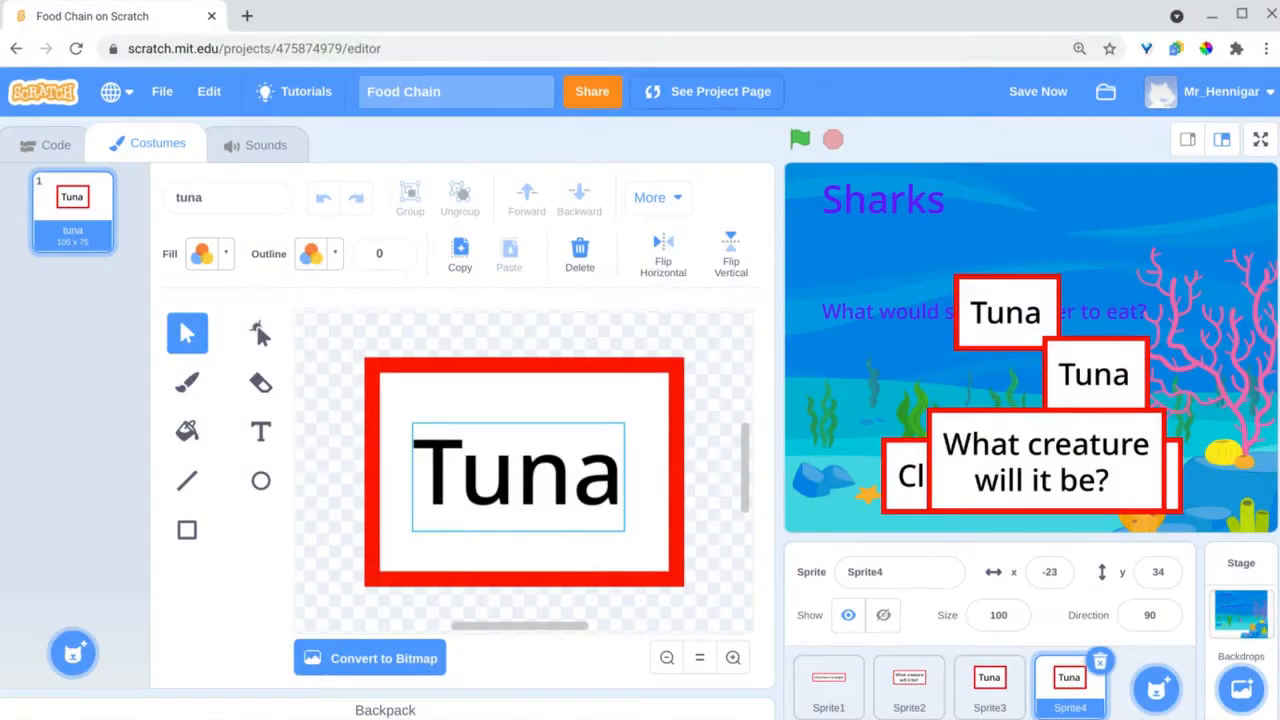
{"action": "left_click", "coordinate": [260, 432]}
{"action": "type", "text": "Giant Squid"}
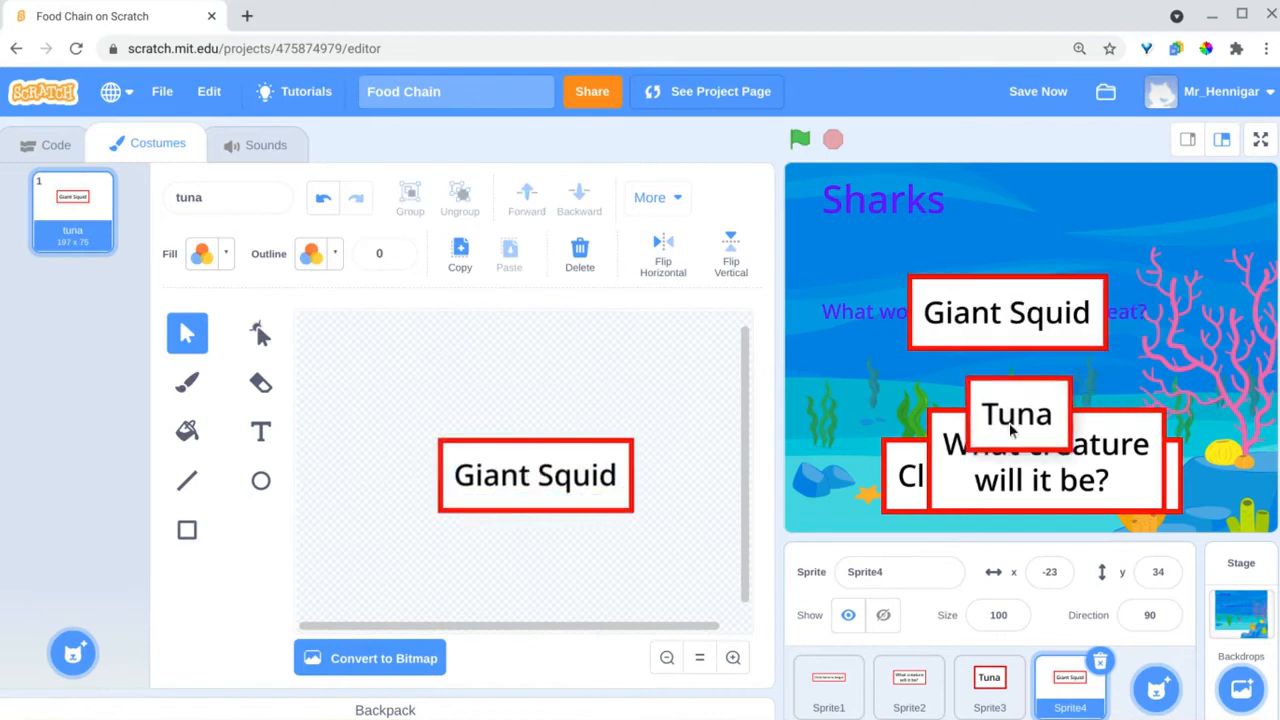
{"action": "left_click_drag", "start_coordinate": [1004, 312], "coordinate": [1124, 462]}
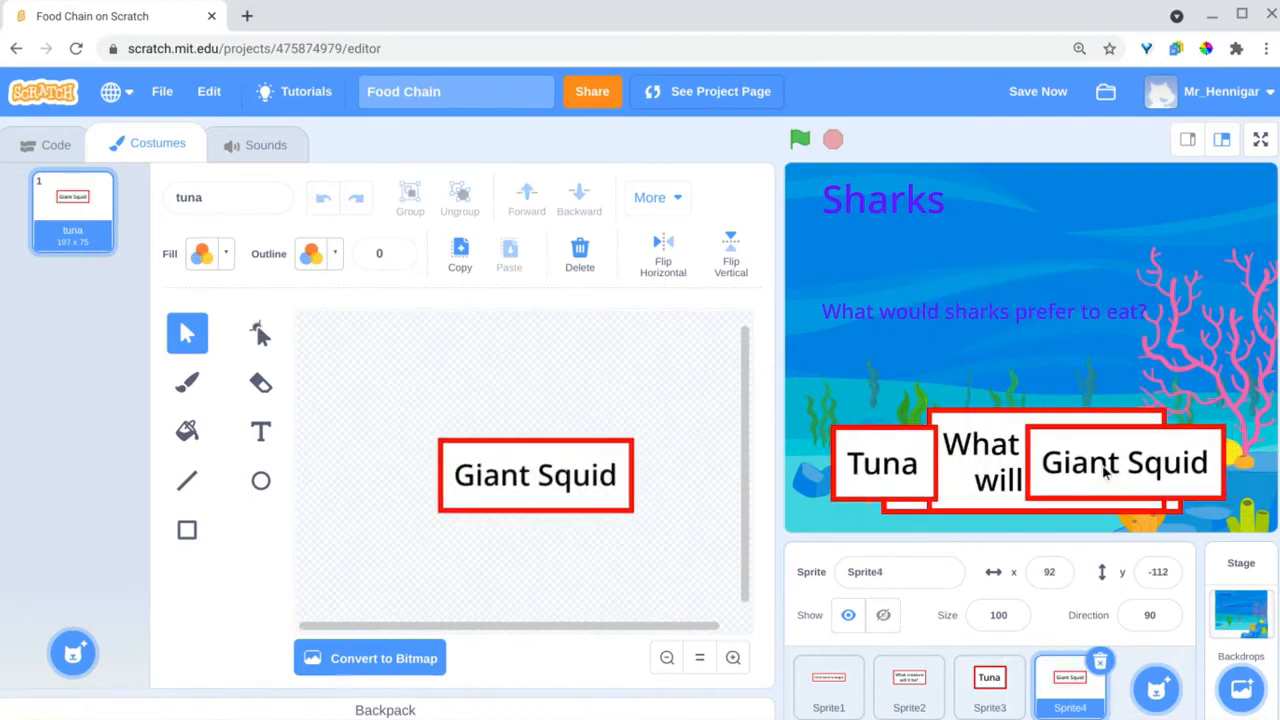
{"action": "left_click", "coordinate": [1038, 92]}
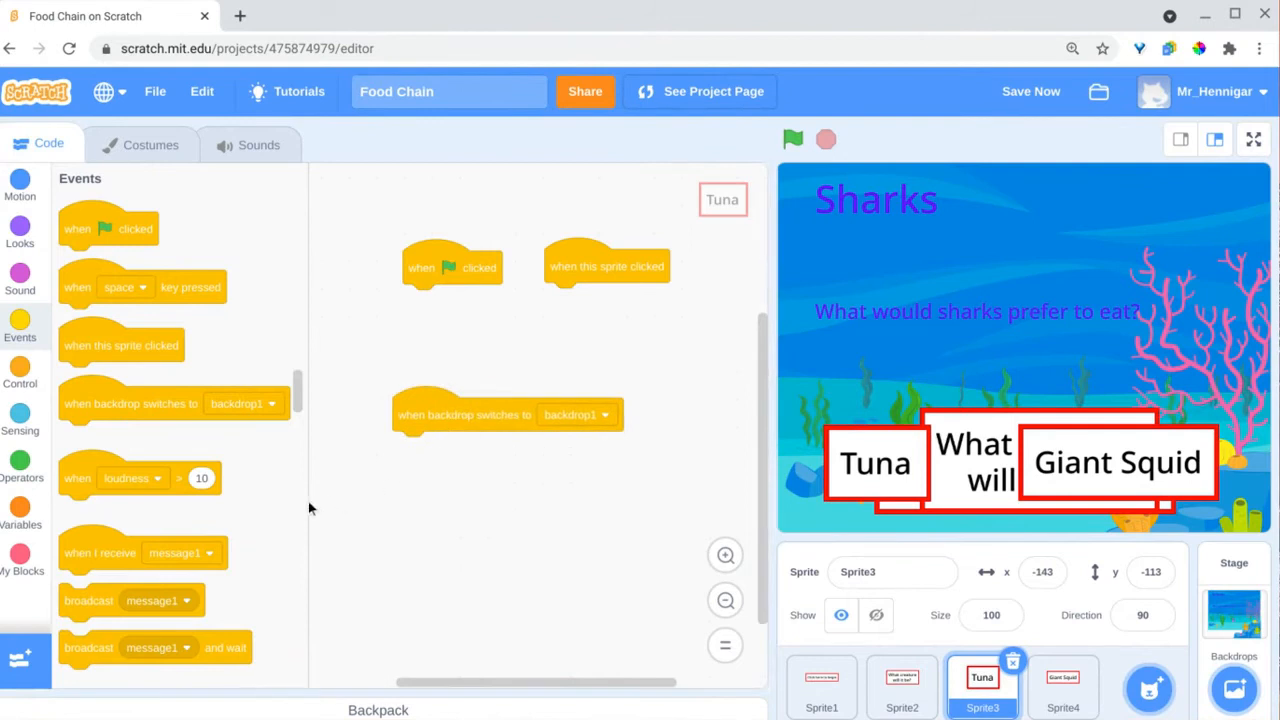
Step: Set the Giant Squid card to show on the sharks backdrop, check the Tuna card, and select the Stage
{"action": "left_click", "coordinate": [20, 224]}
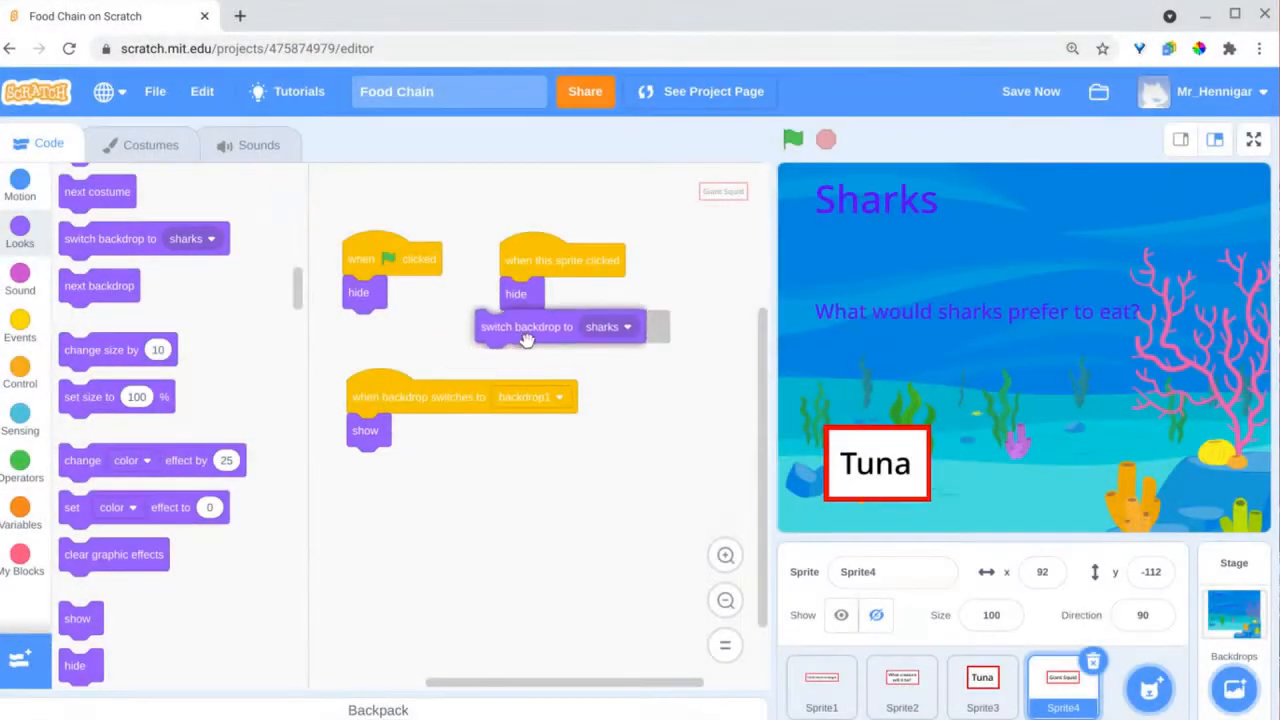
{"action": "left_click", "coordinate": [532, 396]}
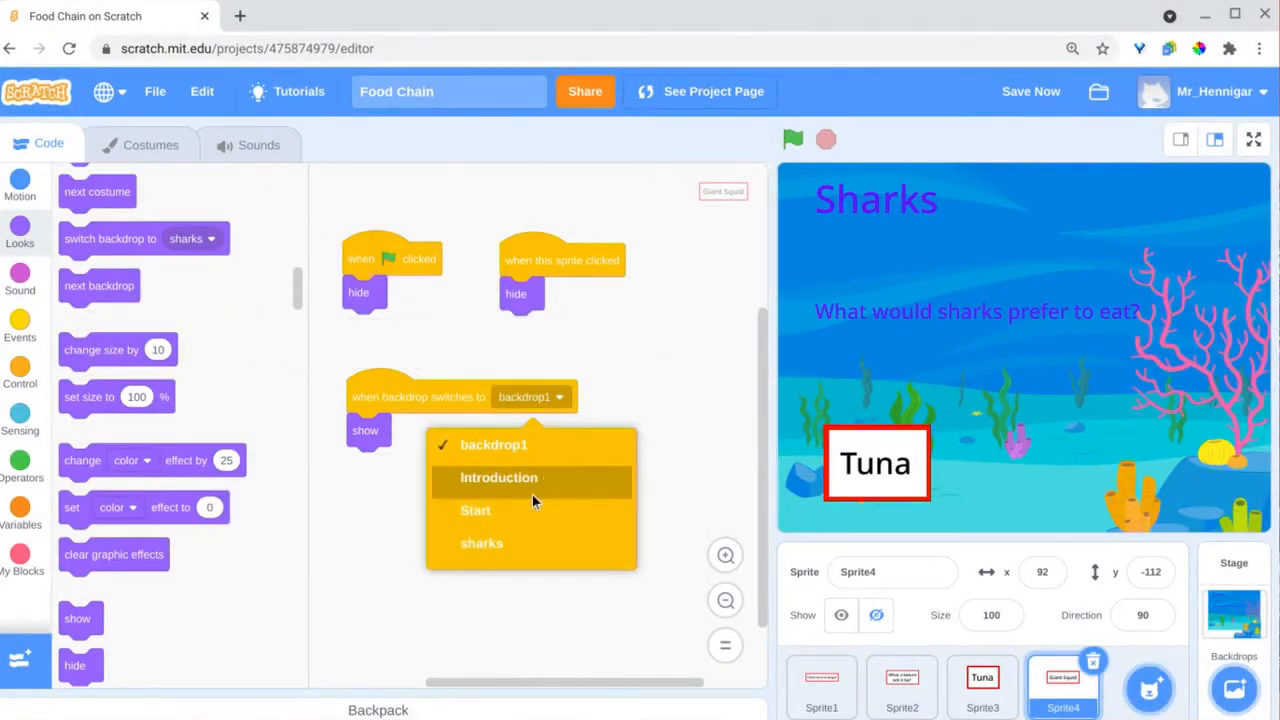
{"action": "left_click", "coordinate": [498, 476]}
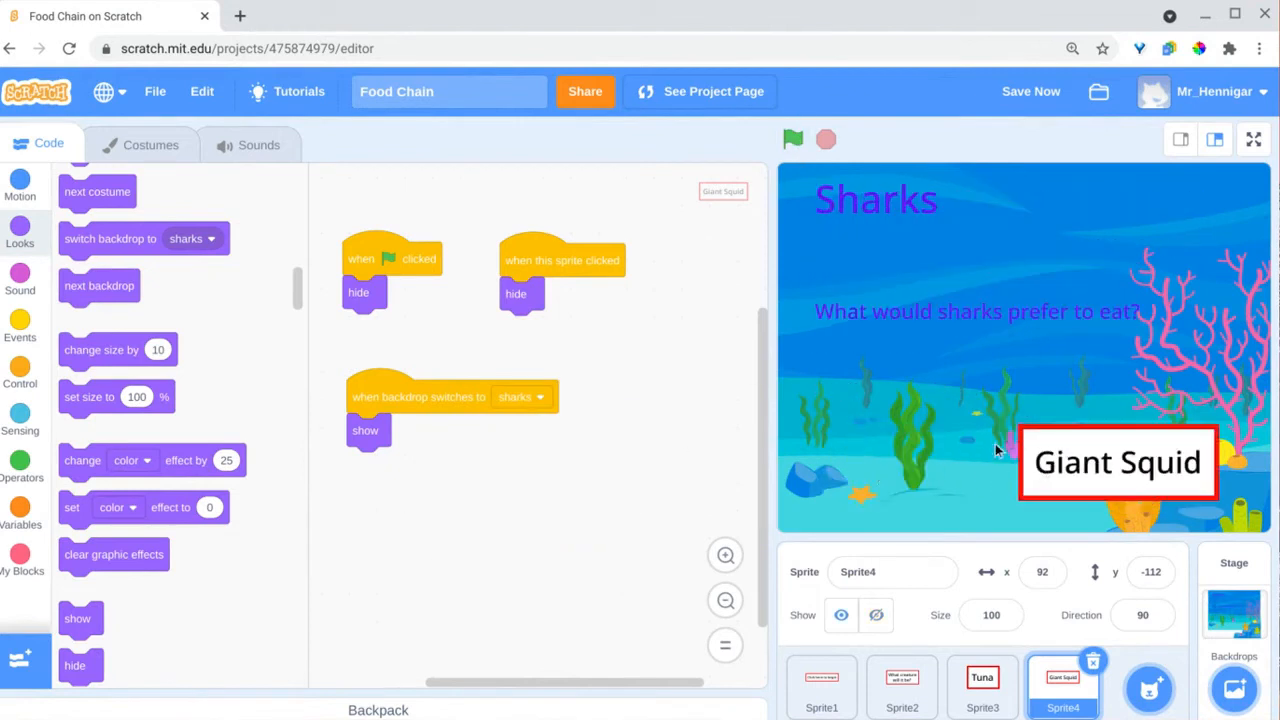
{"action": "left_click", "coordinate": [982, 688]}
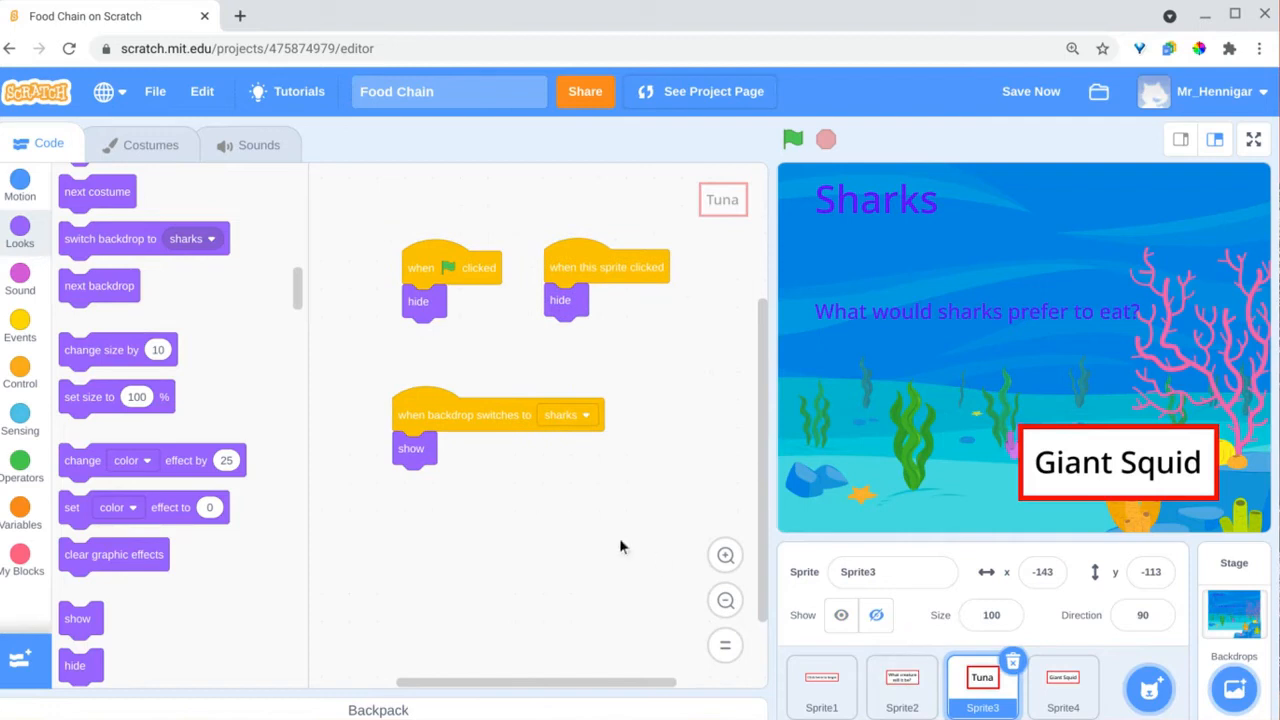
{"action": "left_click", "coordinate": [1234, 610]}
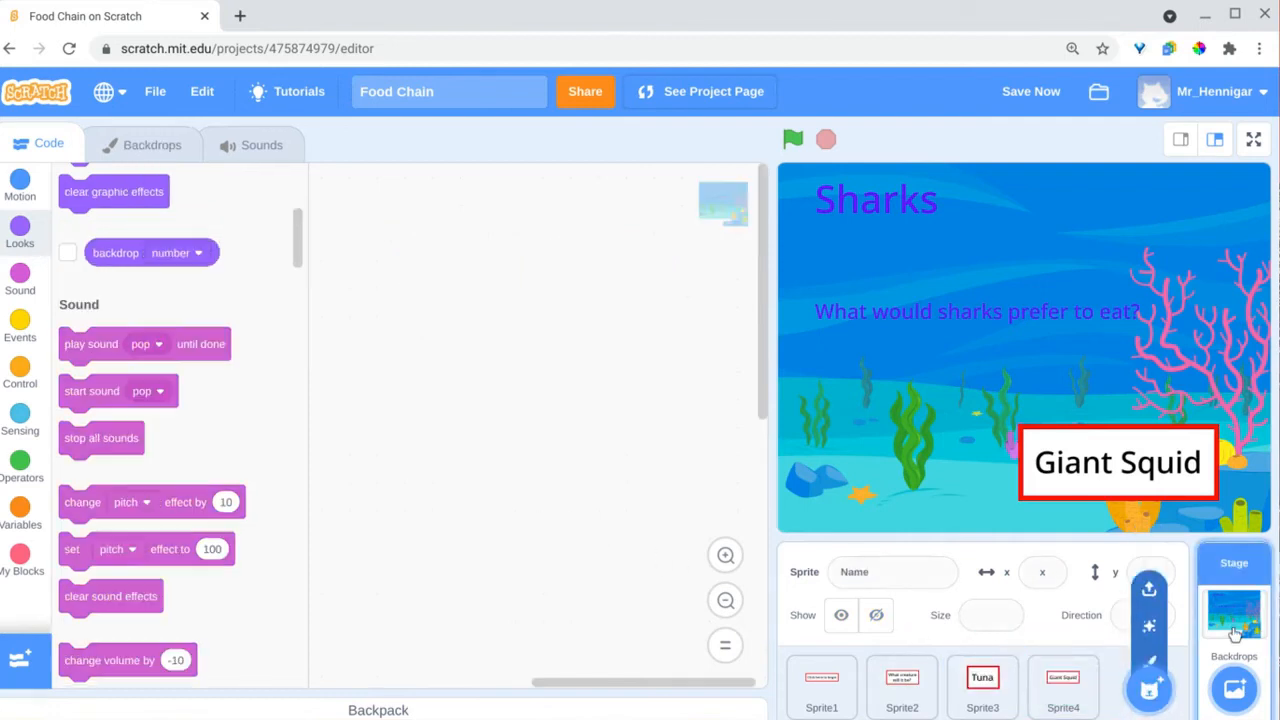
Step: Add a giant-squid backdrop reading 'they are typically not prey for sharks. Lets be honest…'
{"action": "left_click", "coordinate": [152, 144]}
{"action": "type", "text": "Tuna"}
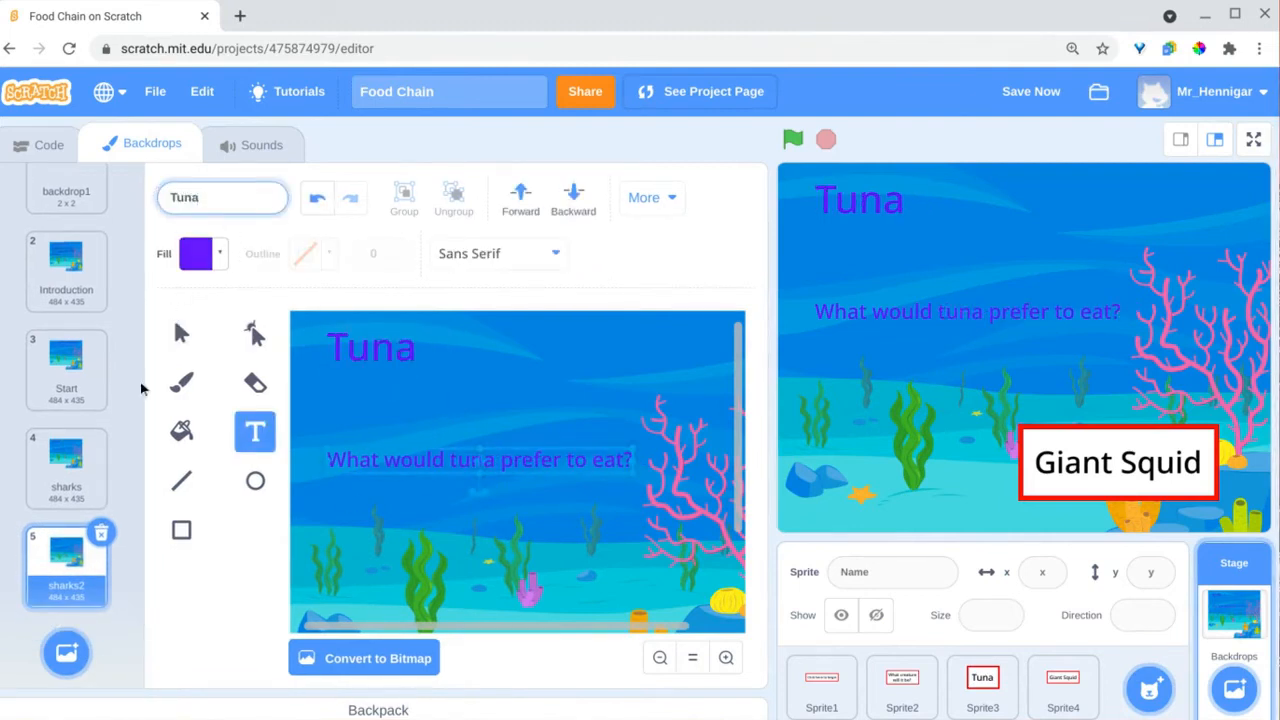
{"action": "left_click", "coordinate": [66, 596]}
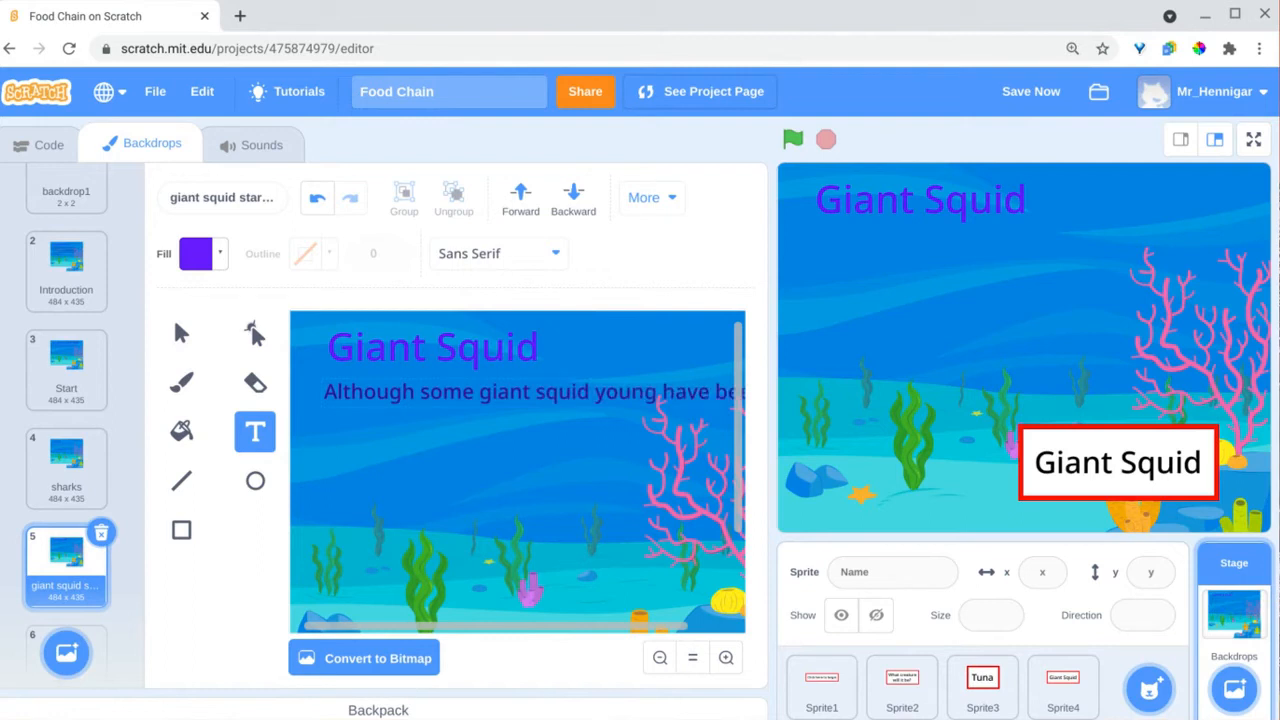
{"action": "type", "text": "they are typic"}
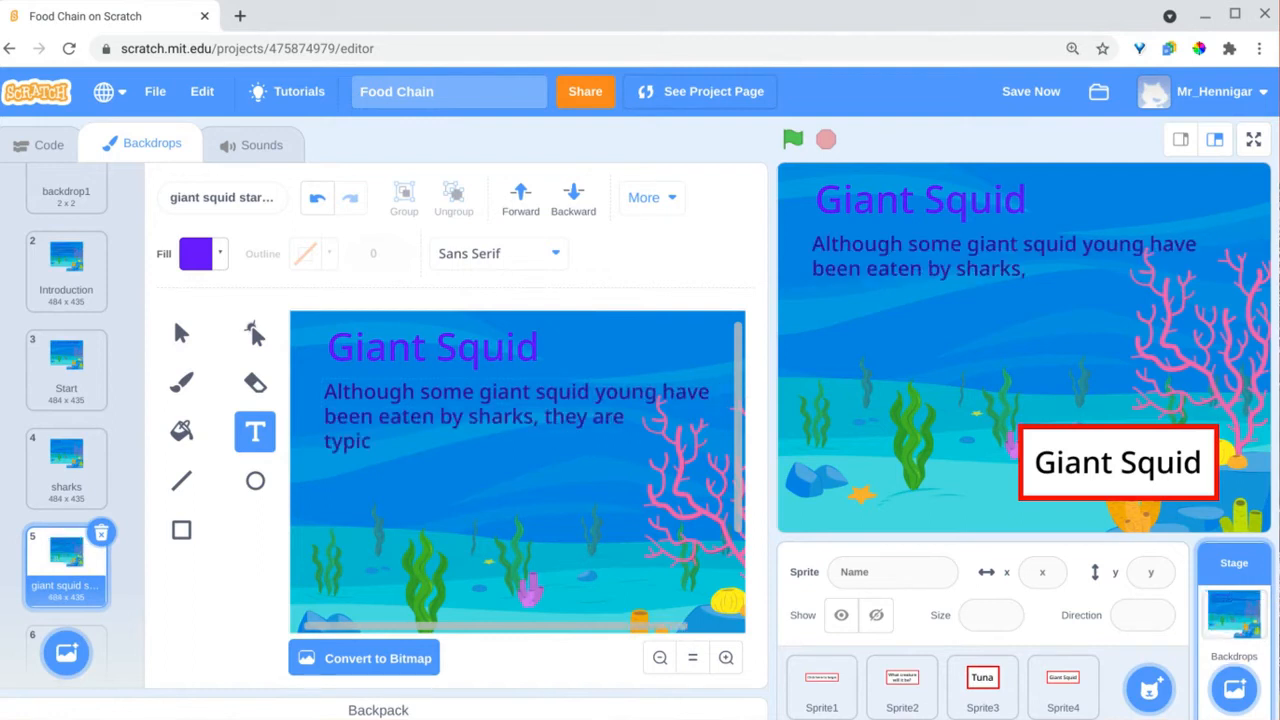
{"action": "type", "text": "typically not prey for sharks. Lets be honest, sharks aren't too picky about what they eat."}
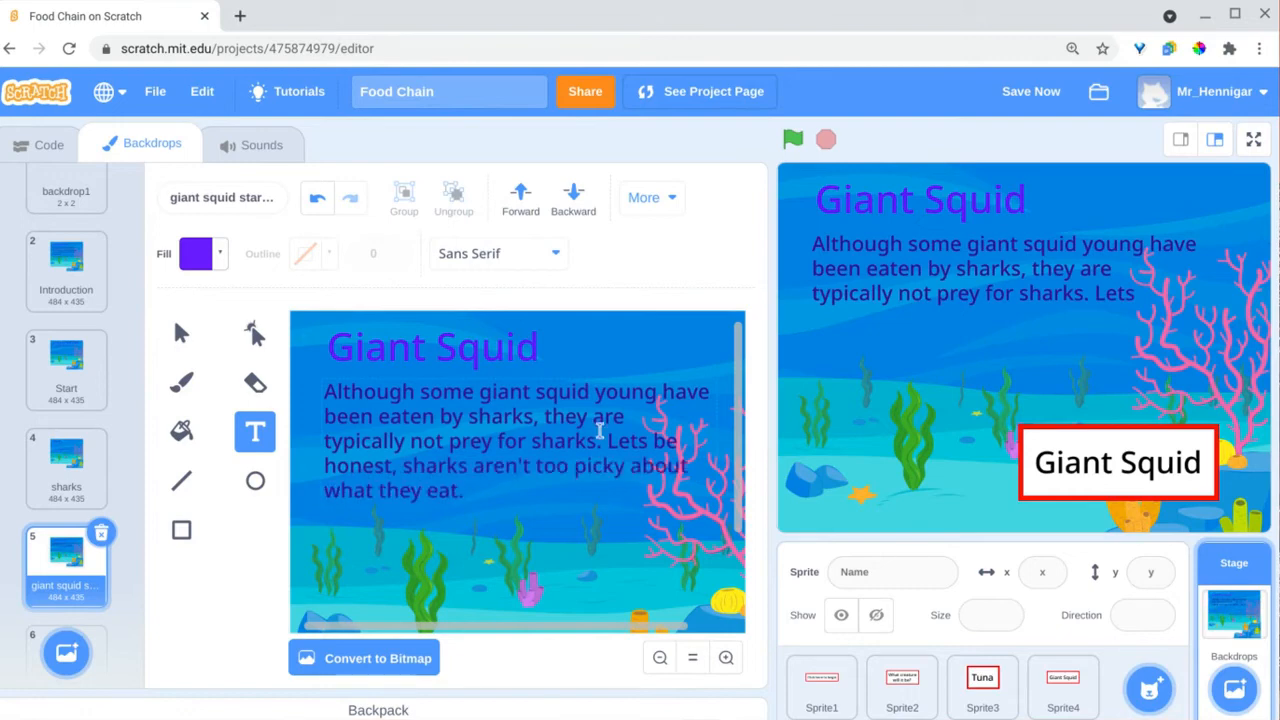
Step: Have the Giant Squid card switch to that backdrop and add a Shark sprite from the library
{"action": "left_click", "coordinate": [1062, 684]}
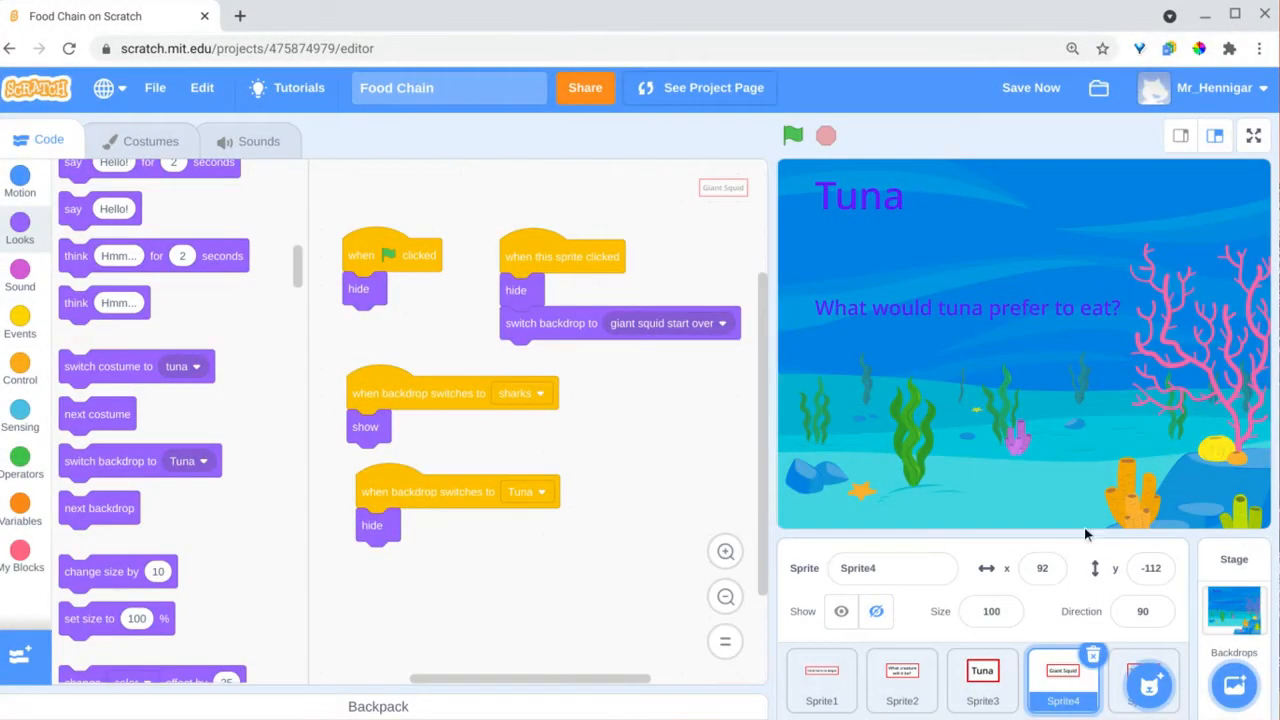
{"action": "left_click", "coordinate": [1236, 684]}
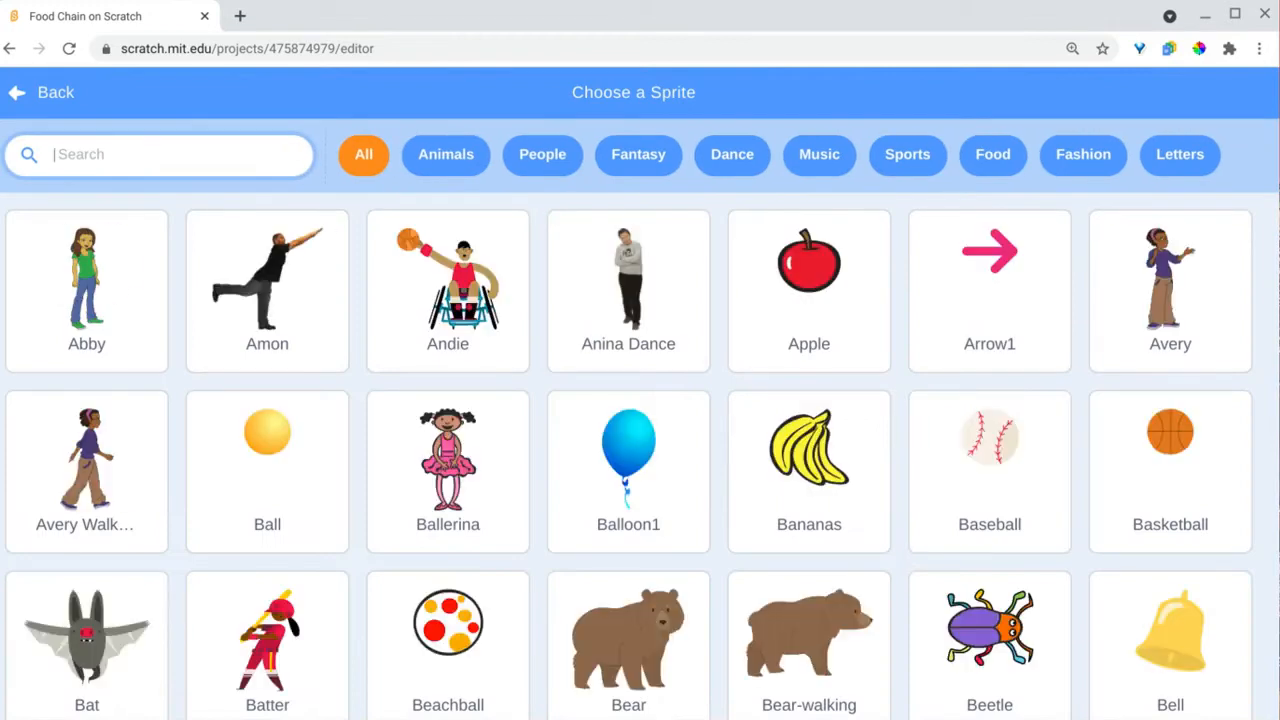
{"action": "left_click", "coordinate": [56, 92]}
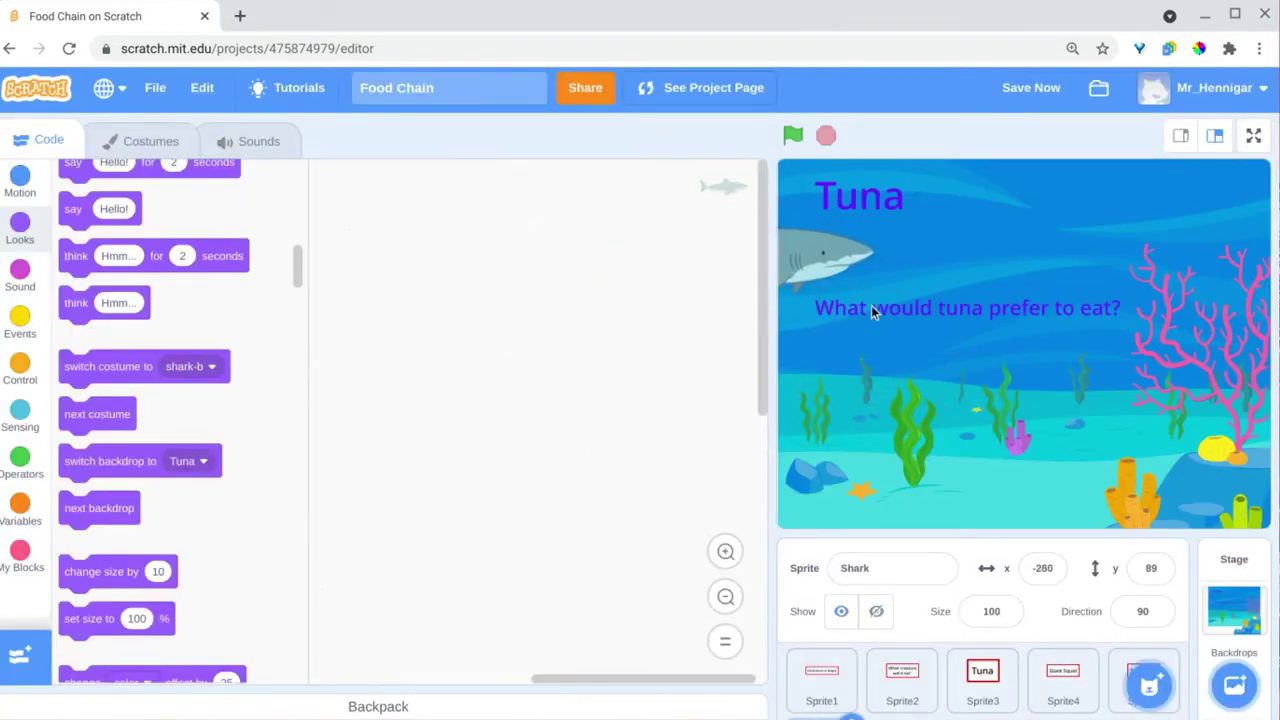
Step: Make Shark hide on green flag and show when the backdrop switches to sharks
{"action": "left_click", "coordinate": [20, 322]}
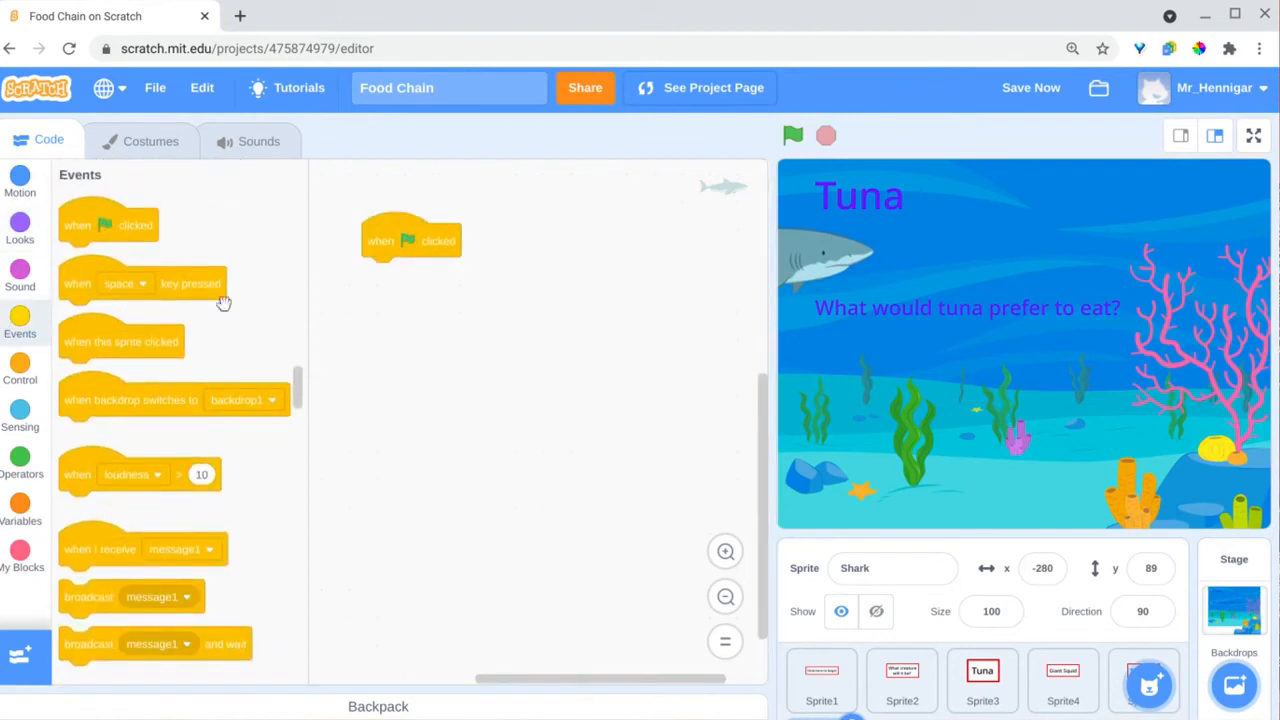
{"action": "left_click", "coordinate": [20, 230]}
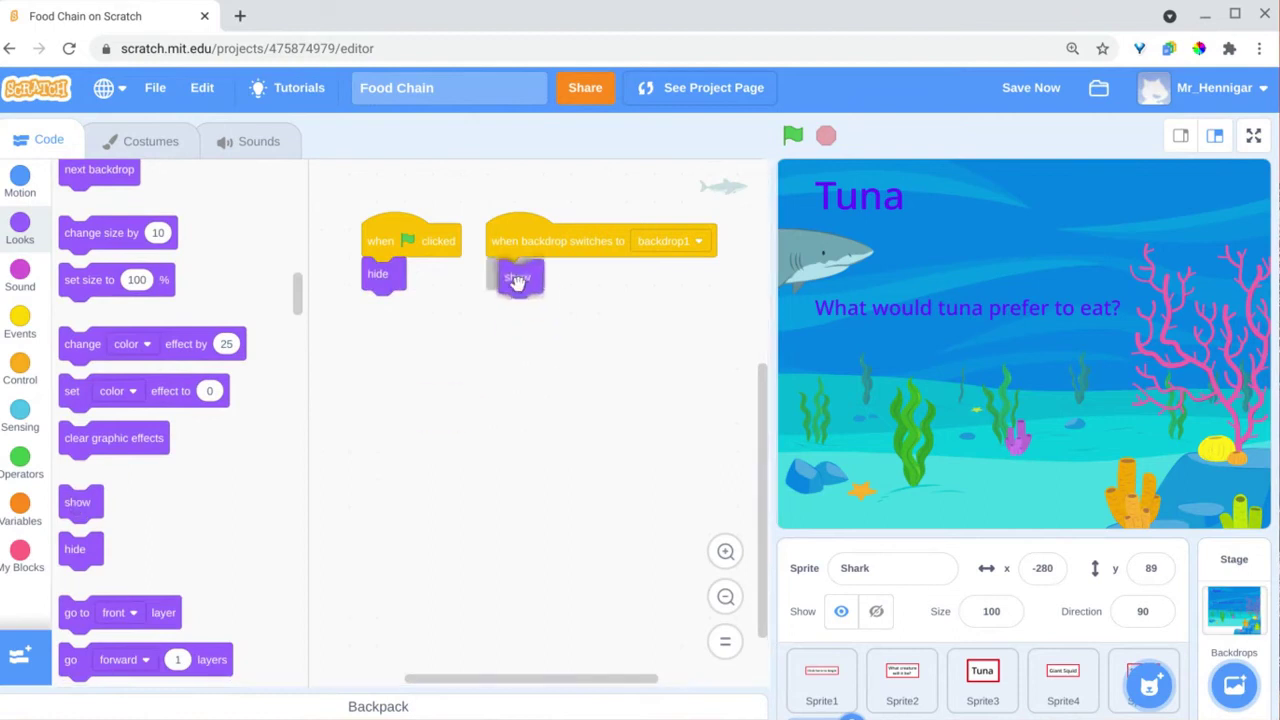
{"action": "left_click", "coordinate": [668, 240]}
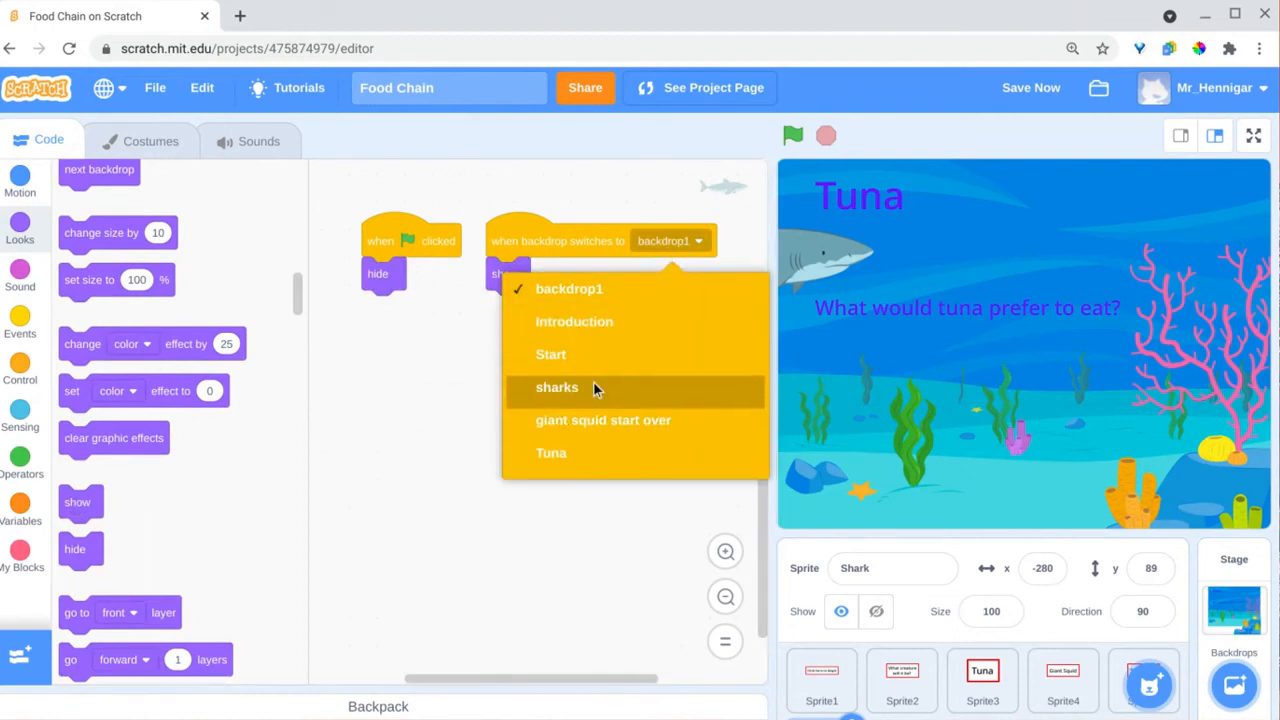
{"action": "left_click", "coordinate": [556, 388]}
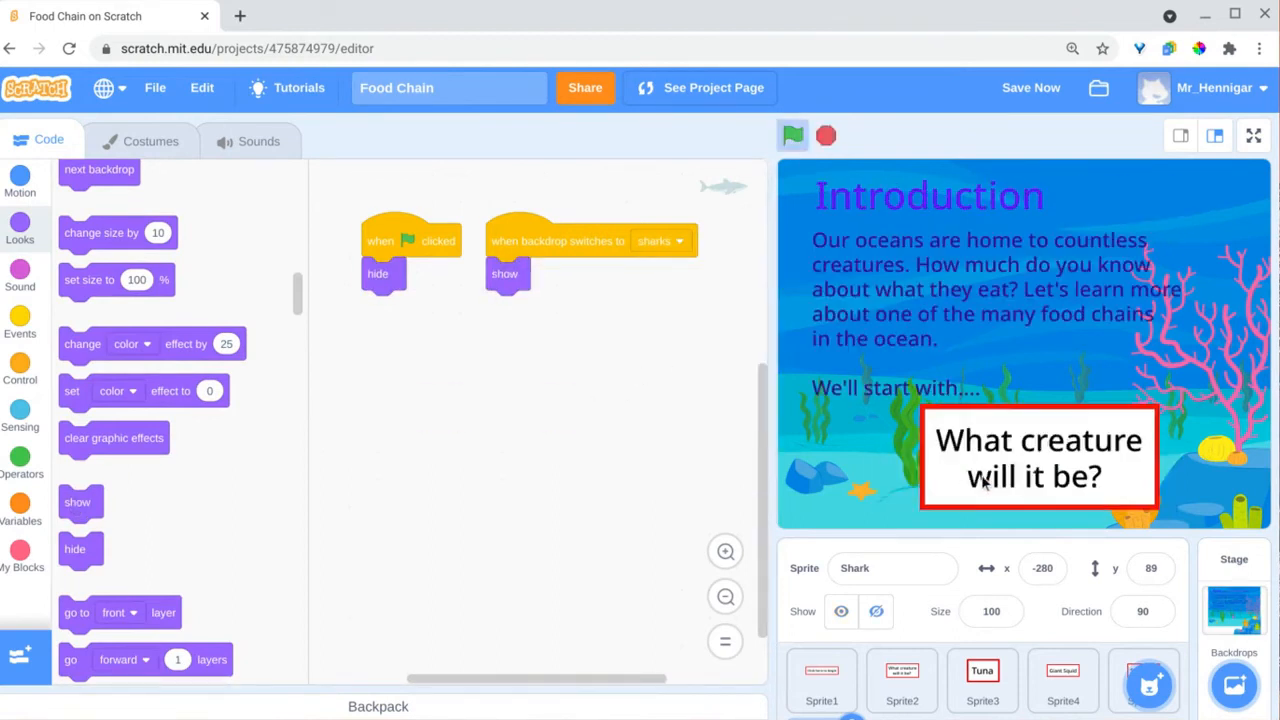
{"action": "left_click", "coordinate": [792, 136]}
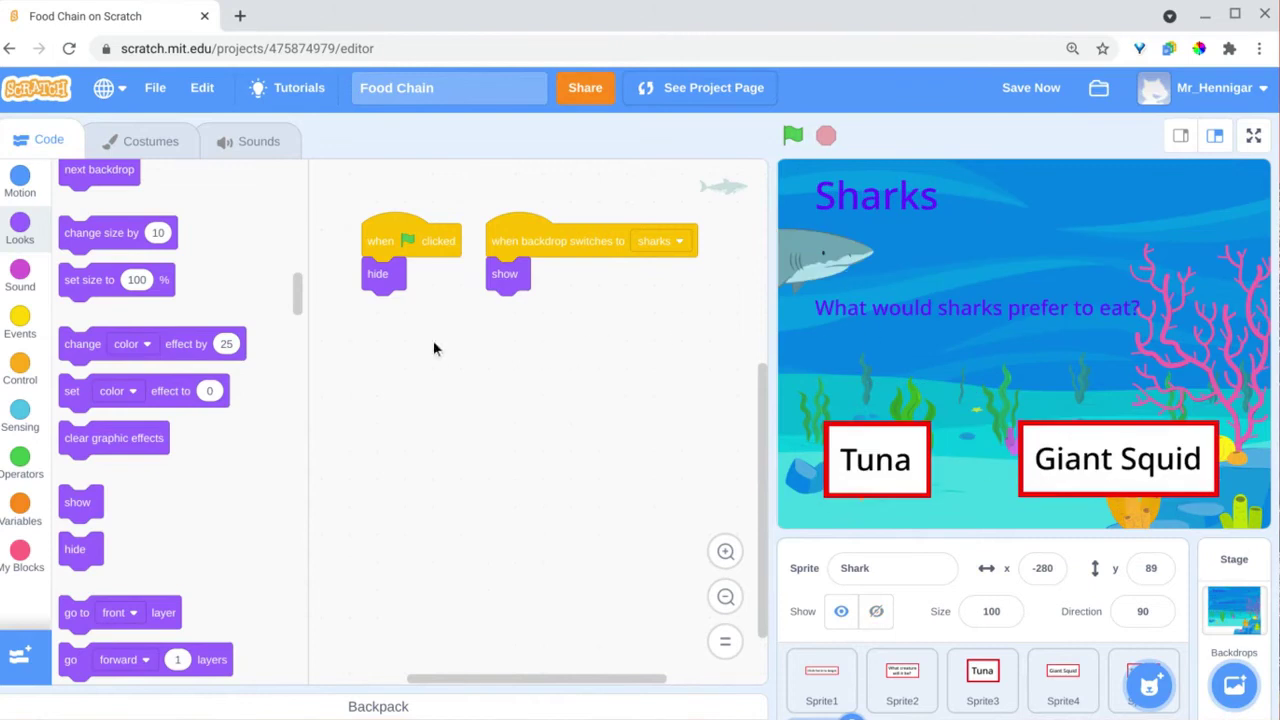
Step: Have the shark start at x:-280 y:89 and swim across: repeat 120 of move 5, wait 0.05
{"action": "left_click", "coordinate": [20, 370]}
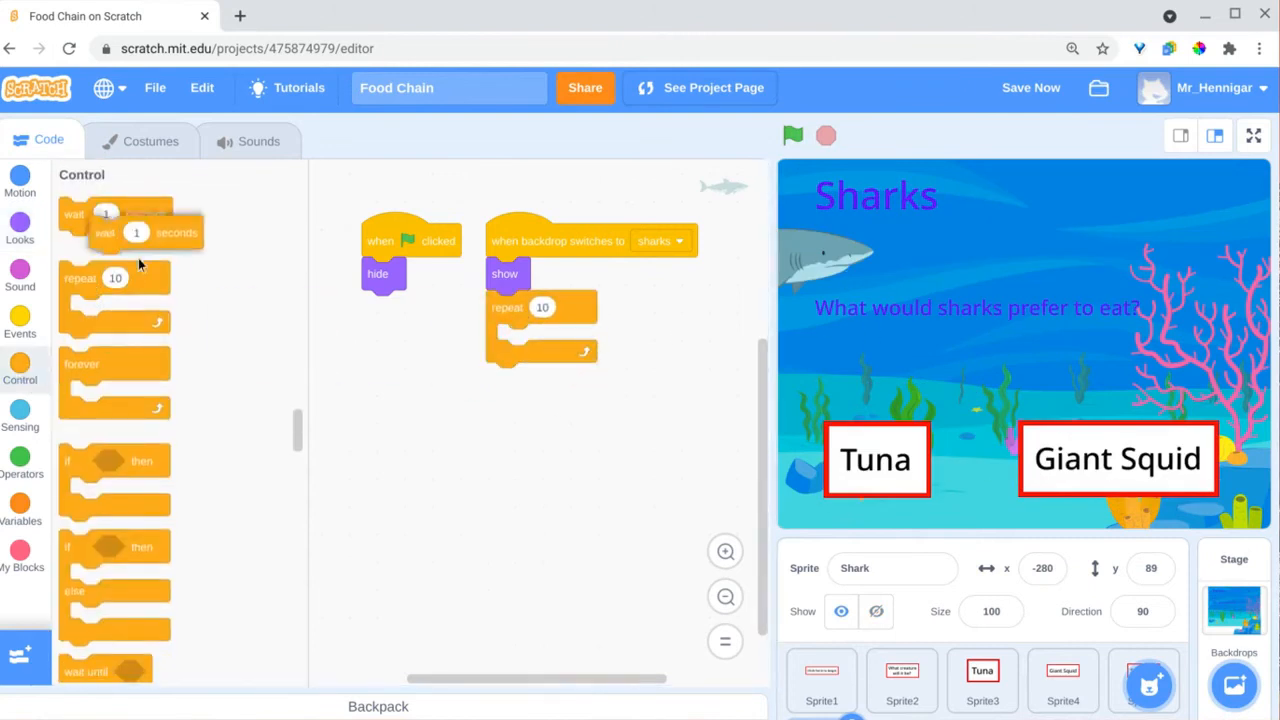
{"action": "left_click", "coordinate": [20, 180]}
{"action": "type", "text": "50"}
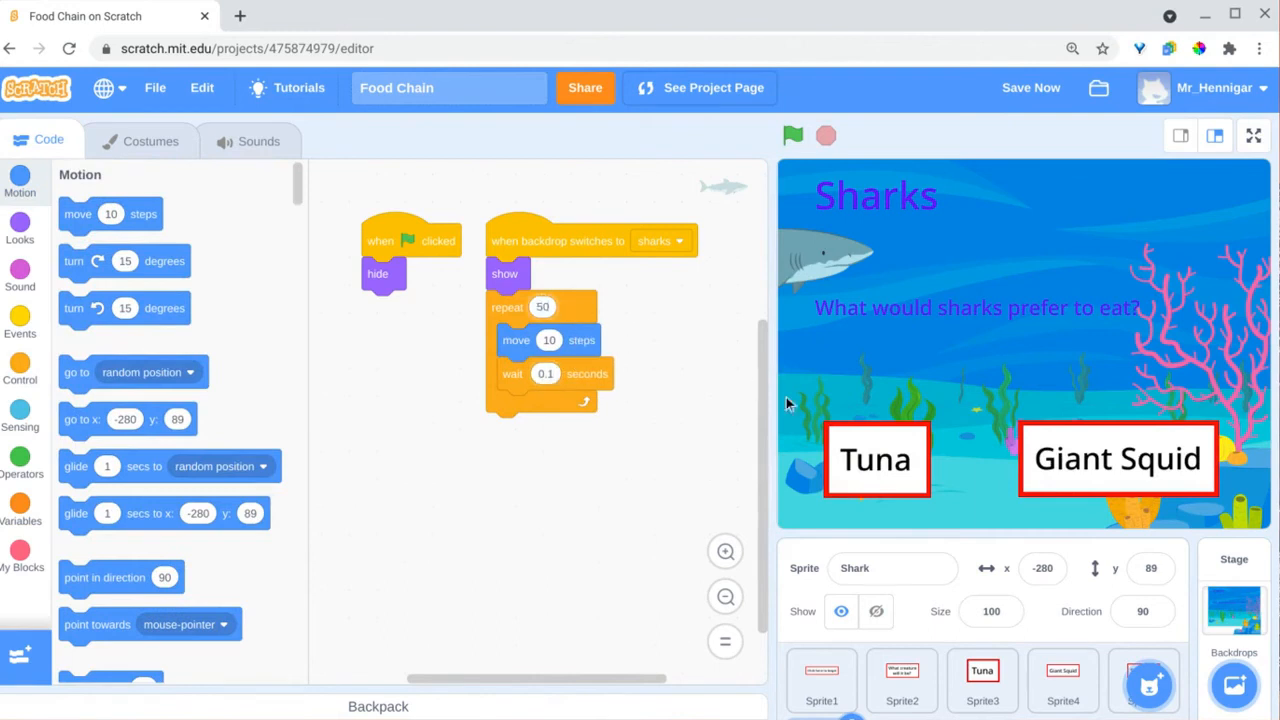
{"action": "left_click", "coordinate": [792, 136]}
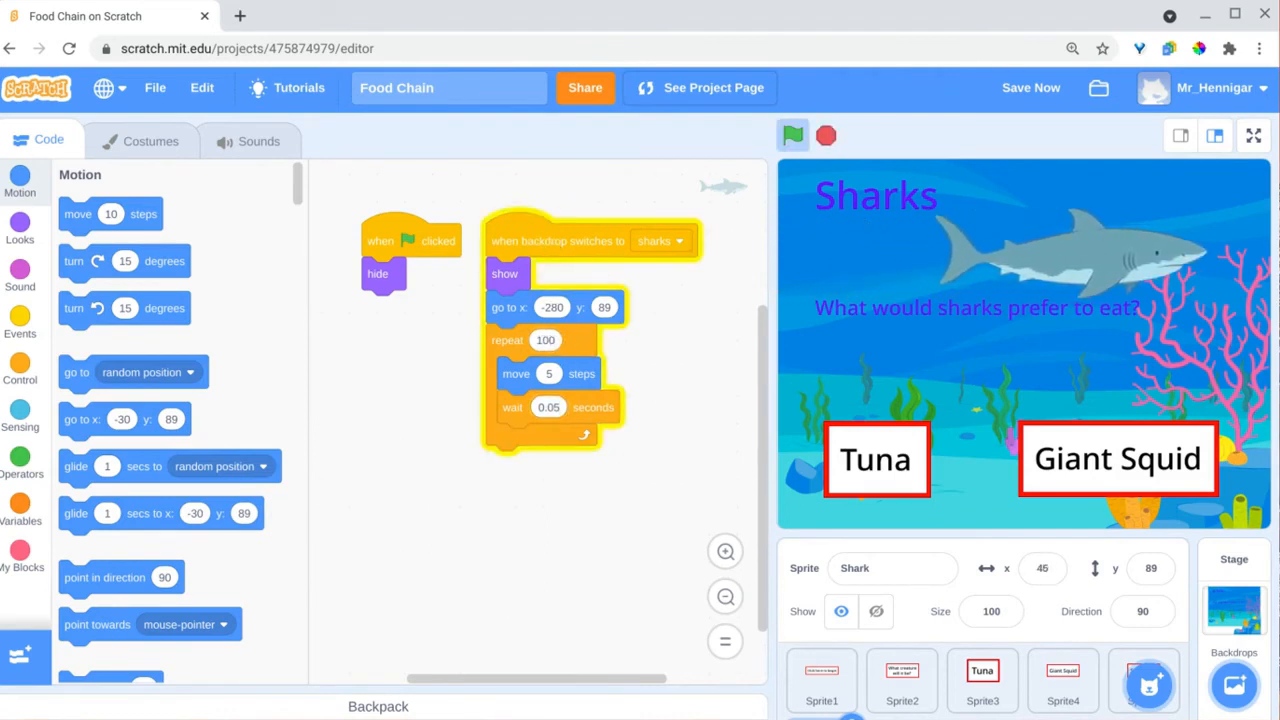
{"action": "left_click", "coordinate": [792, 136]}
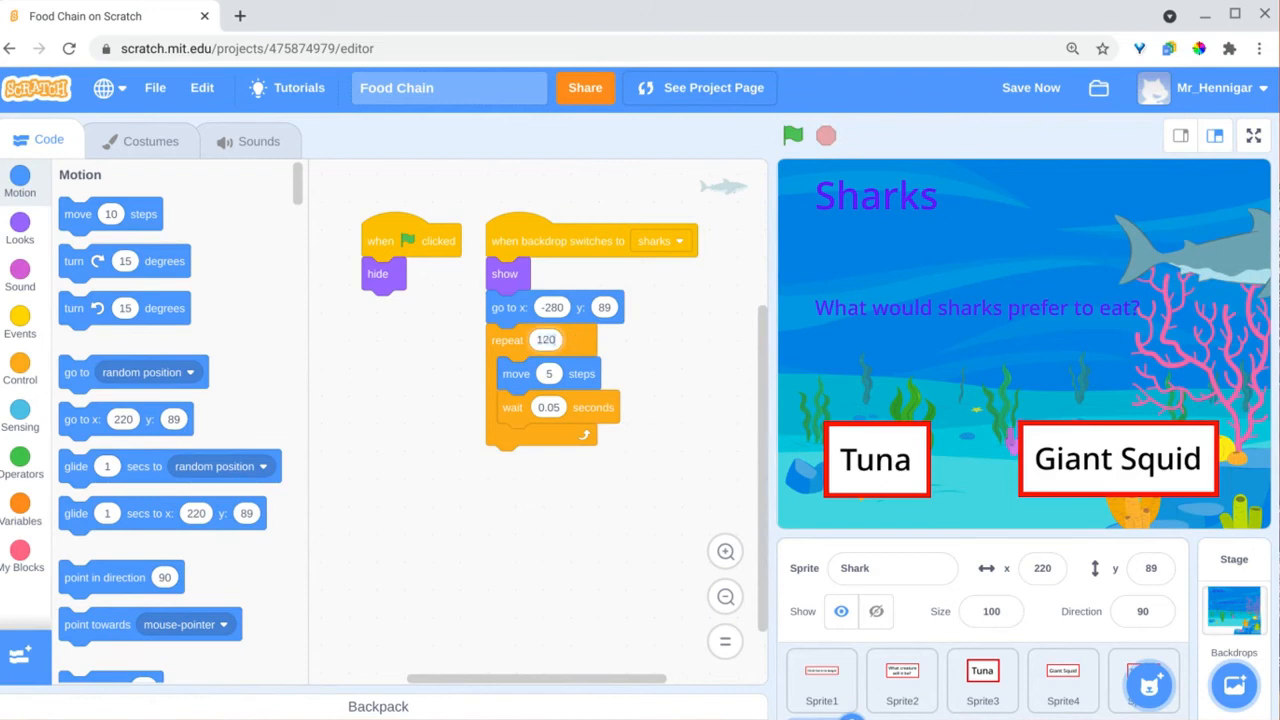
Step: Duplicate shark-a as shark-a2 and add a return loop of move -5 steps with costume switches each way
{"action": "right_click", "coordinate": [64, 200]}
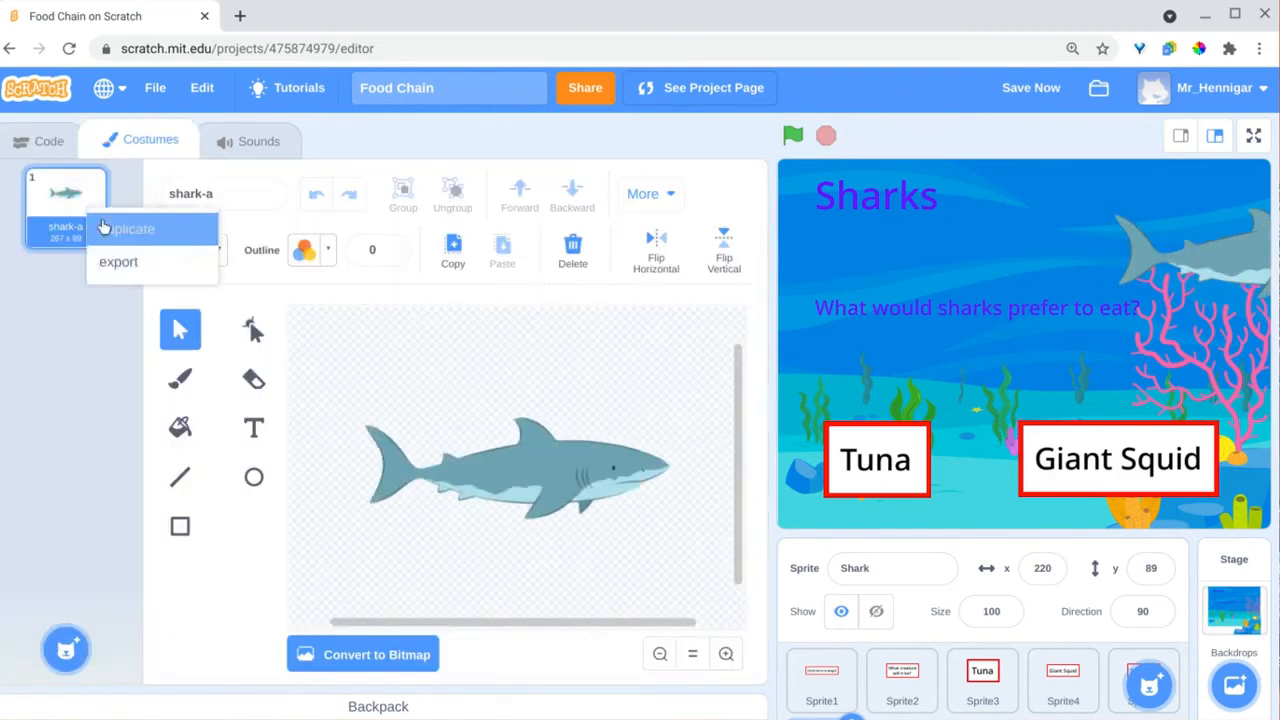
{"action": "left_click", "coordinate": [48, 140]}
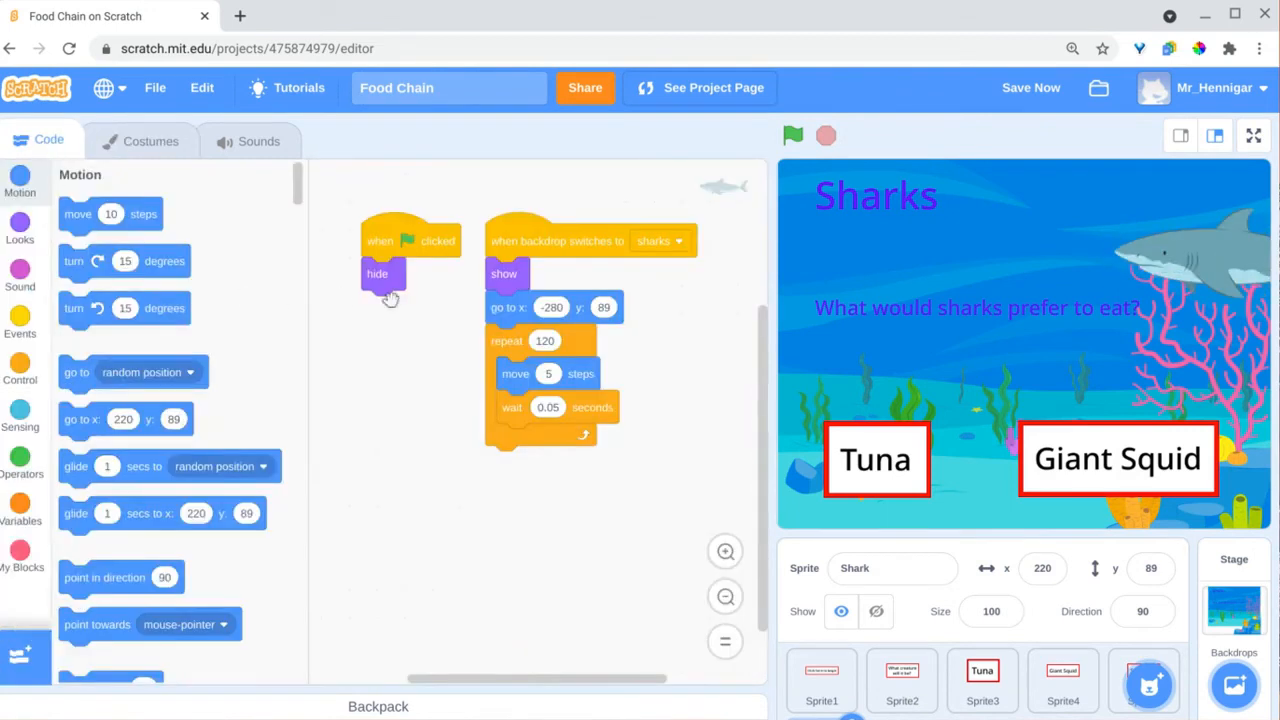
{"action": "left_click", "coordinate": [20, 224]}
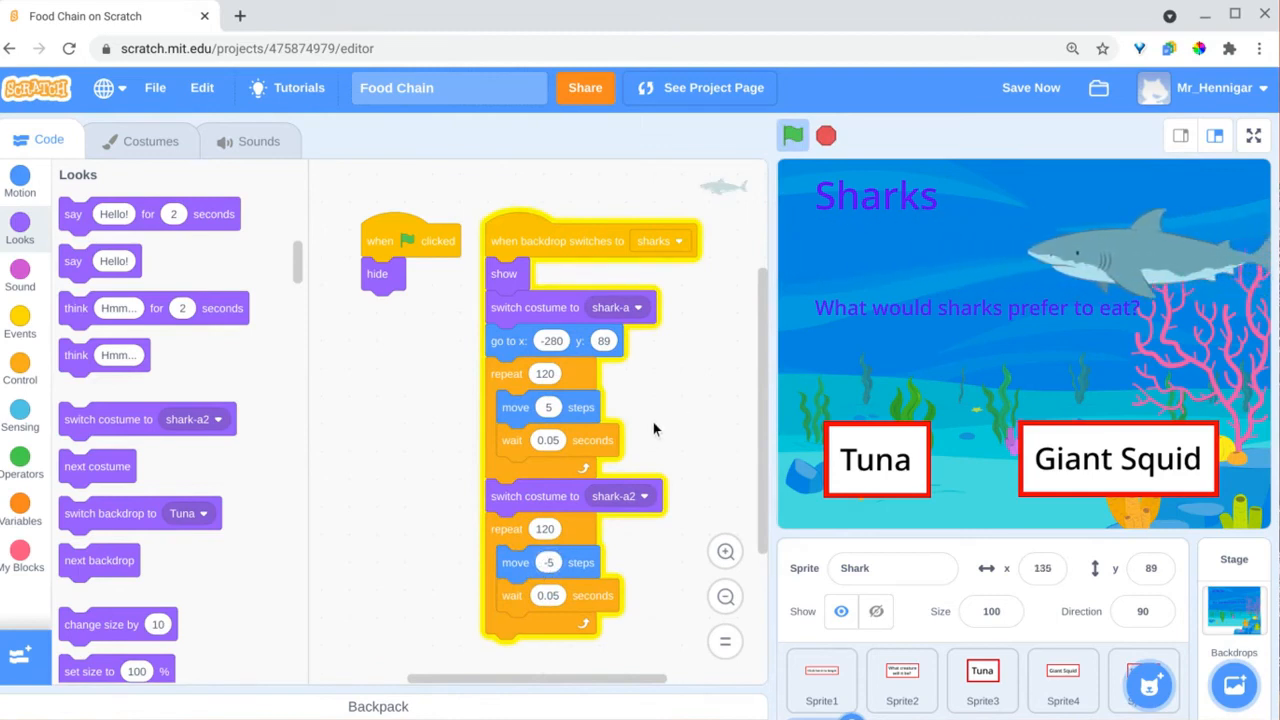
{"action": "left_click", "coordinate": [792, 136]}
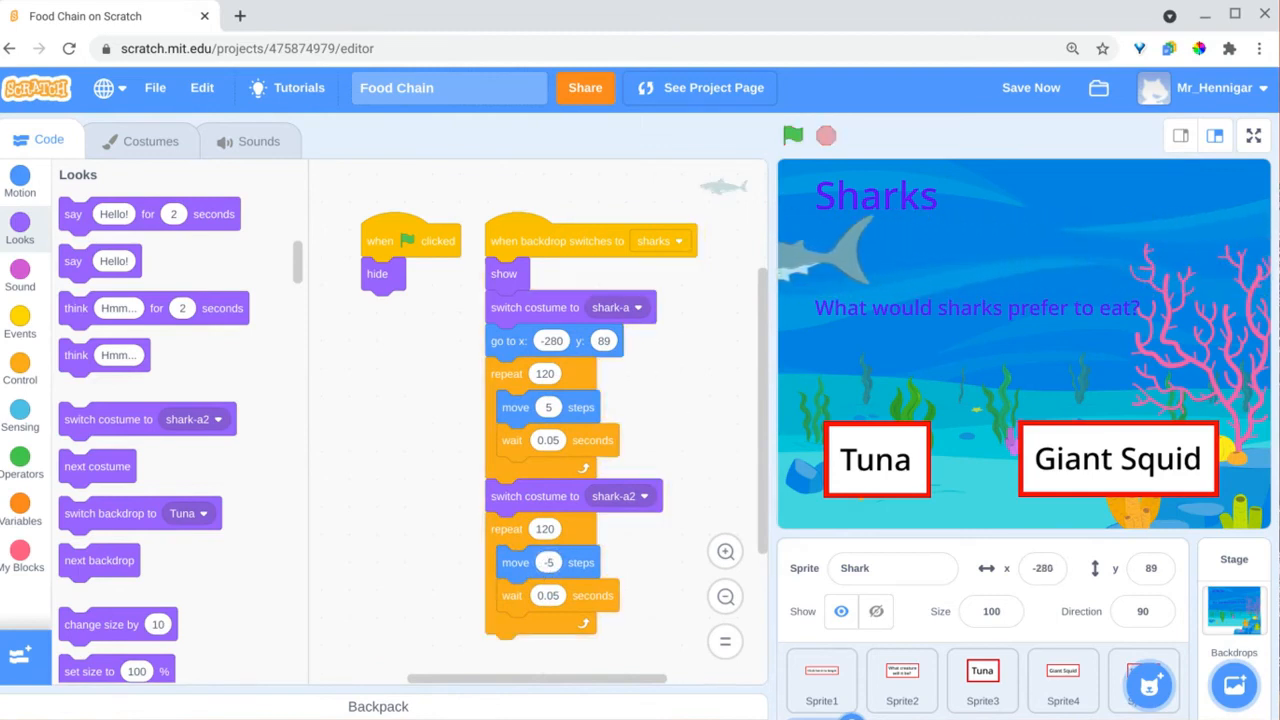
{"action": "scroll", "scroll_direction": "down", "scroll_amount": 3}
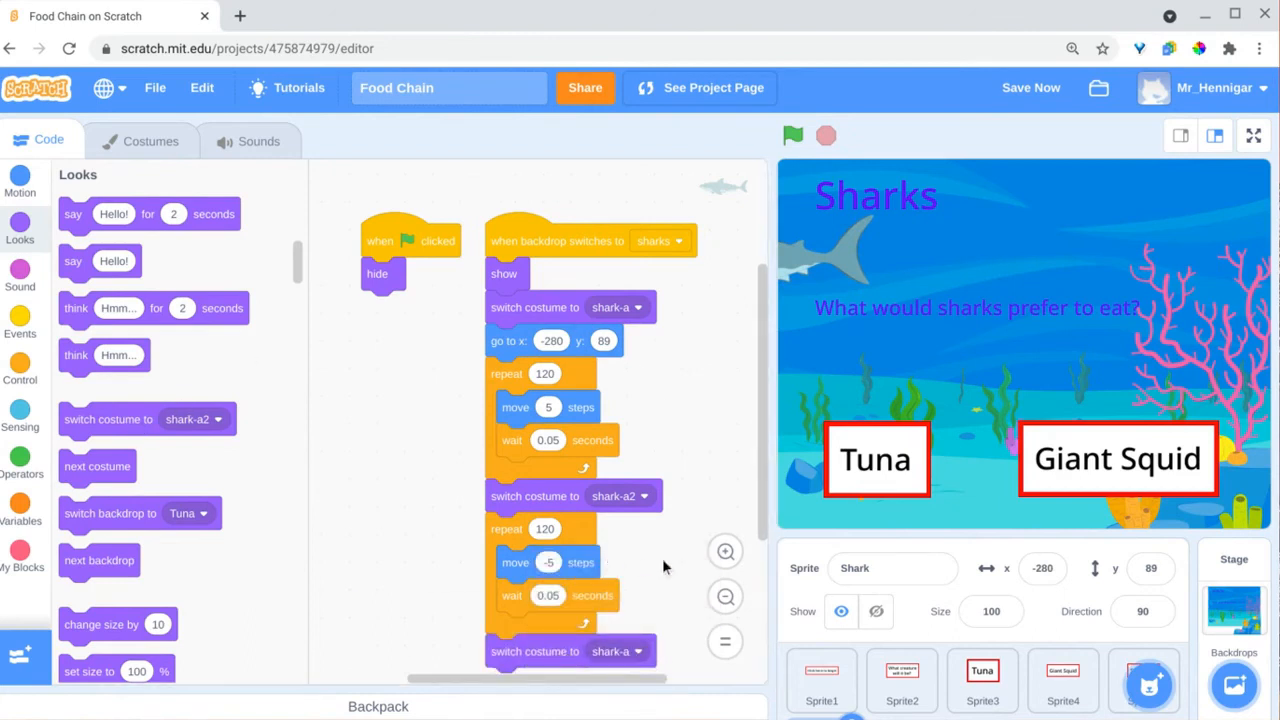
{"action": "left_click", "coordinate": [792, 136]}
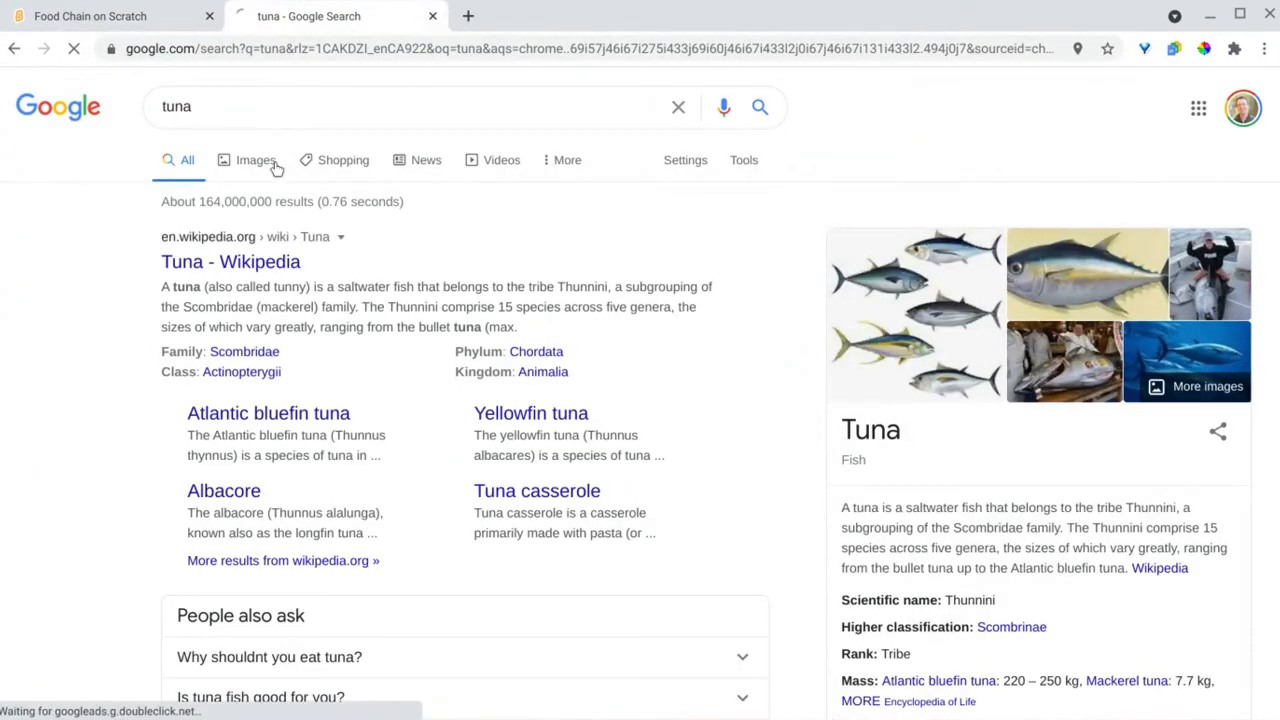
Step: Filter Google tuna images to Creative Commons licenses and pick a tuna picture
{"action": "left_click", "coordinate": [256, 160]}
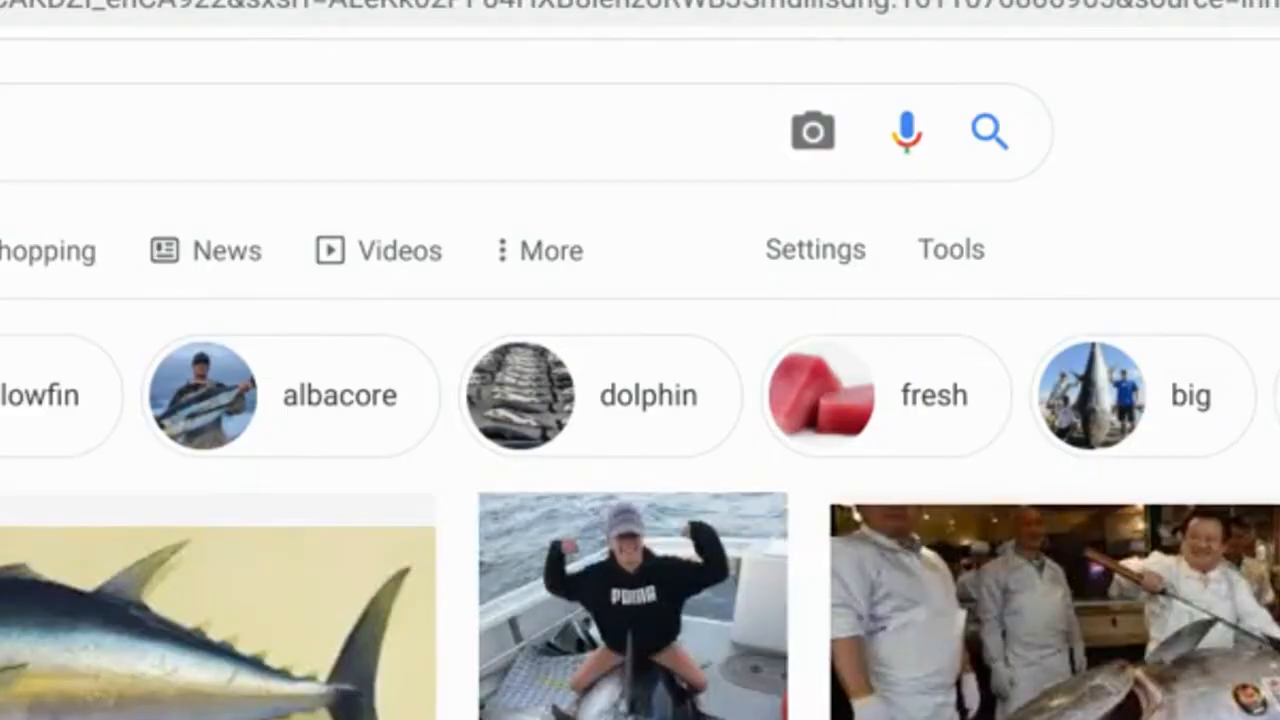
{"action": "left_click", "coordinate": [948, 248]}
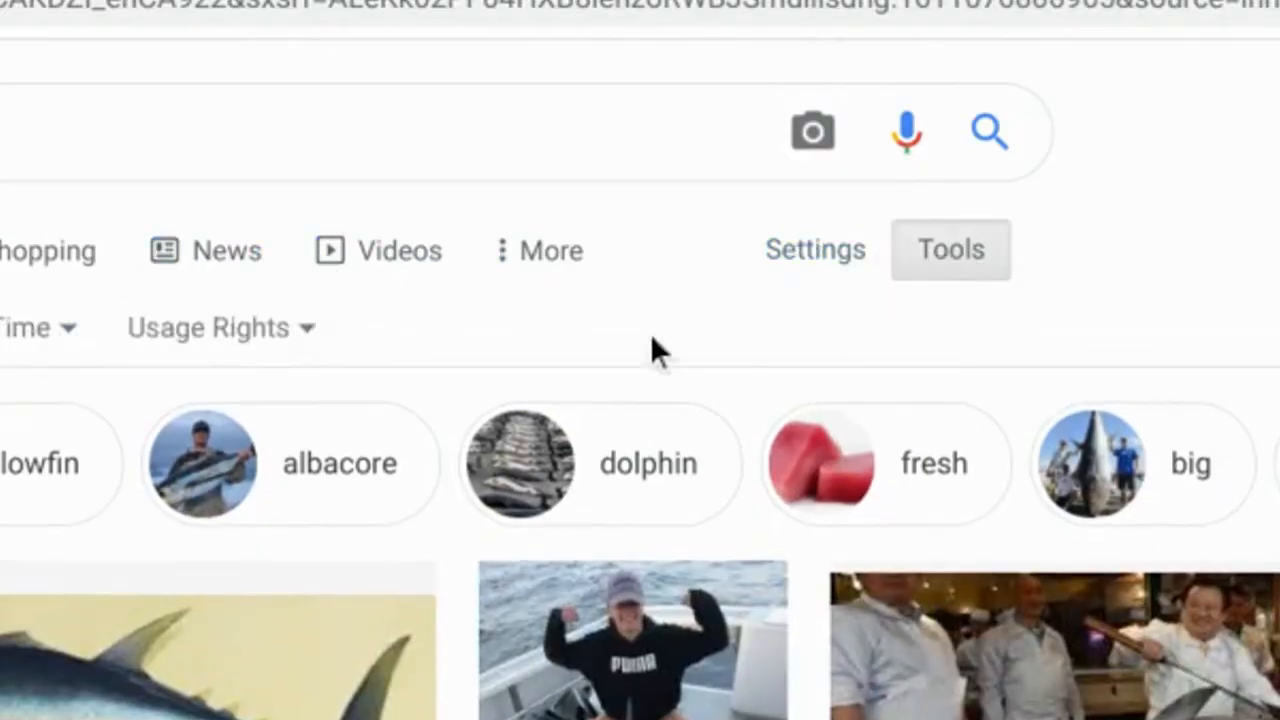
{"action": "left_click", "coordinate": [208, 328]}
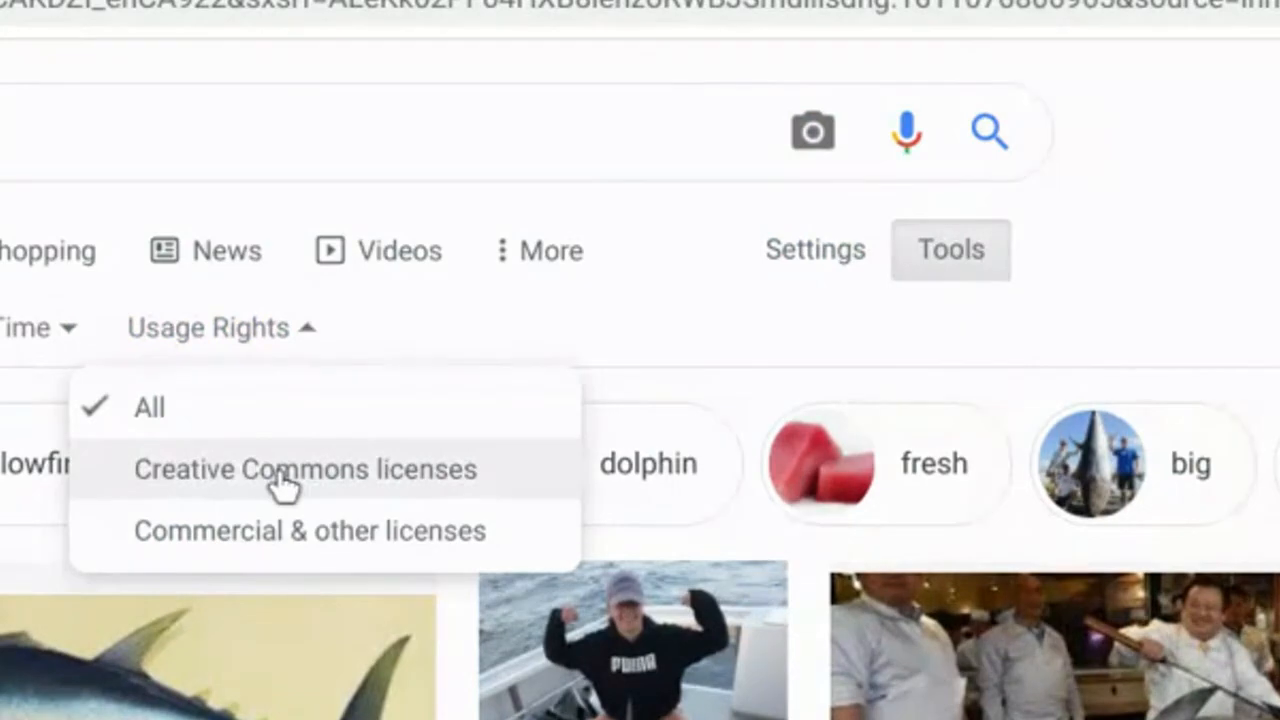
{"action": "left_click", "coordinate": [304, 468]}
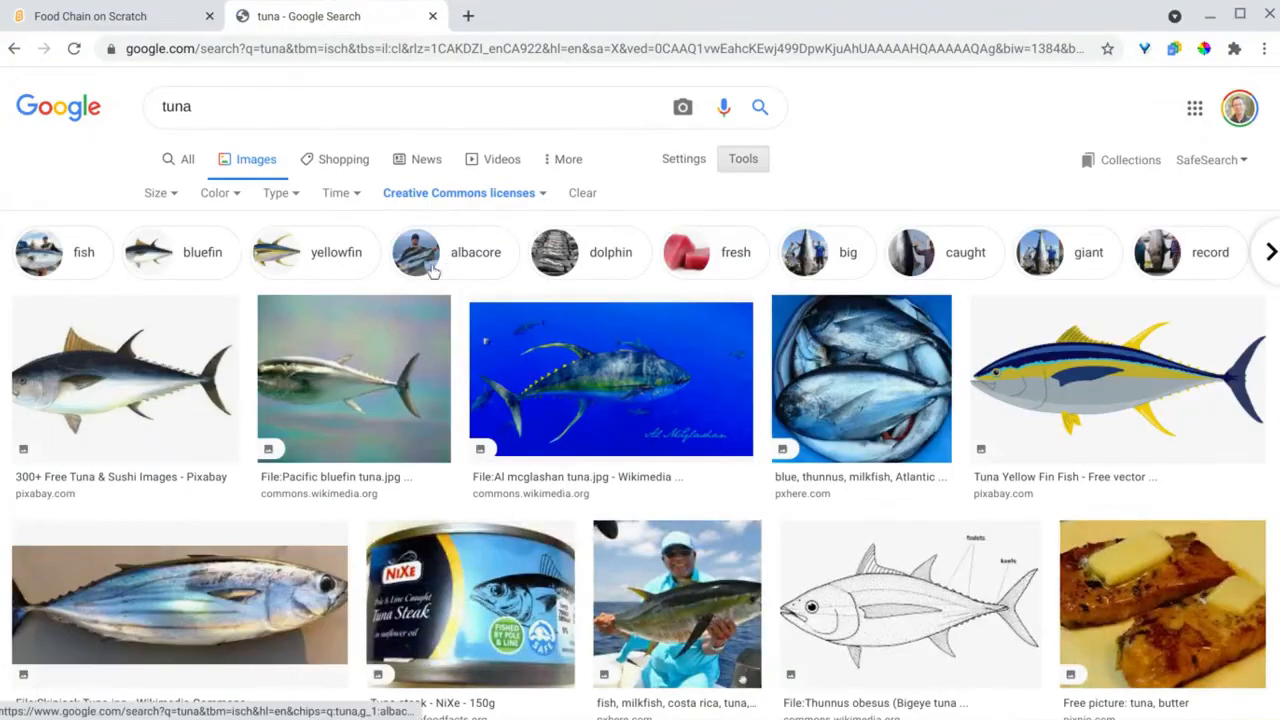
{"action": "left_click", "coordinate": [124, 378]}
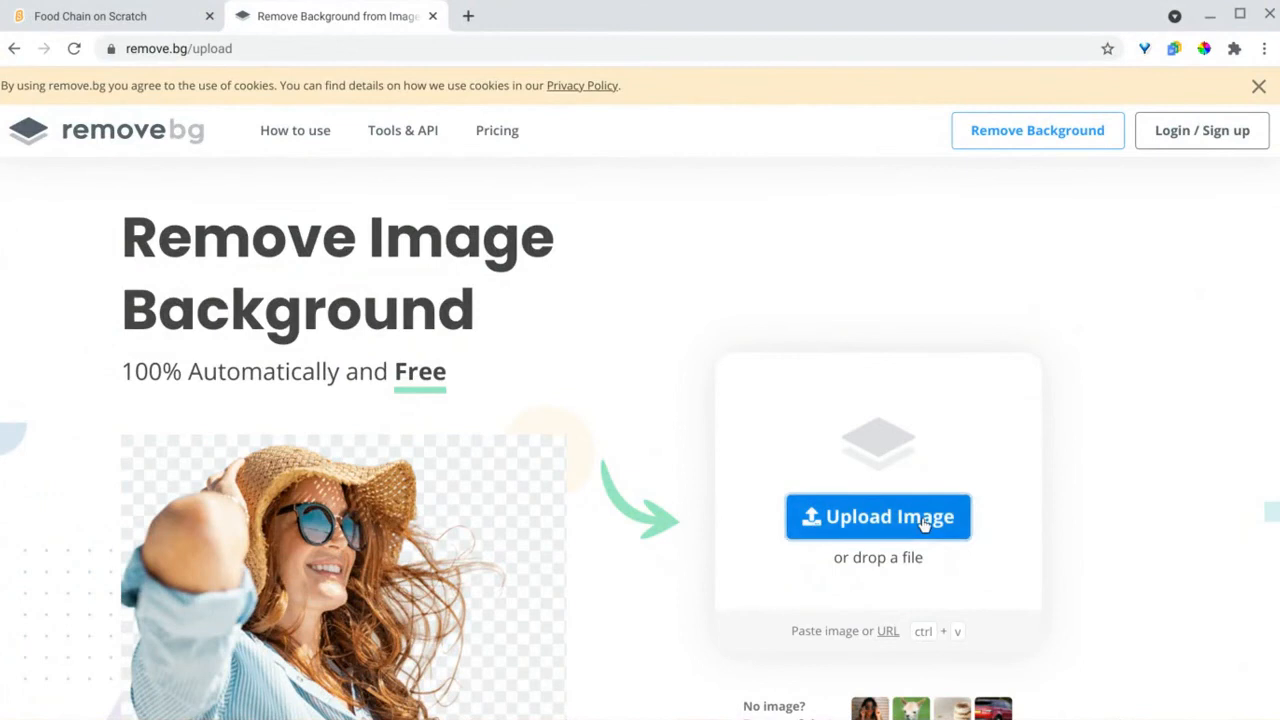
Step: Remove the background from Bluefin-big.jpg in remove.bg, download it and return to Scratch
{"action": "left_click", "coordinate": [876, 516]}
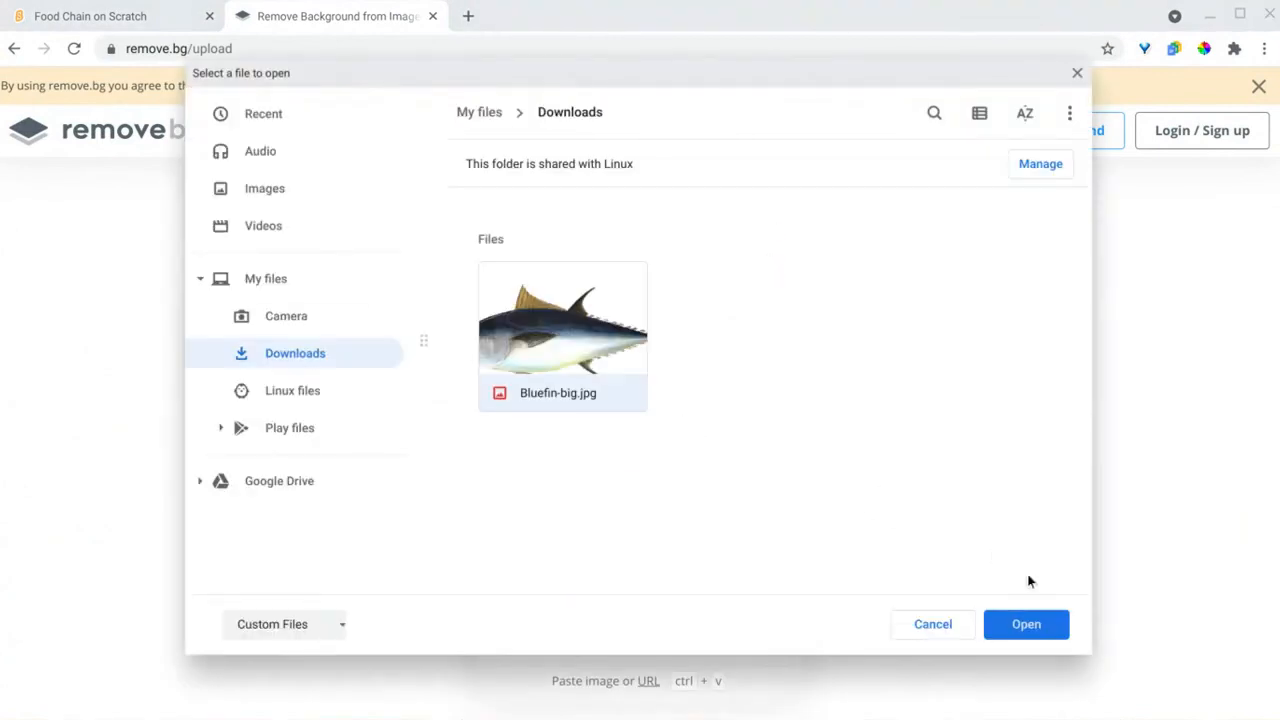
{"action": "left_click", "coordinate": [1026, 624]}
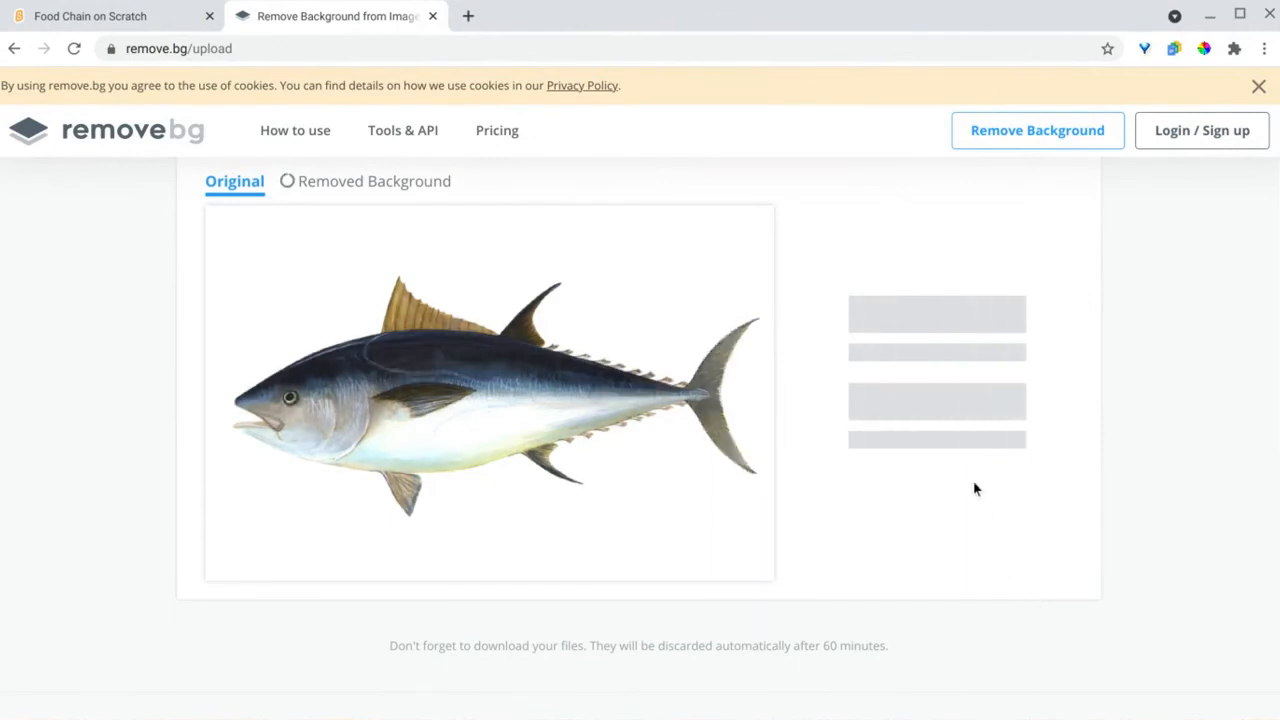
{"action": "left_click", "coordinate": [936, 328]}
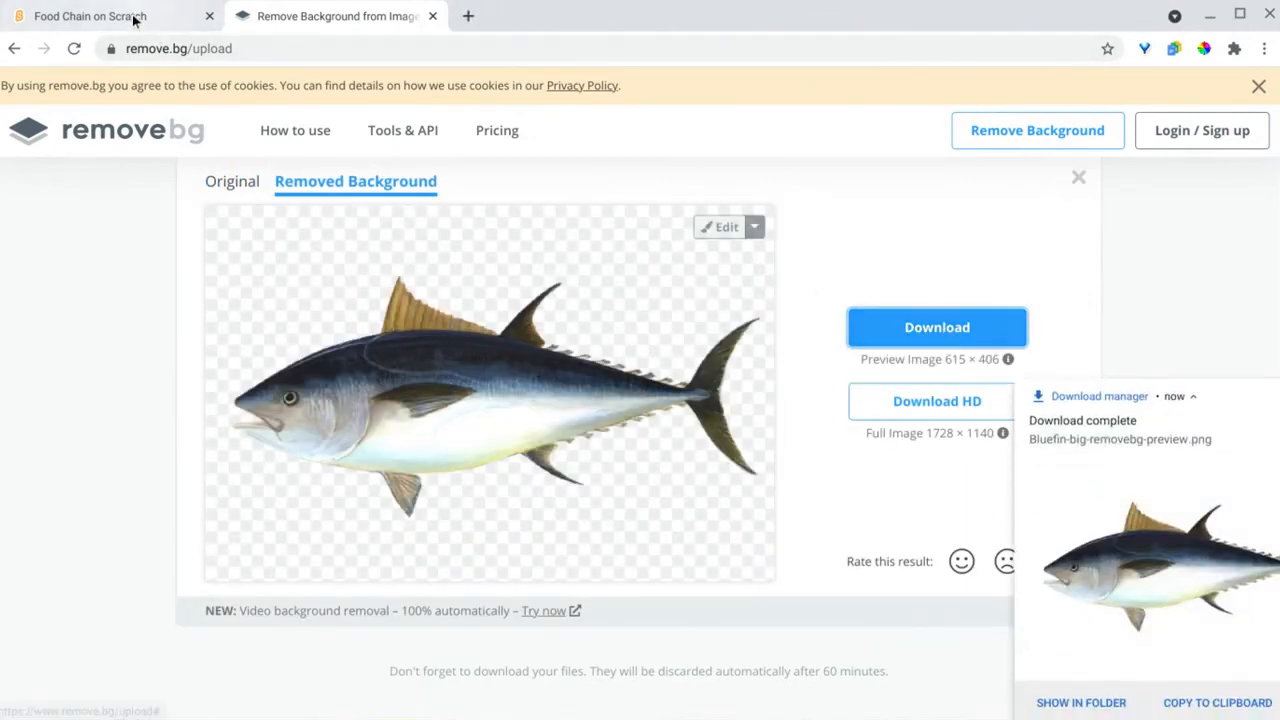
{"action": "left_click", "coordinate": [90, 16]}
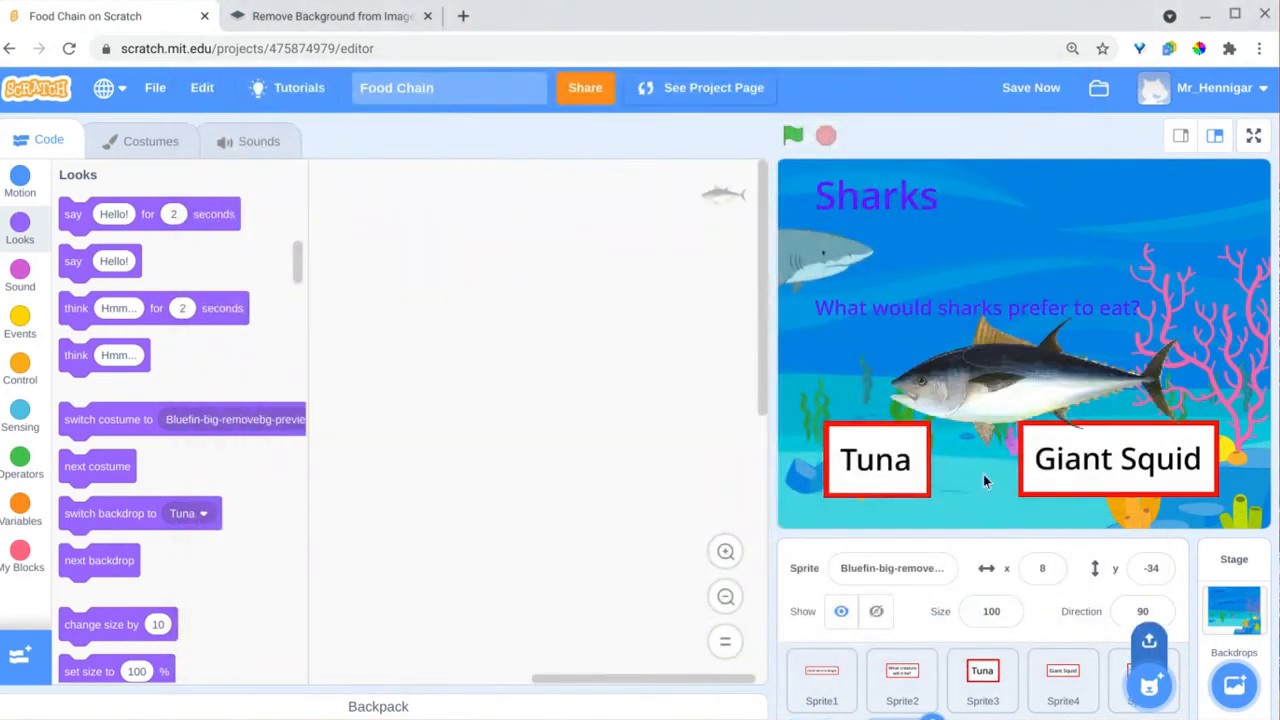
Step: Give the tuna sprite a mirrored second costume, hide on flag, show on the Tuna backdrop; have Shark hide there
{"action": "left_click", "coordinate": [150, 140]}
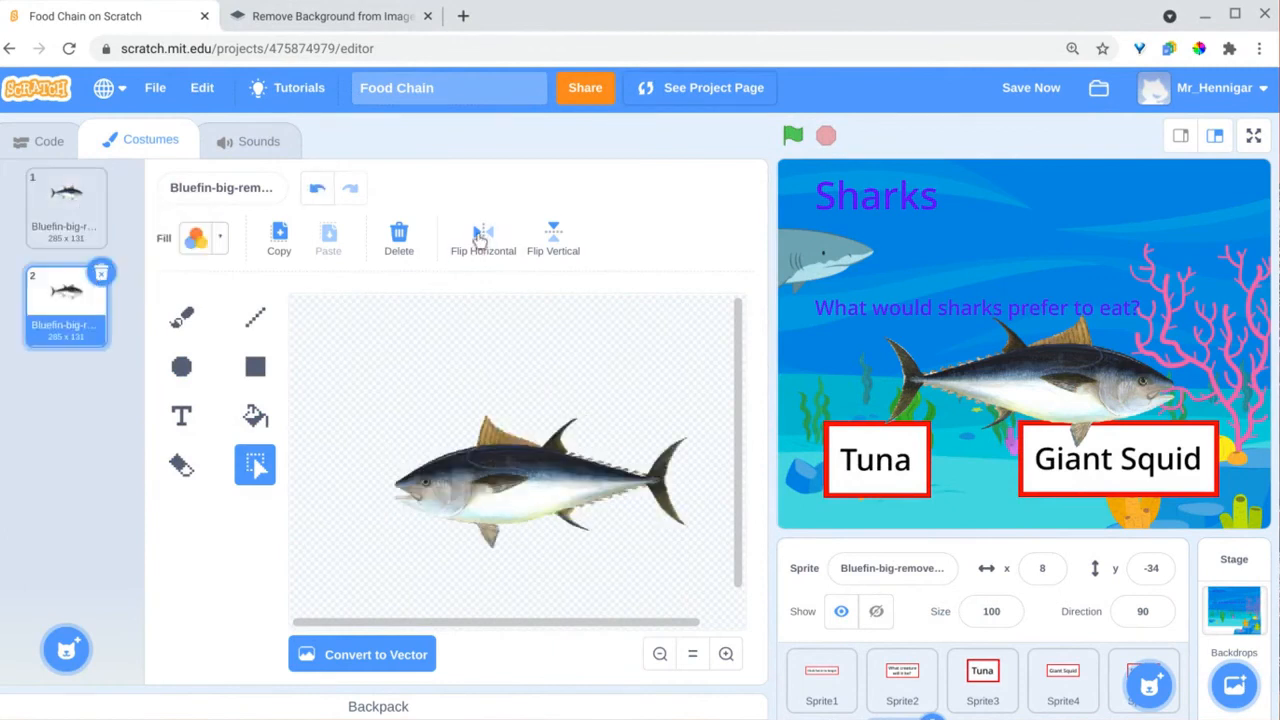
{"action": "left_click", "coordinate": [48, 140]}
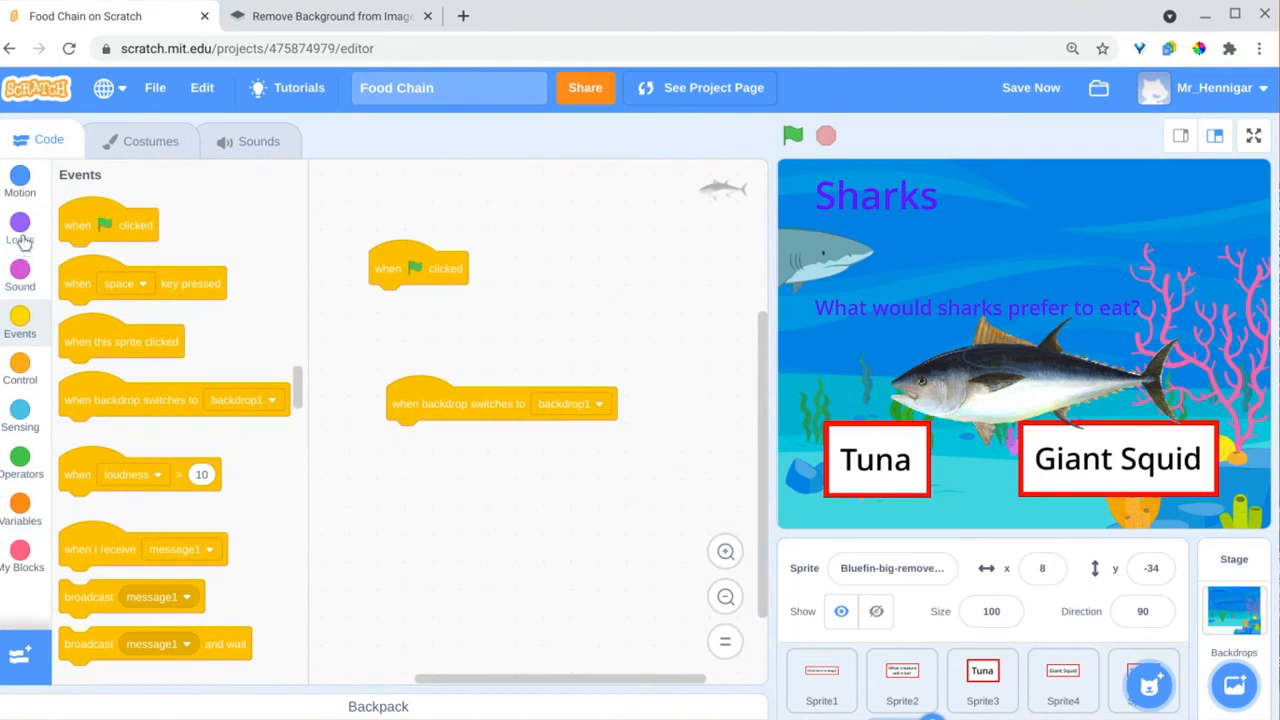
{"action": "left_click", "coordinate": [20, 230]}
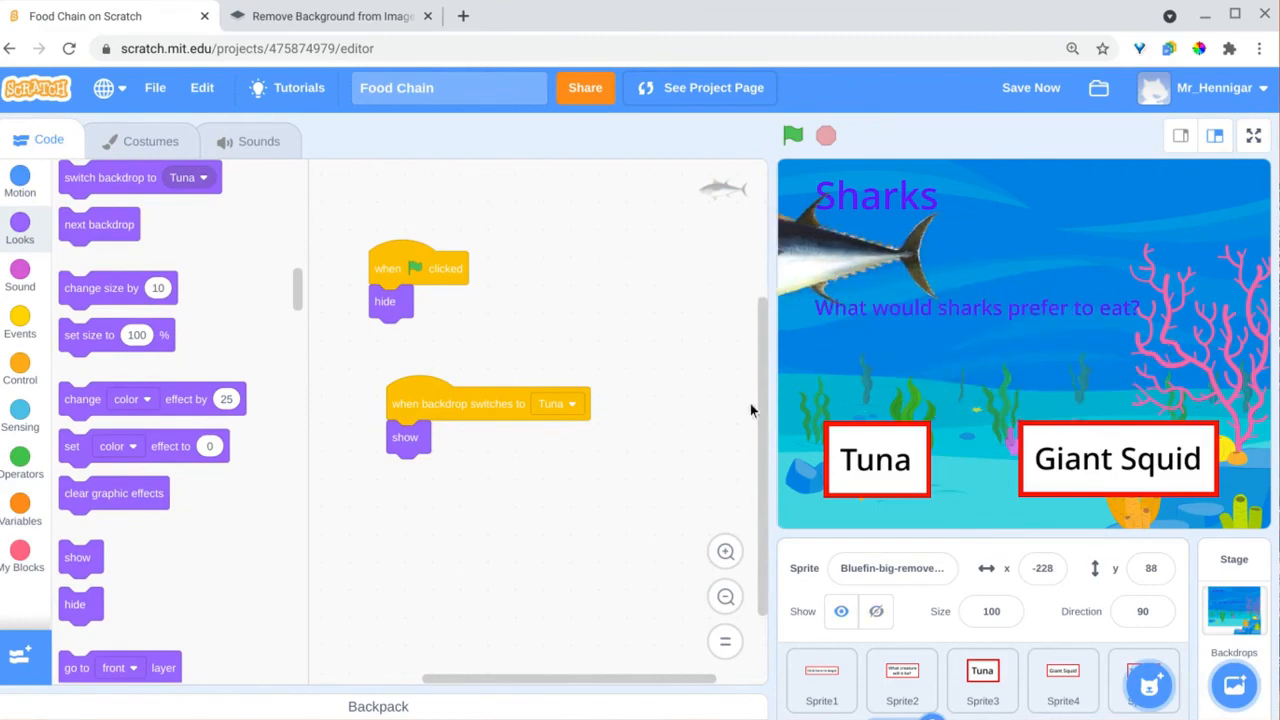
{"action": "left_click", "coordinate": [820, 680]}
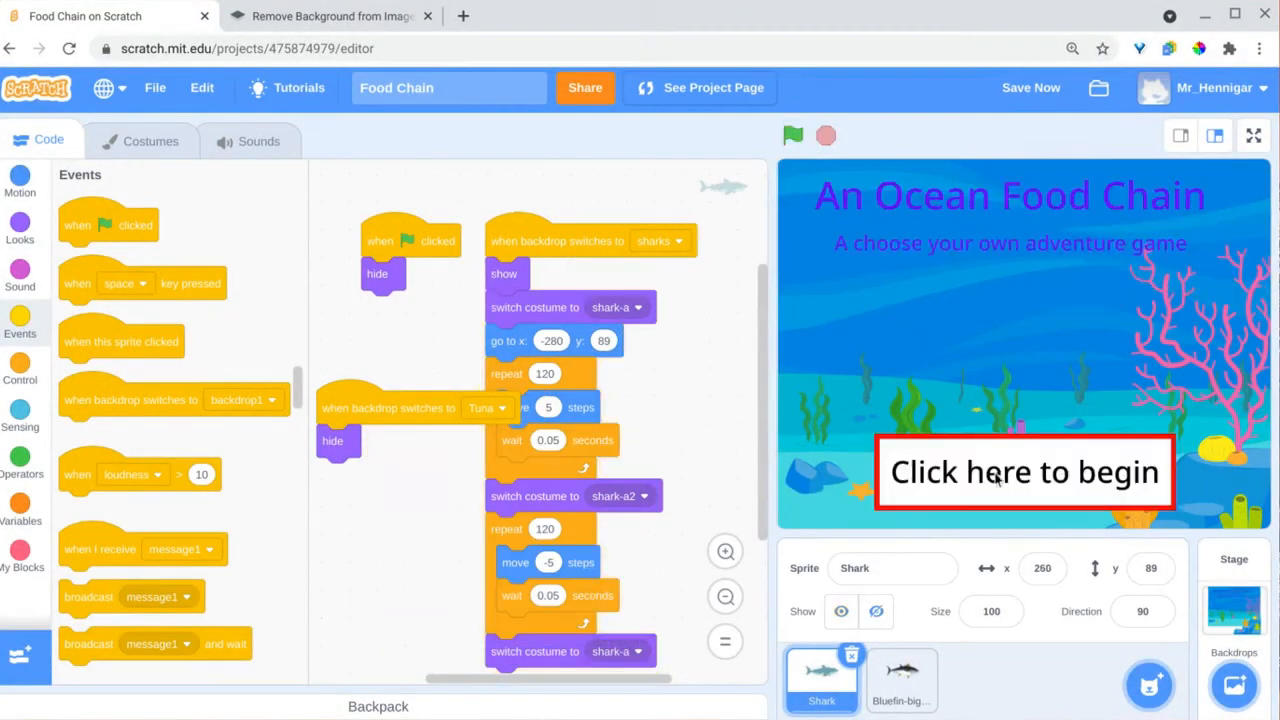
Step: Playtest full screen: Giant Squid then Start over, Tuna then the correct answer to reach You Win!
{"action": "left_click", "coordinate": [792, 136]}
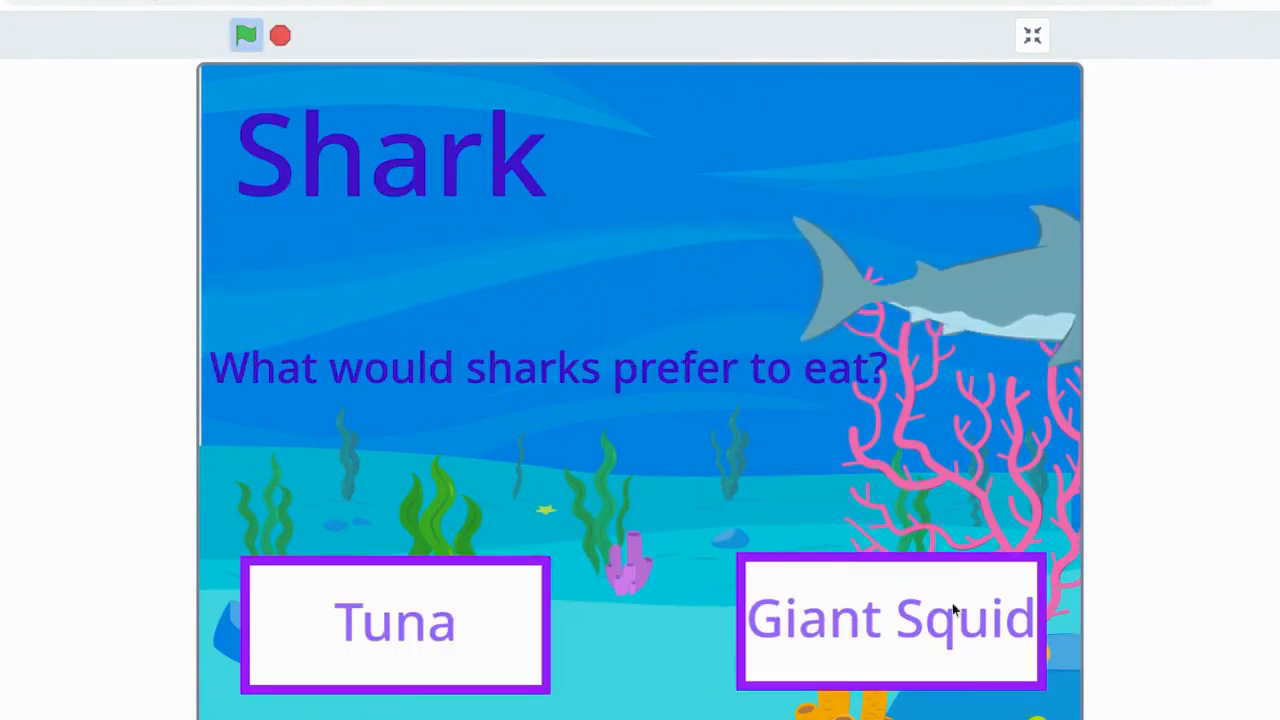
{"action": "left_click", "coordinate": [888, 616]}
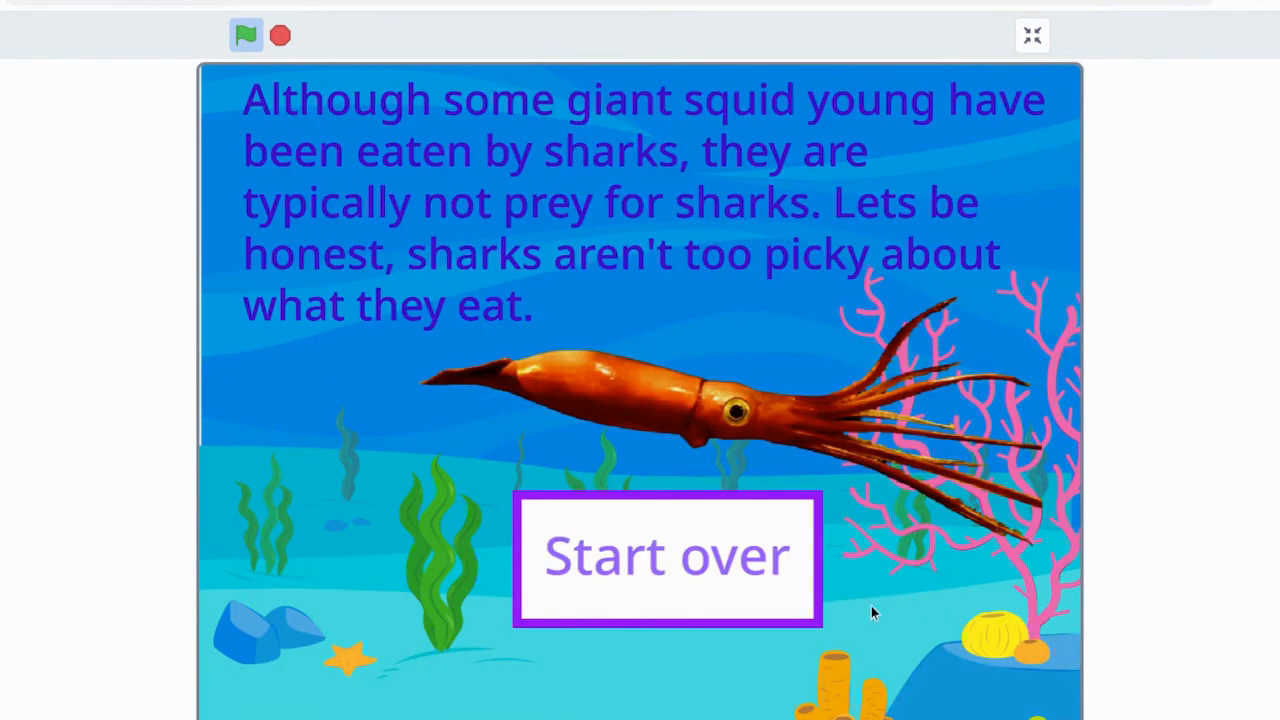
{"action": "left_click", "coordinate": [666, 556]}
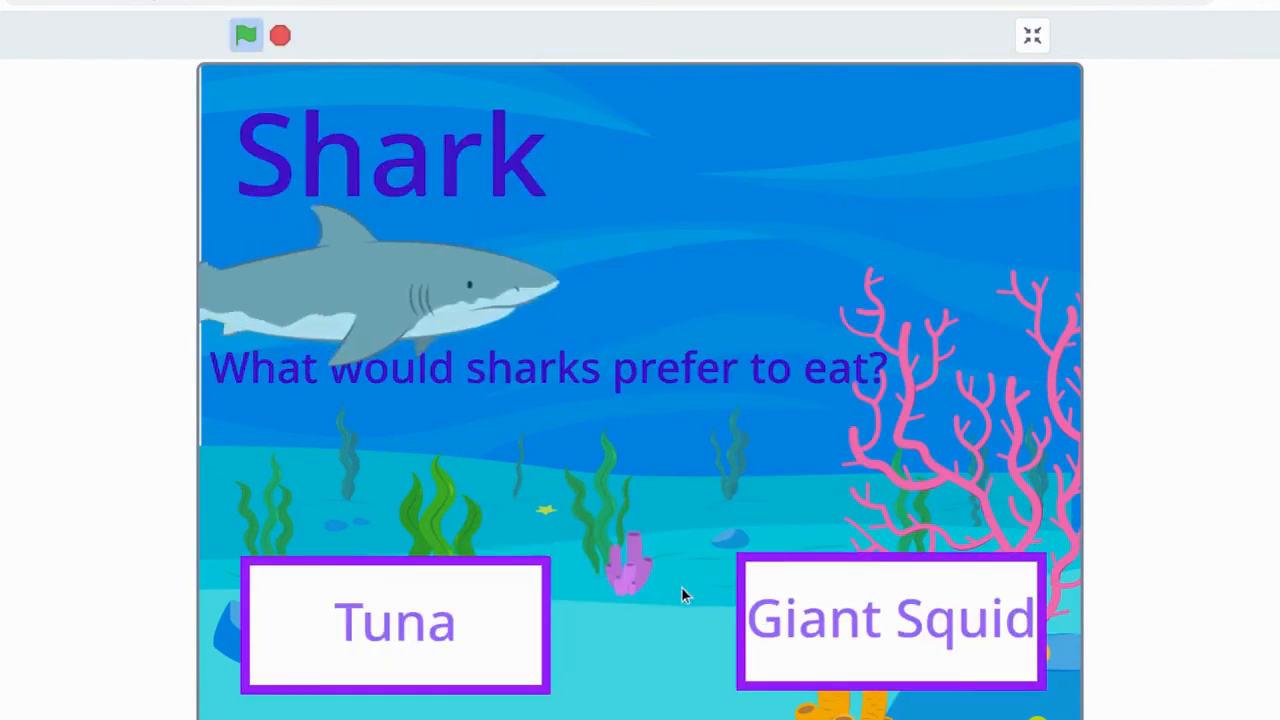
{"action": "left_click", "coordinate": [396, 620]}
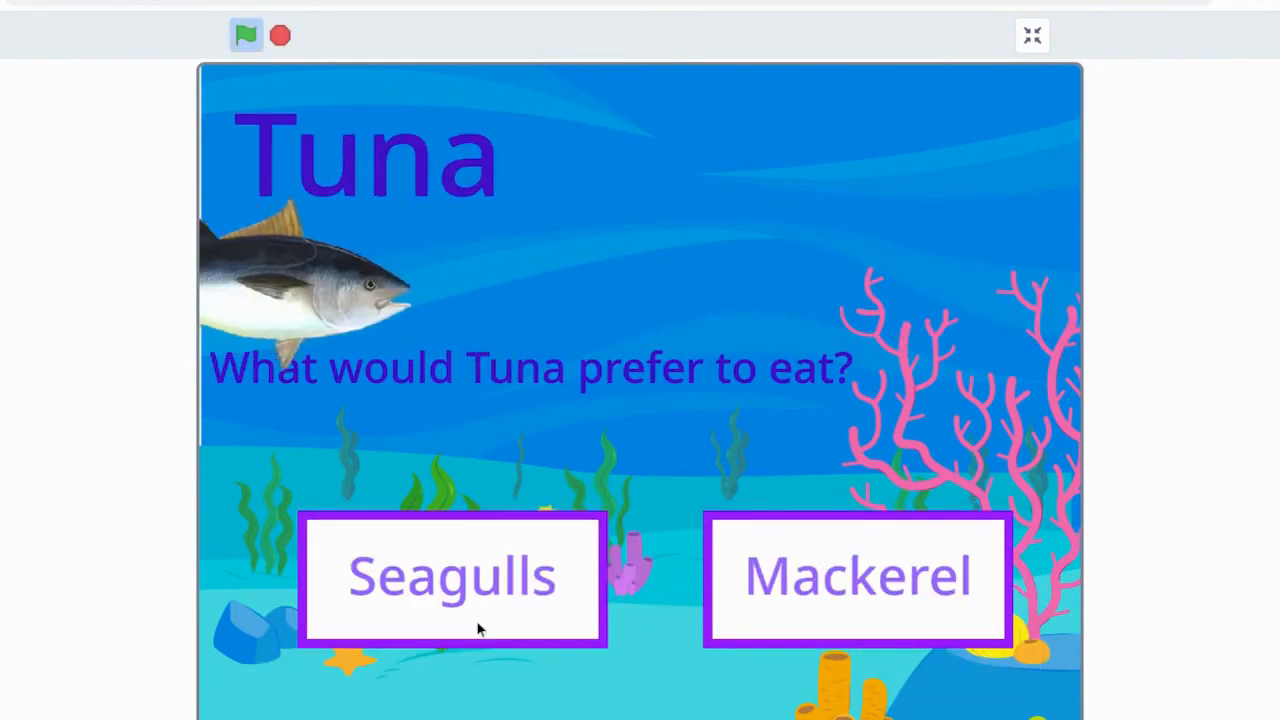
{"action": "left_click", "coordinate": [856, 576]}
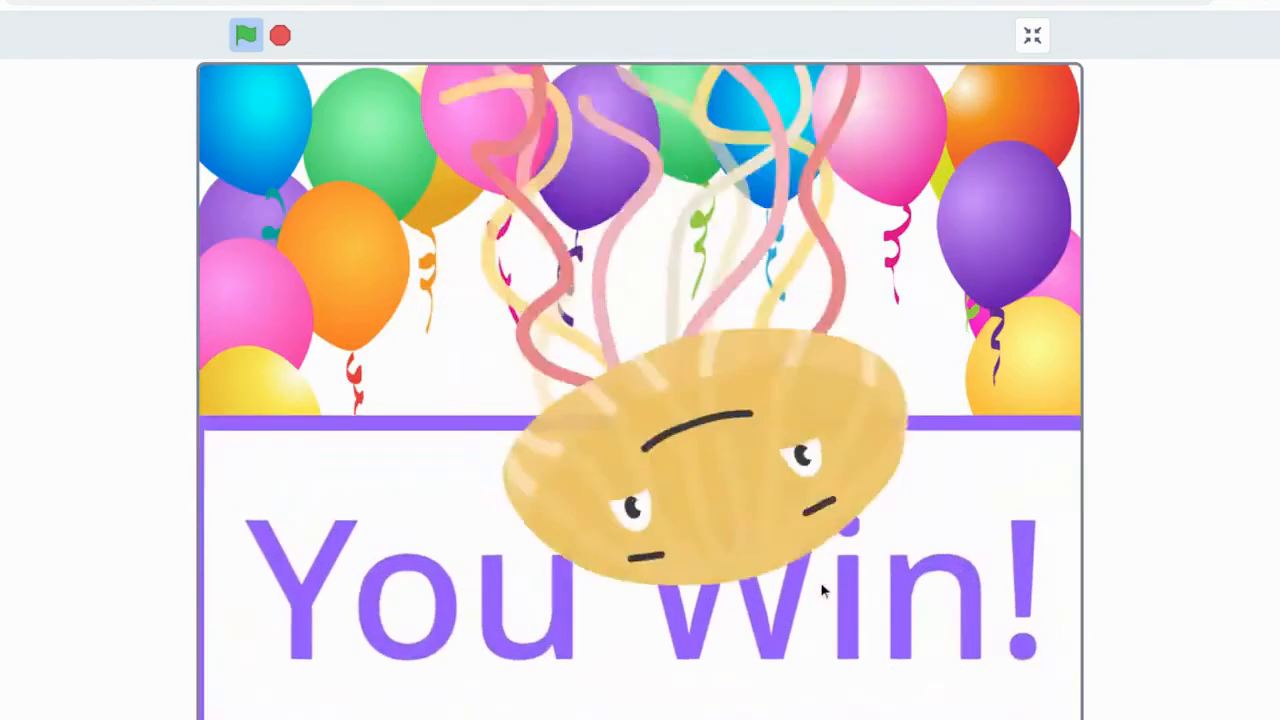